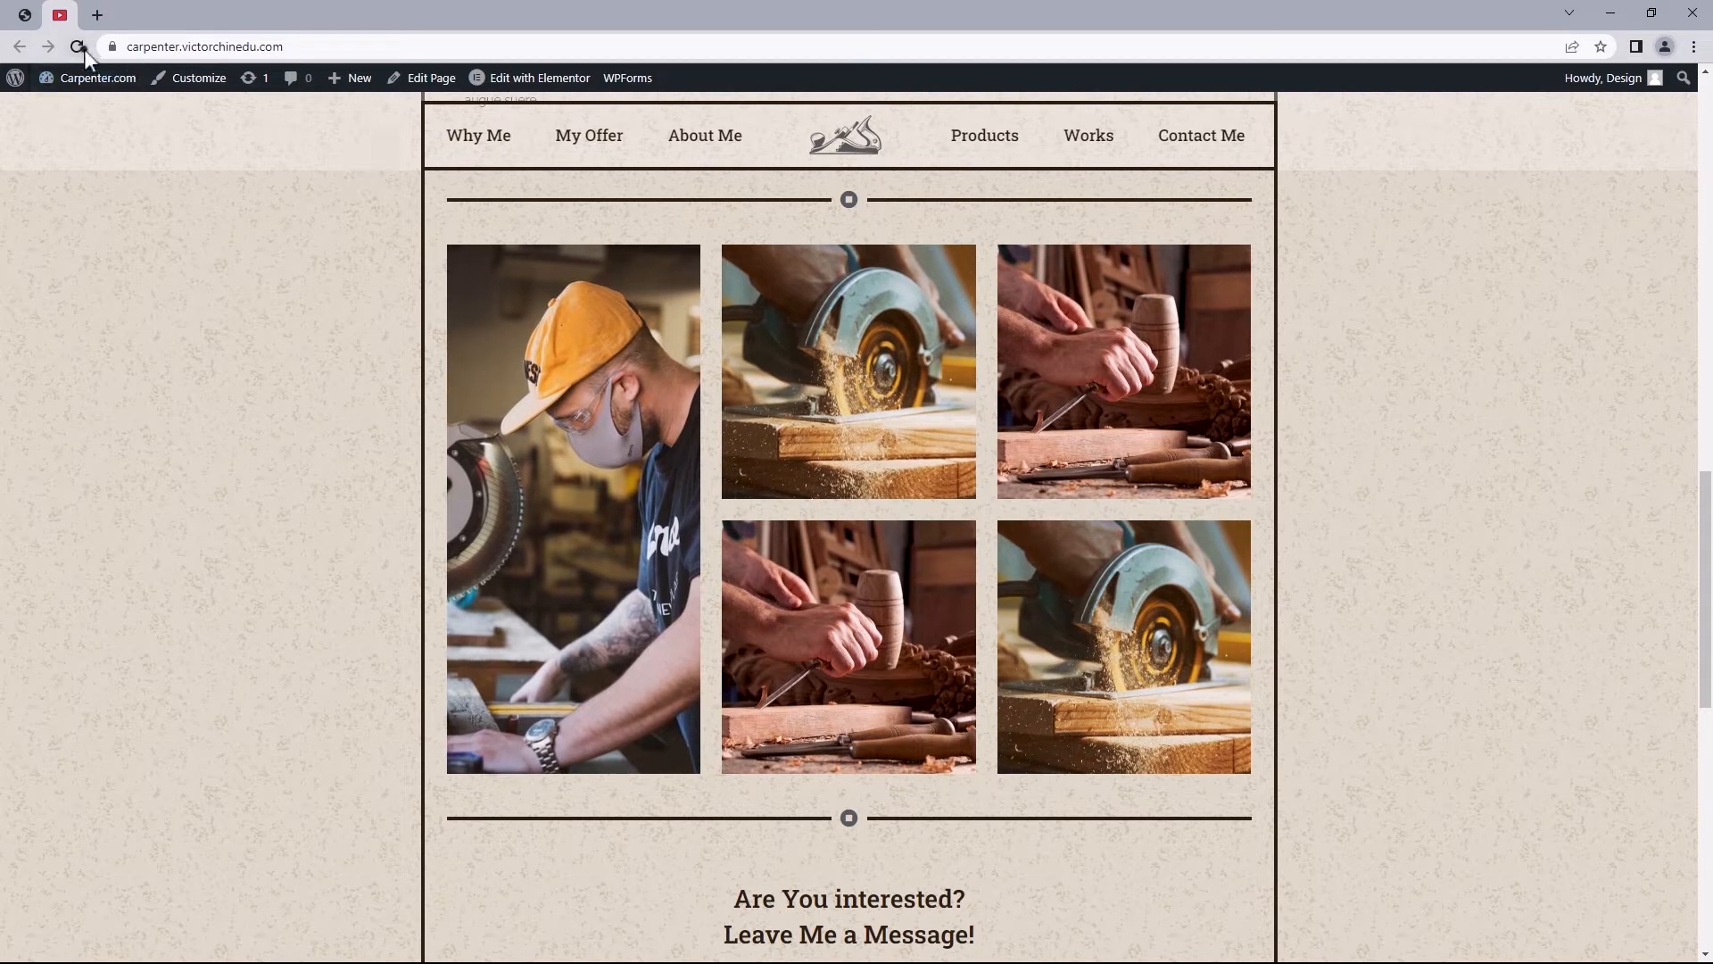
Go from the carpenter site's front page to its admin dashboard via the admin bar
click(77, 46)
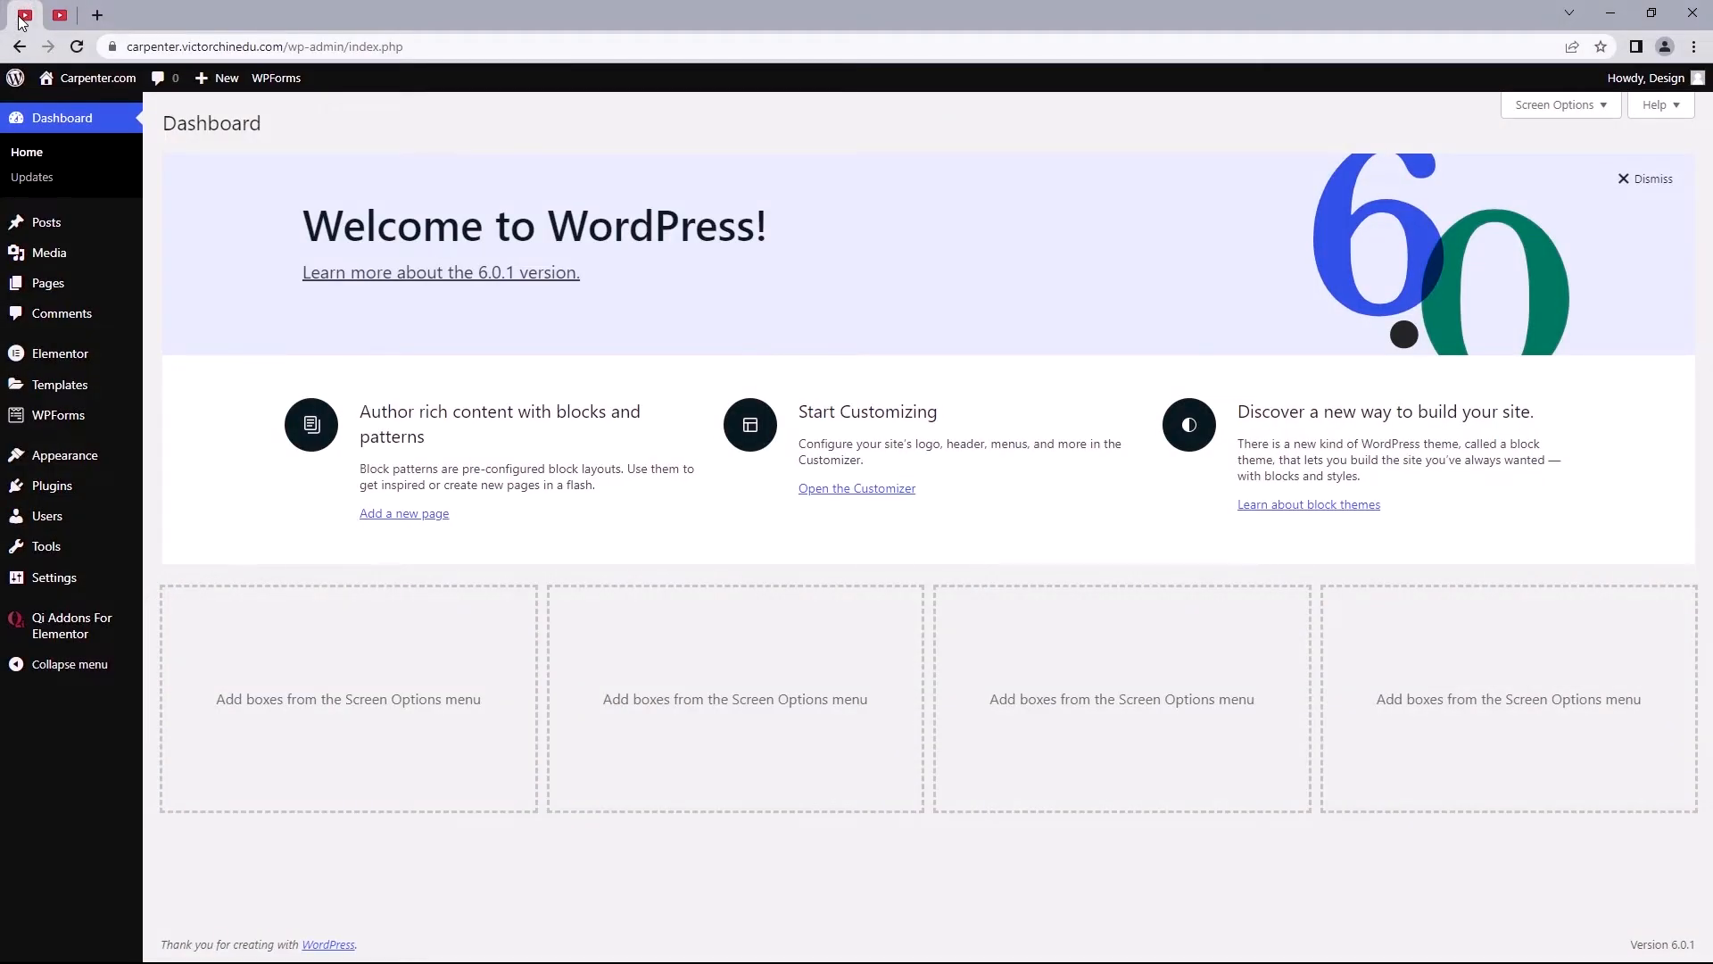
mouse_move(52, 486)
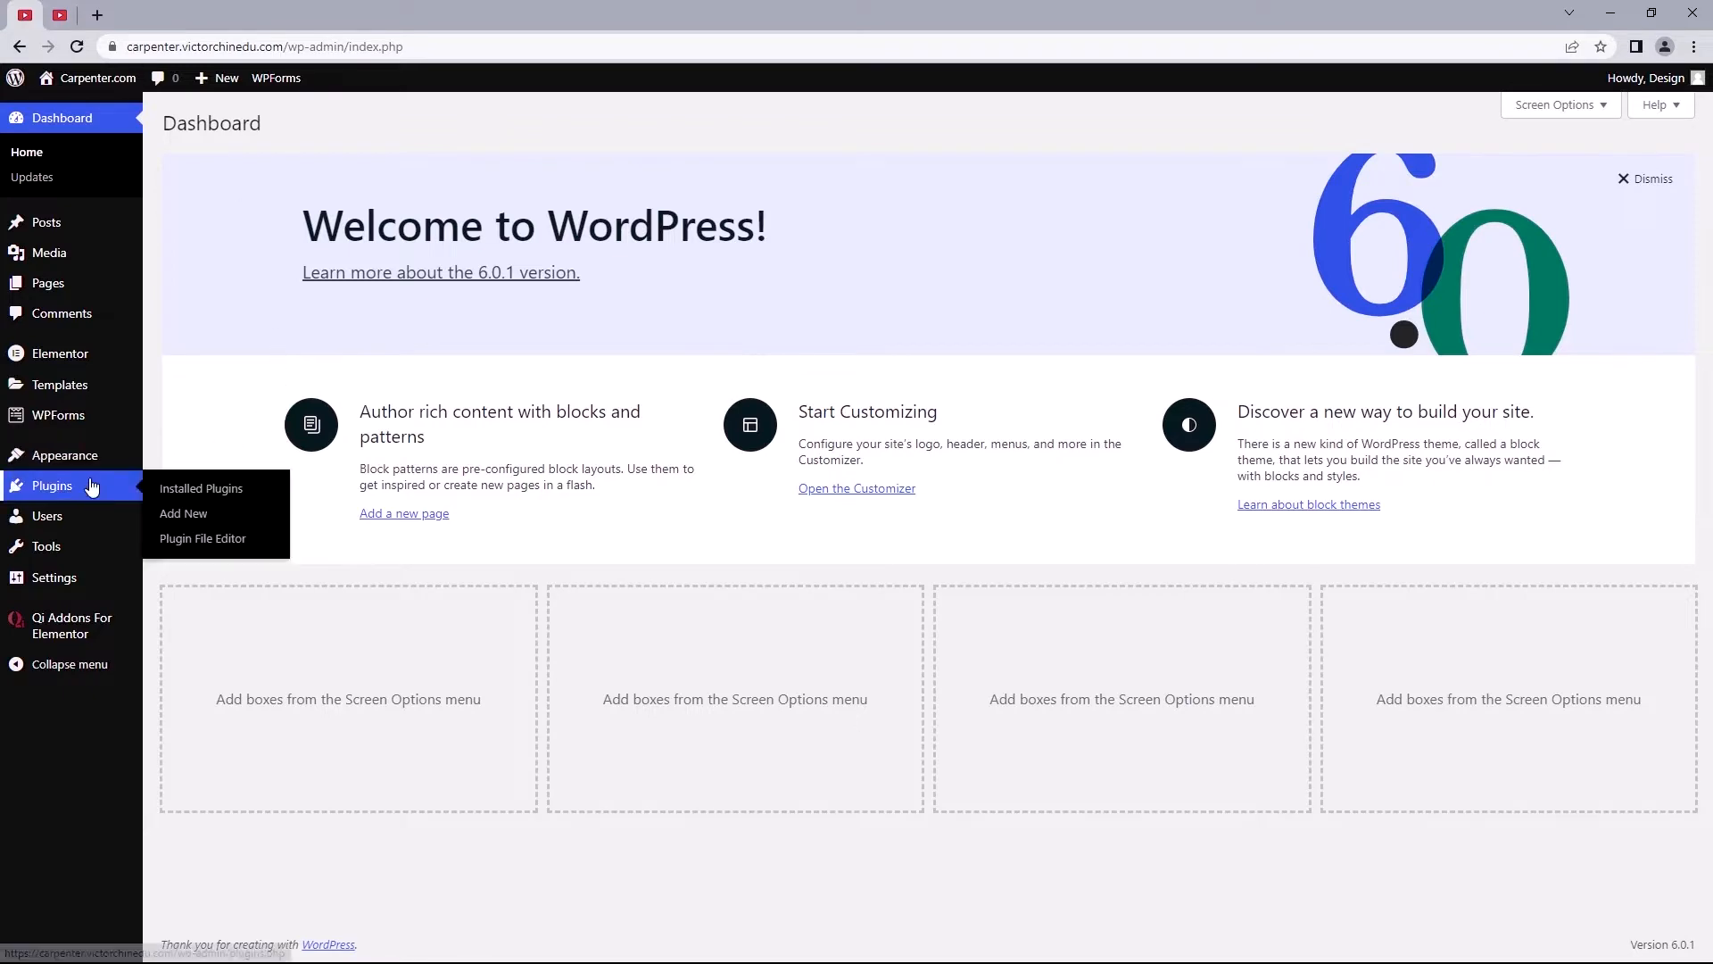
Search the Add Plugins page for 'WP Reset'
click(182, 514)
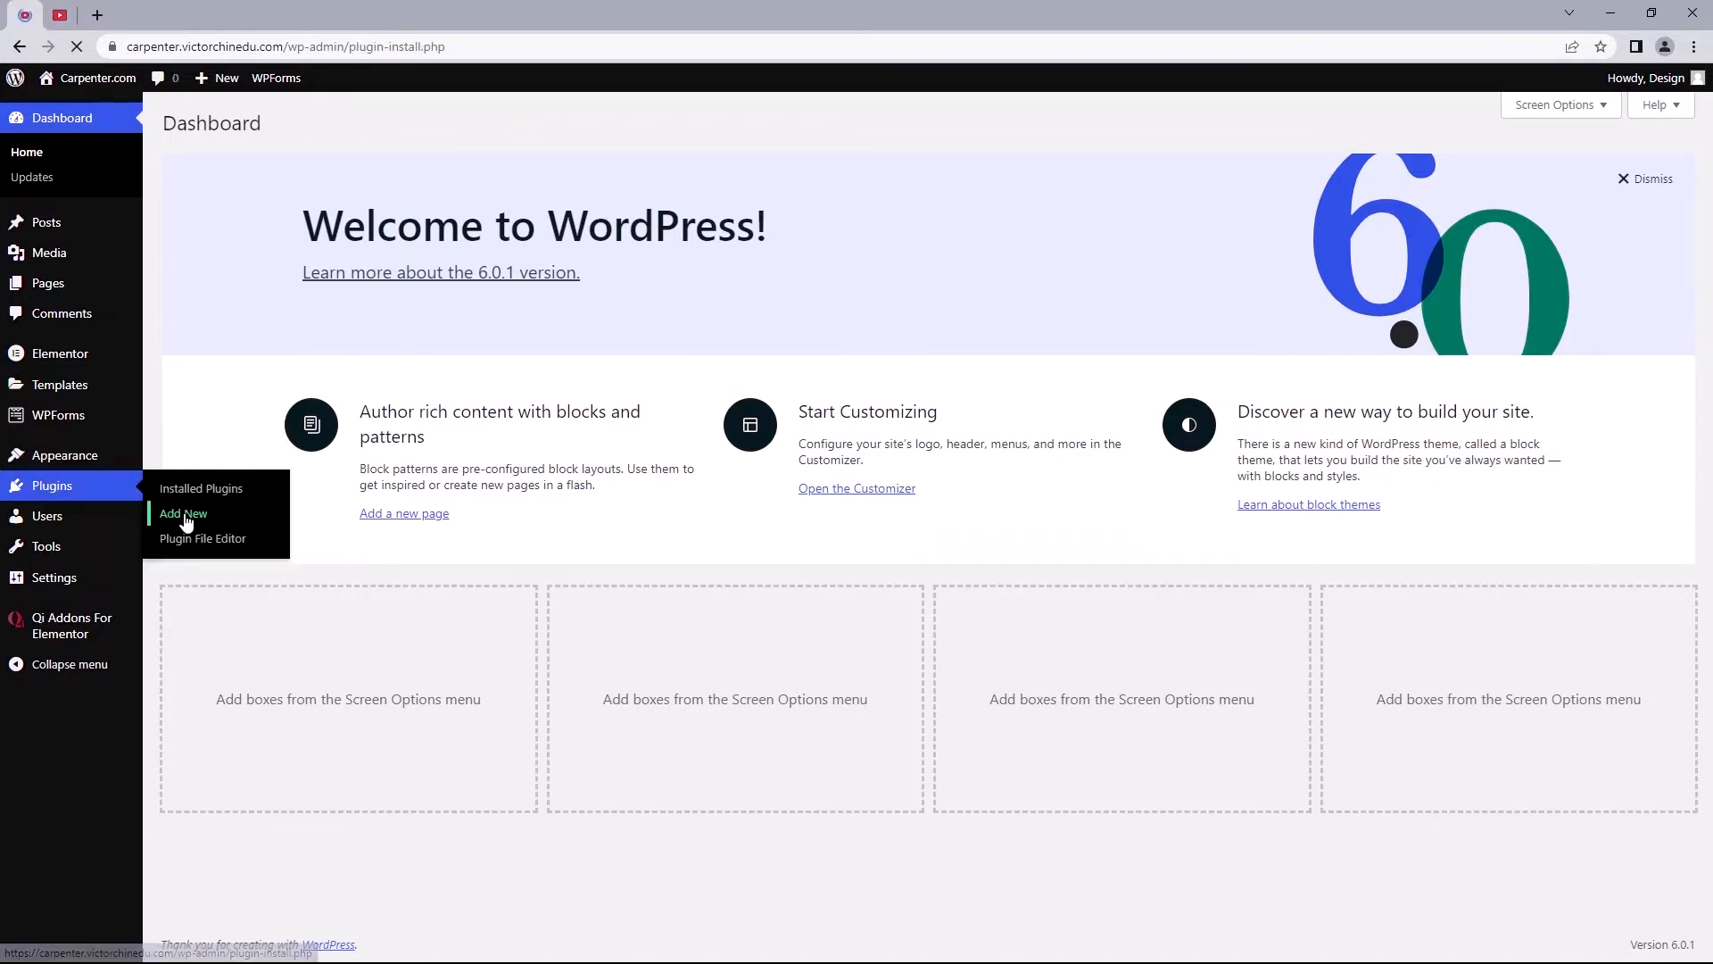
click(182, 514)
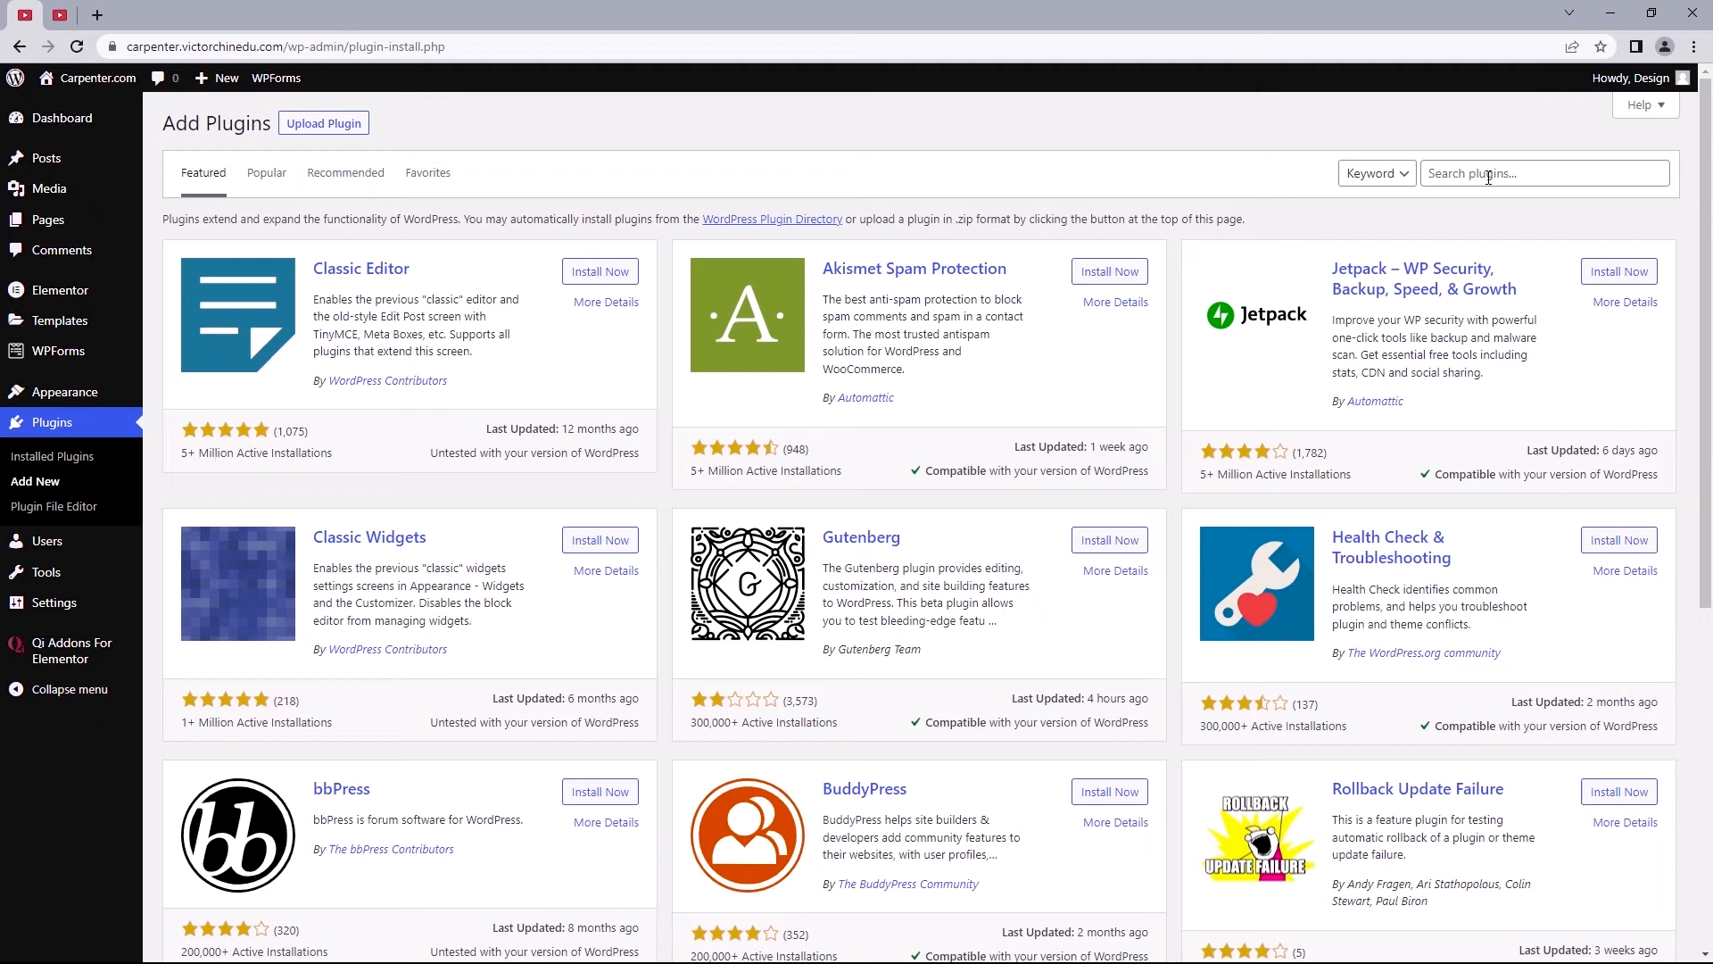
text(W)
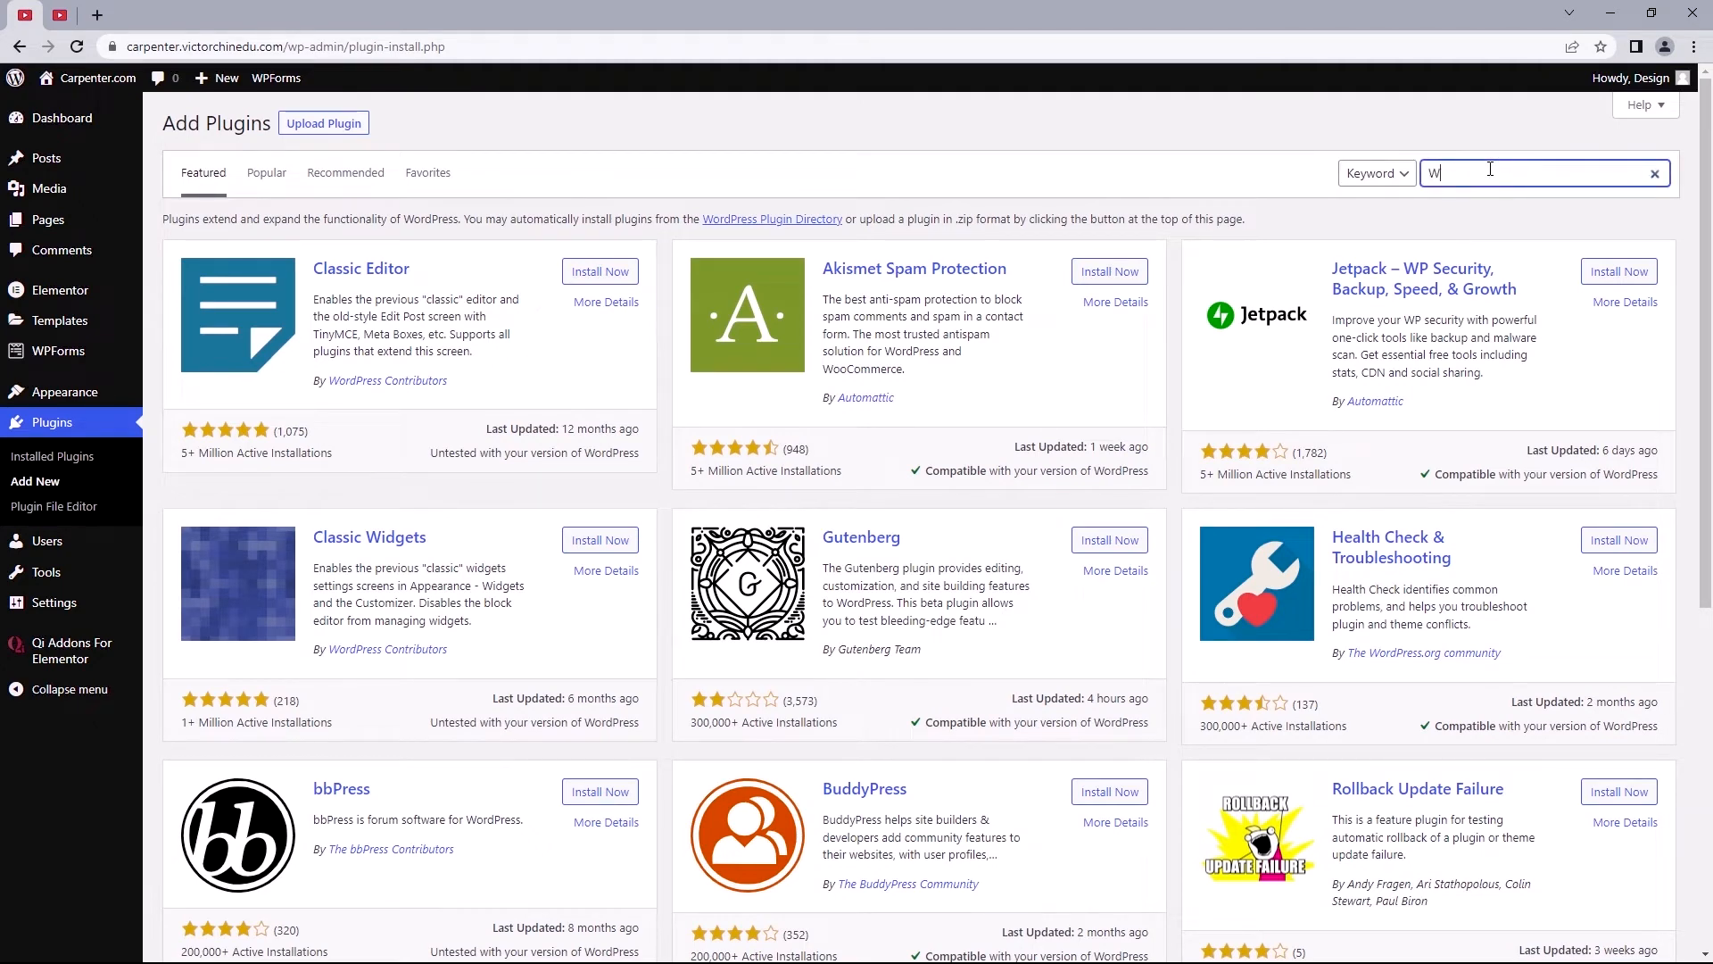
text(WP Reset)
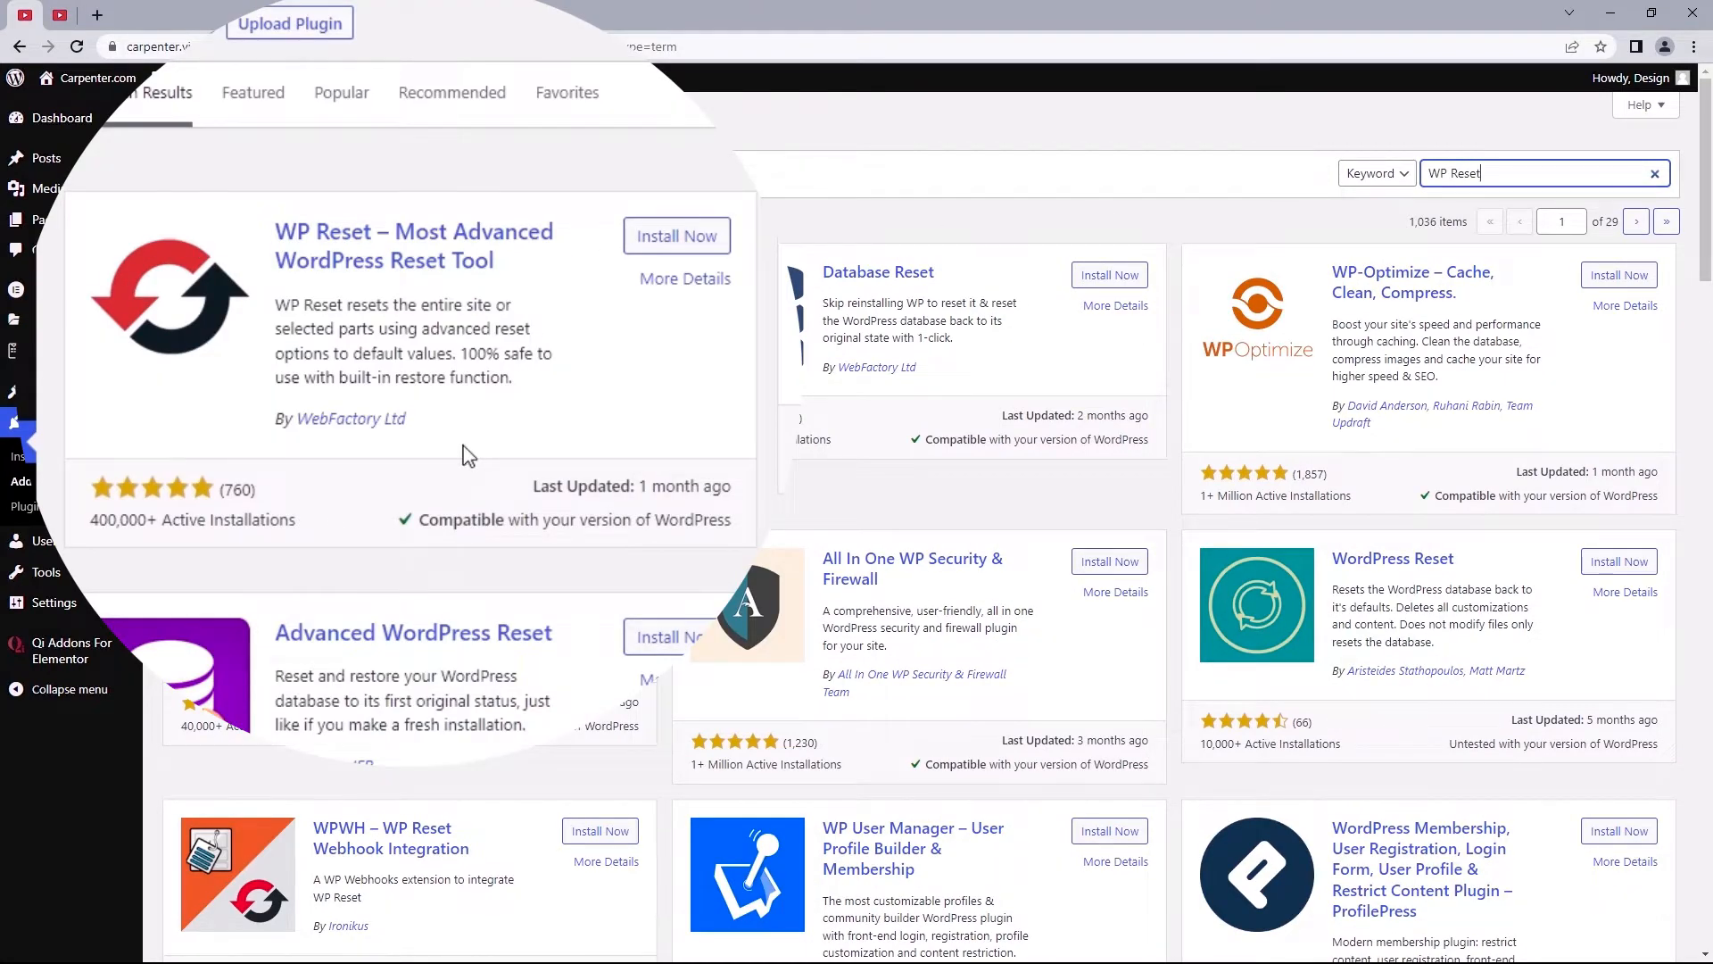
Install and activate the WP Reset plugin
click(676, 236)
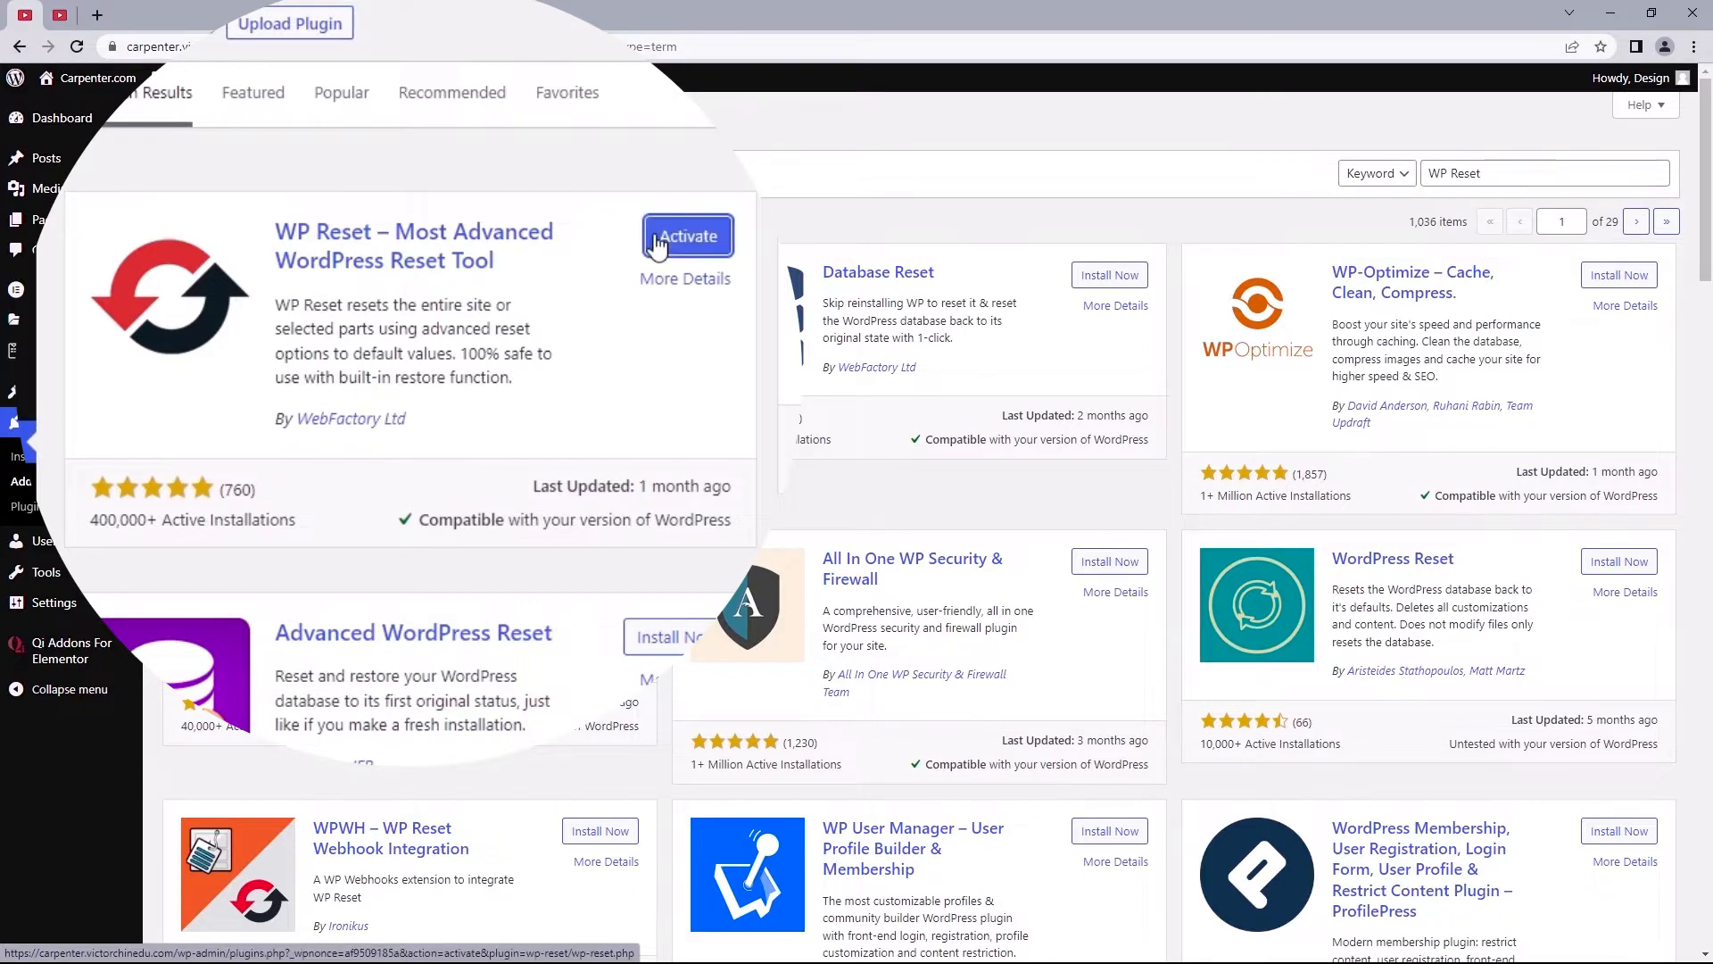
click(687, 236)
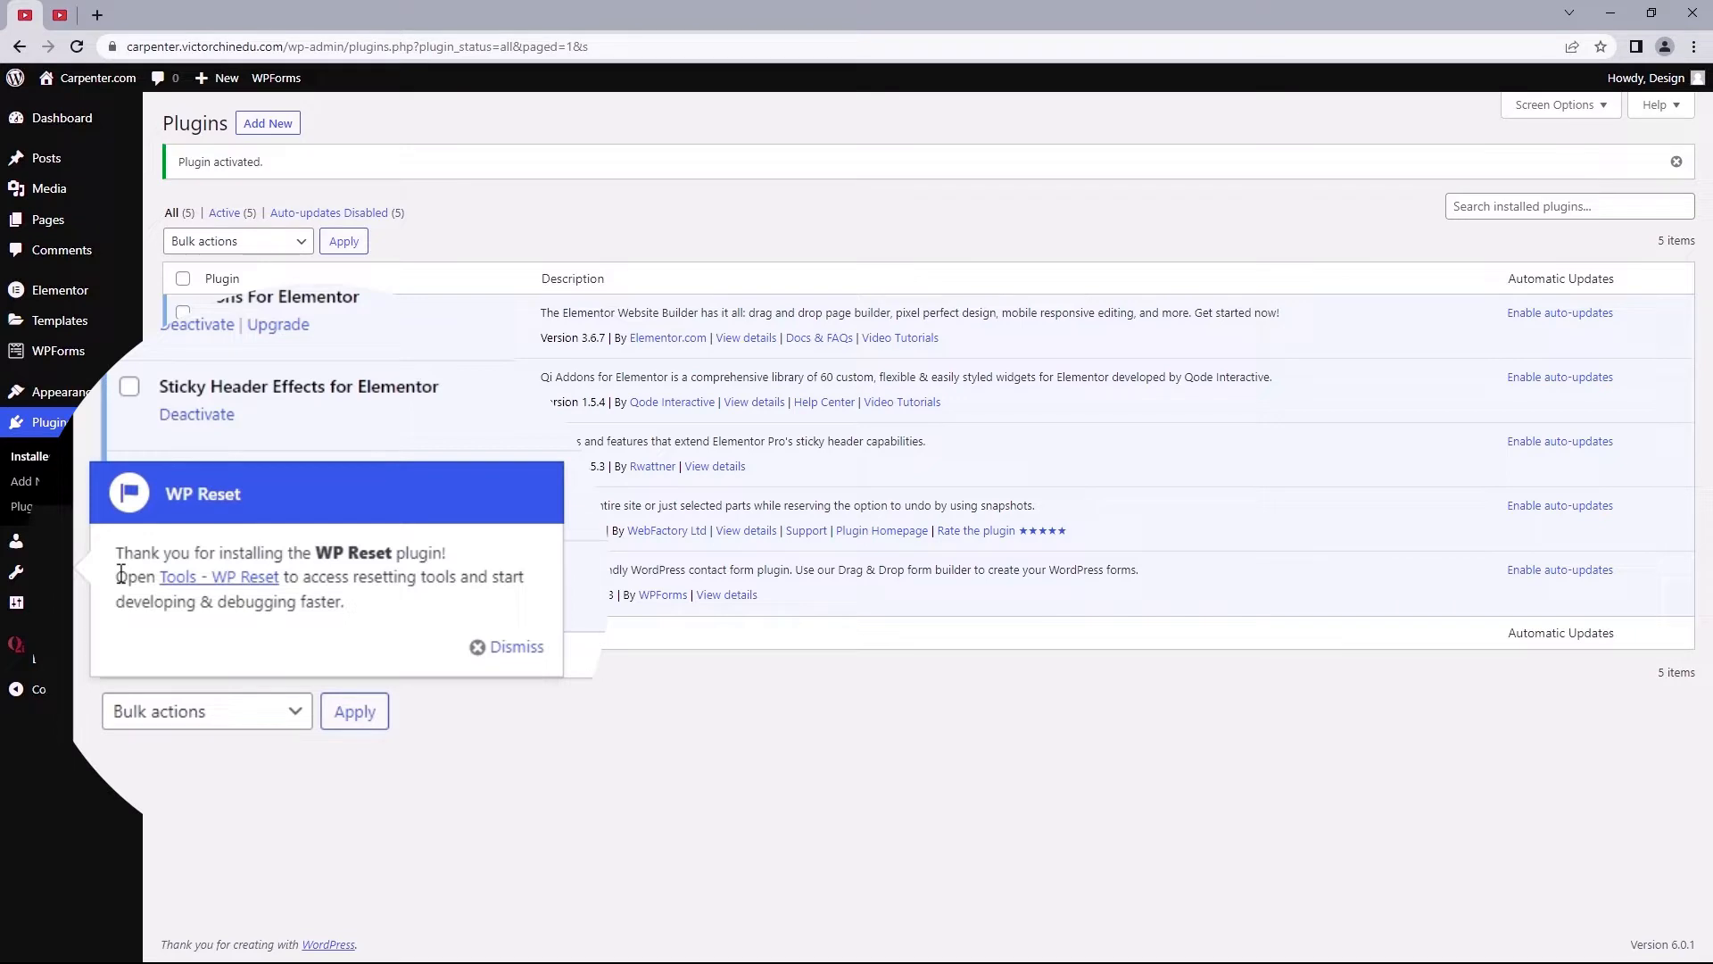
Dismiss the WP Reset welcome notice and head to Tools > WP Reset
click(514, 646)
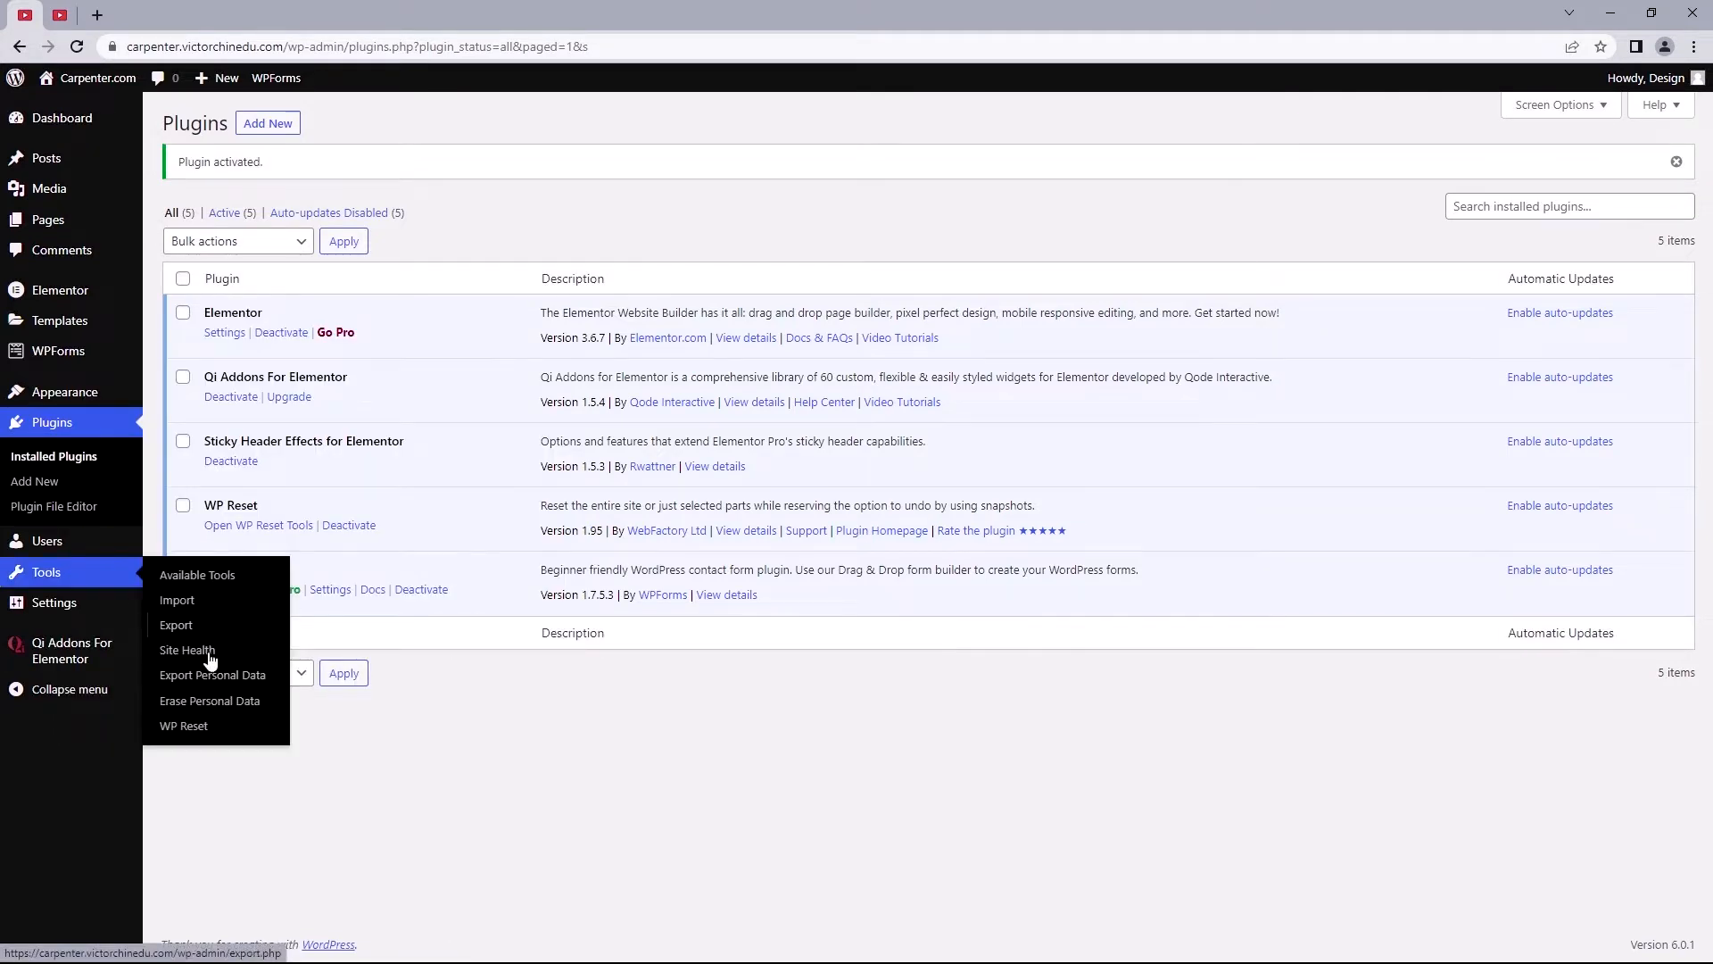
mouse_move(184, 726)
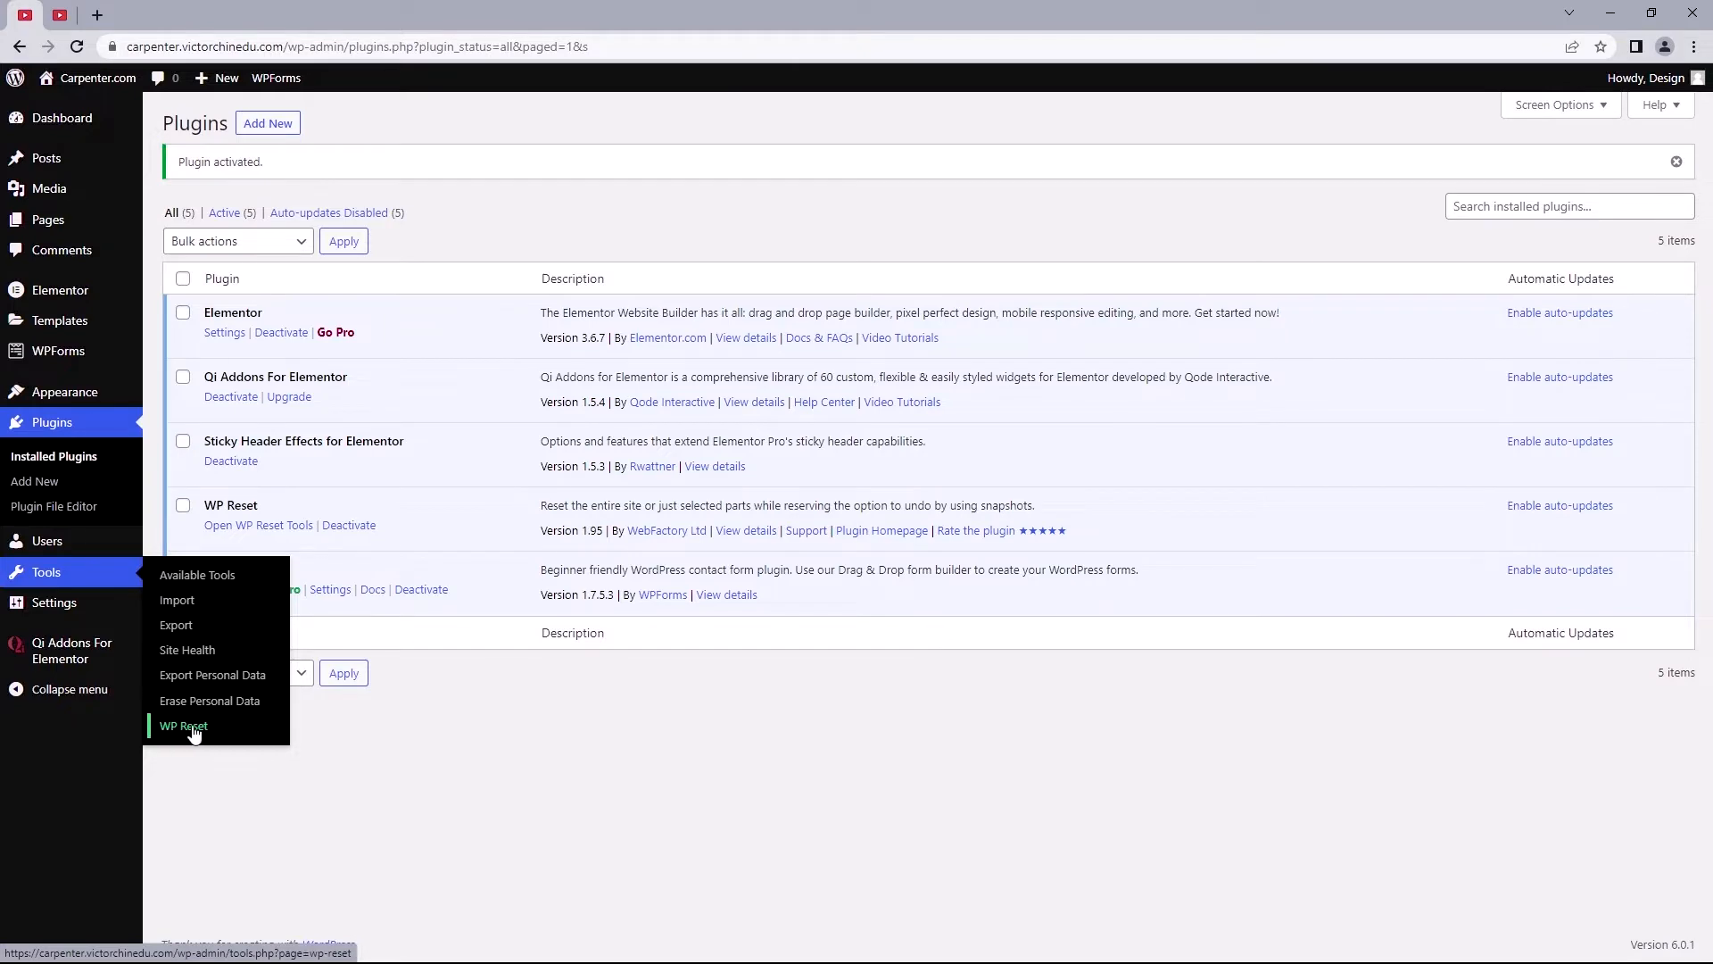
click(182, 726)
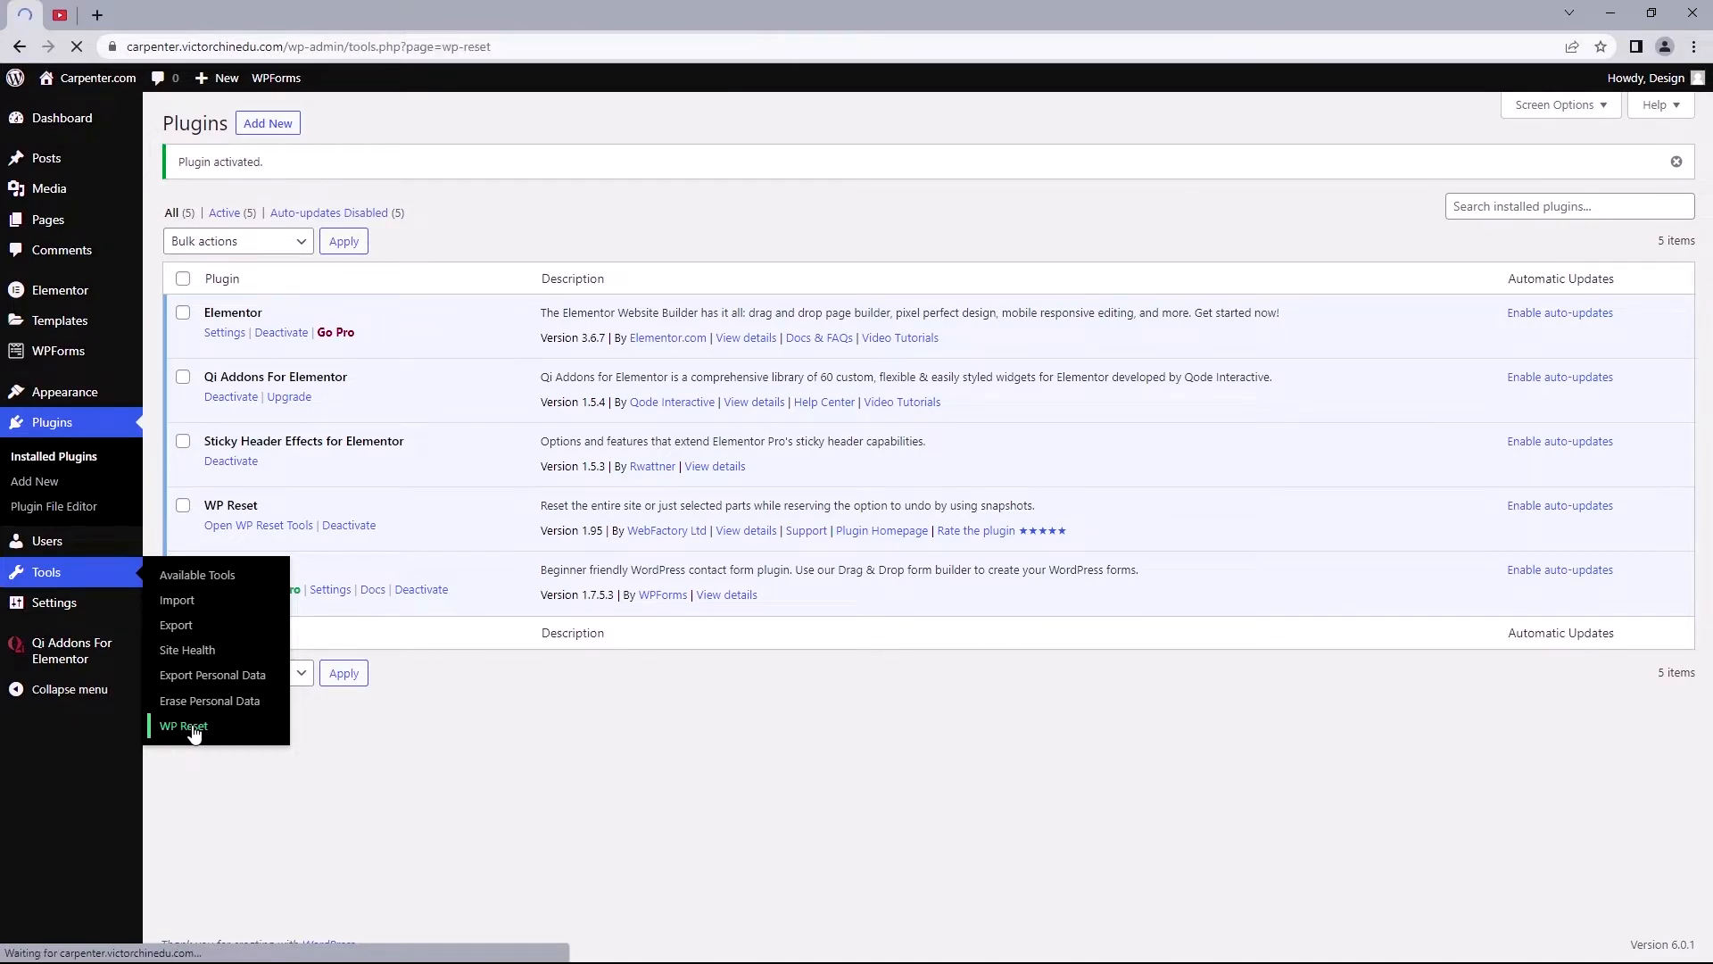
Load the WP Reset tools page and switch to its Snapshots section
click(182, 726)
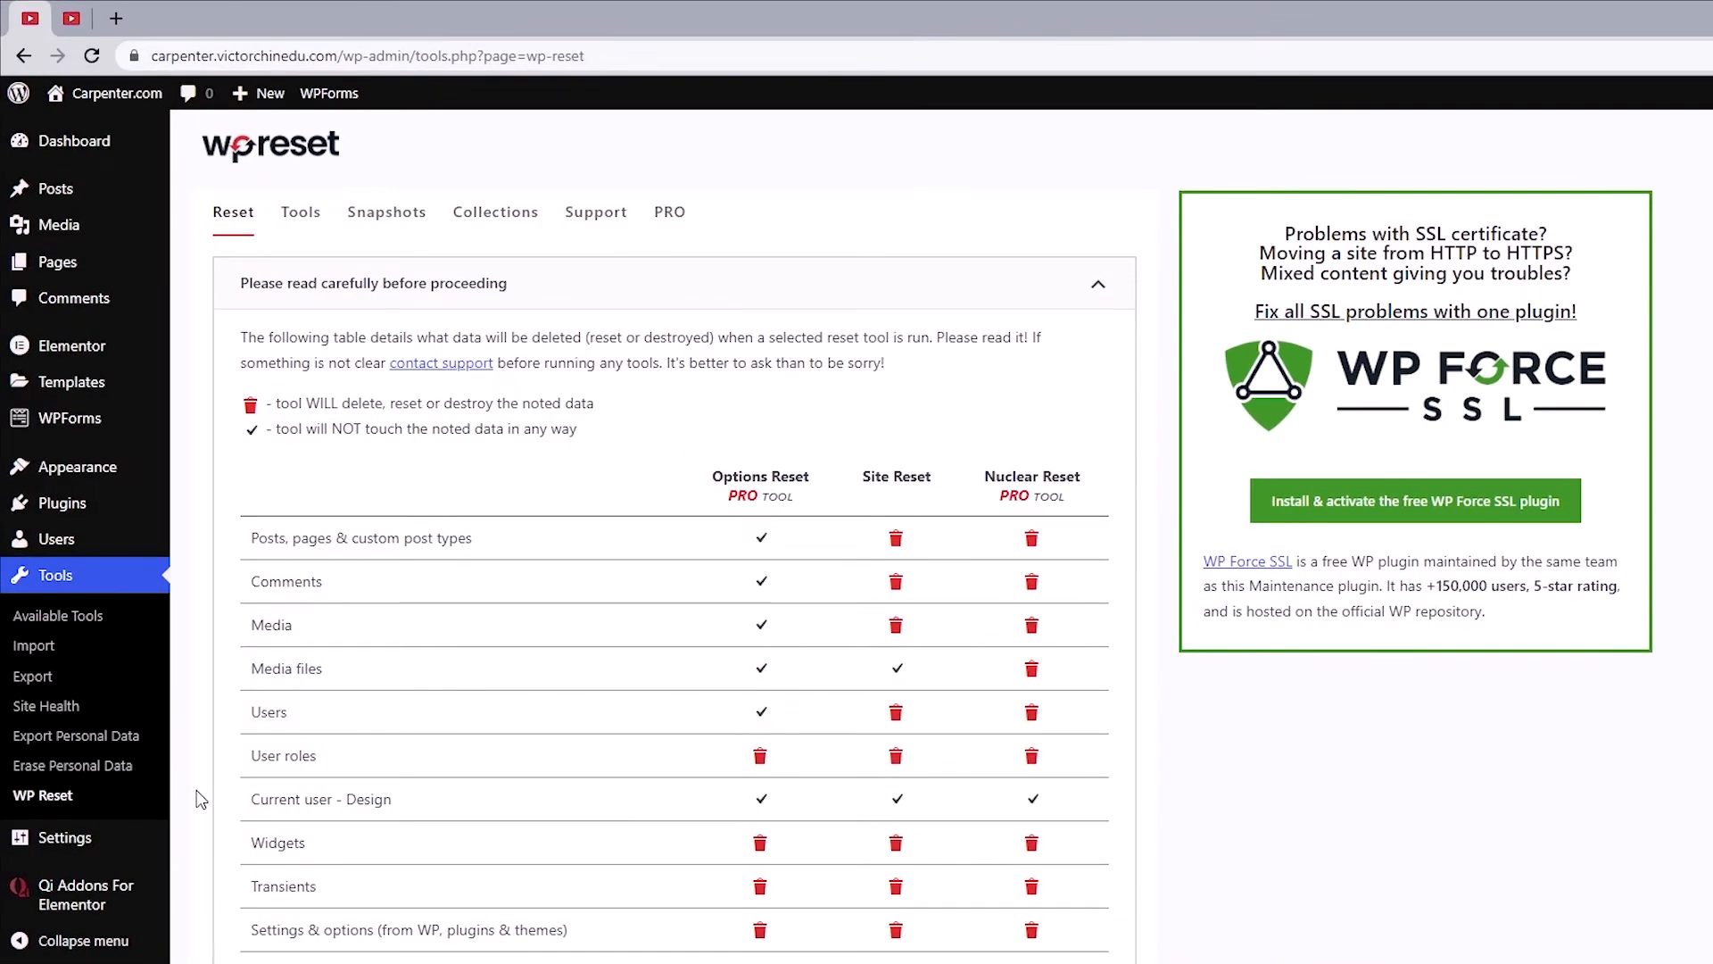
click(385, 213)
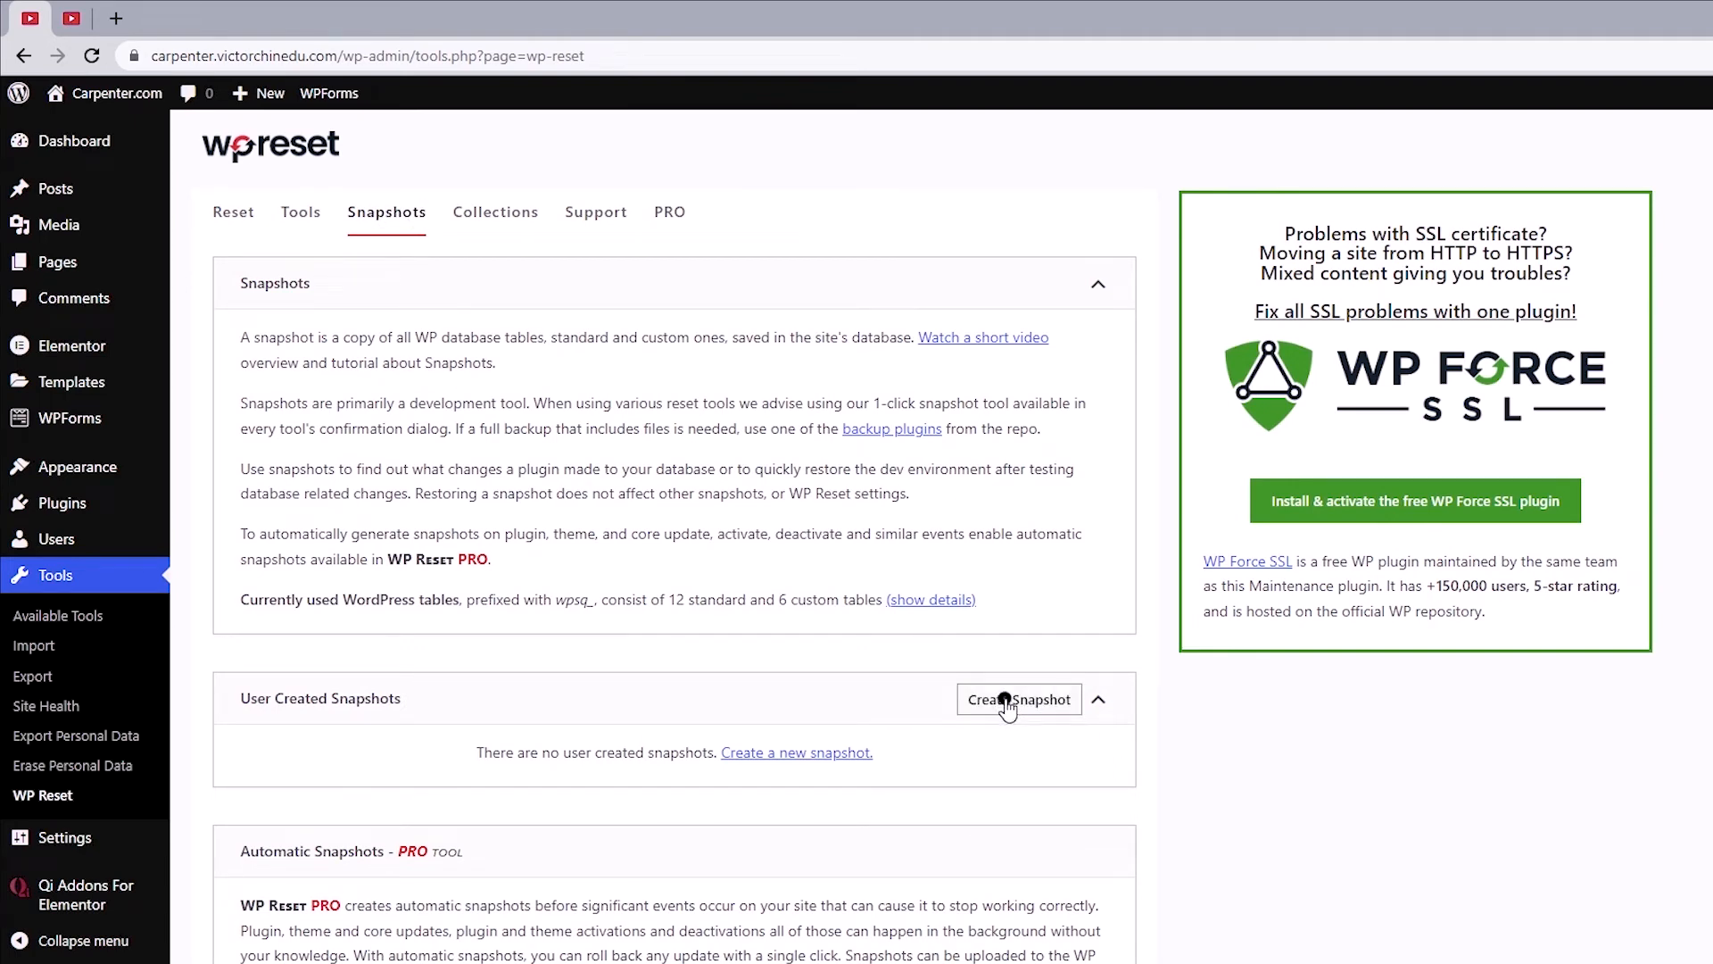
Create a snapshot named 'Website's Backup' and acknowledge its creation
click(1017, 700)
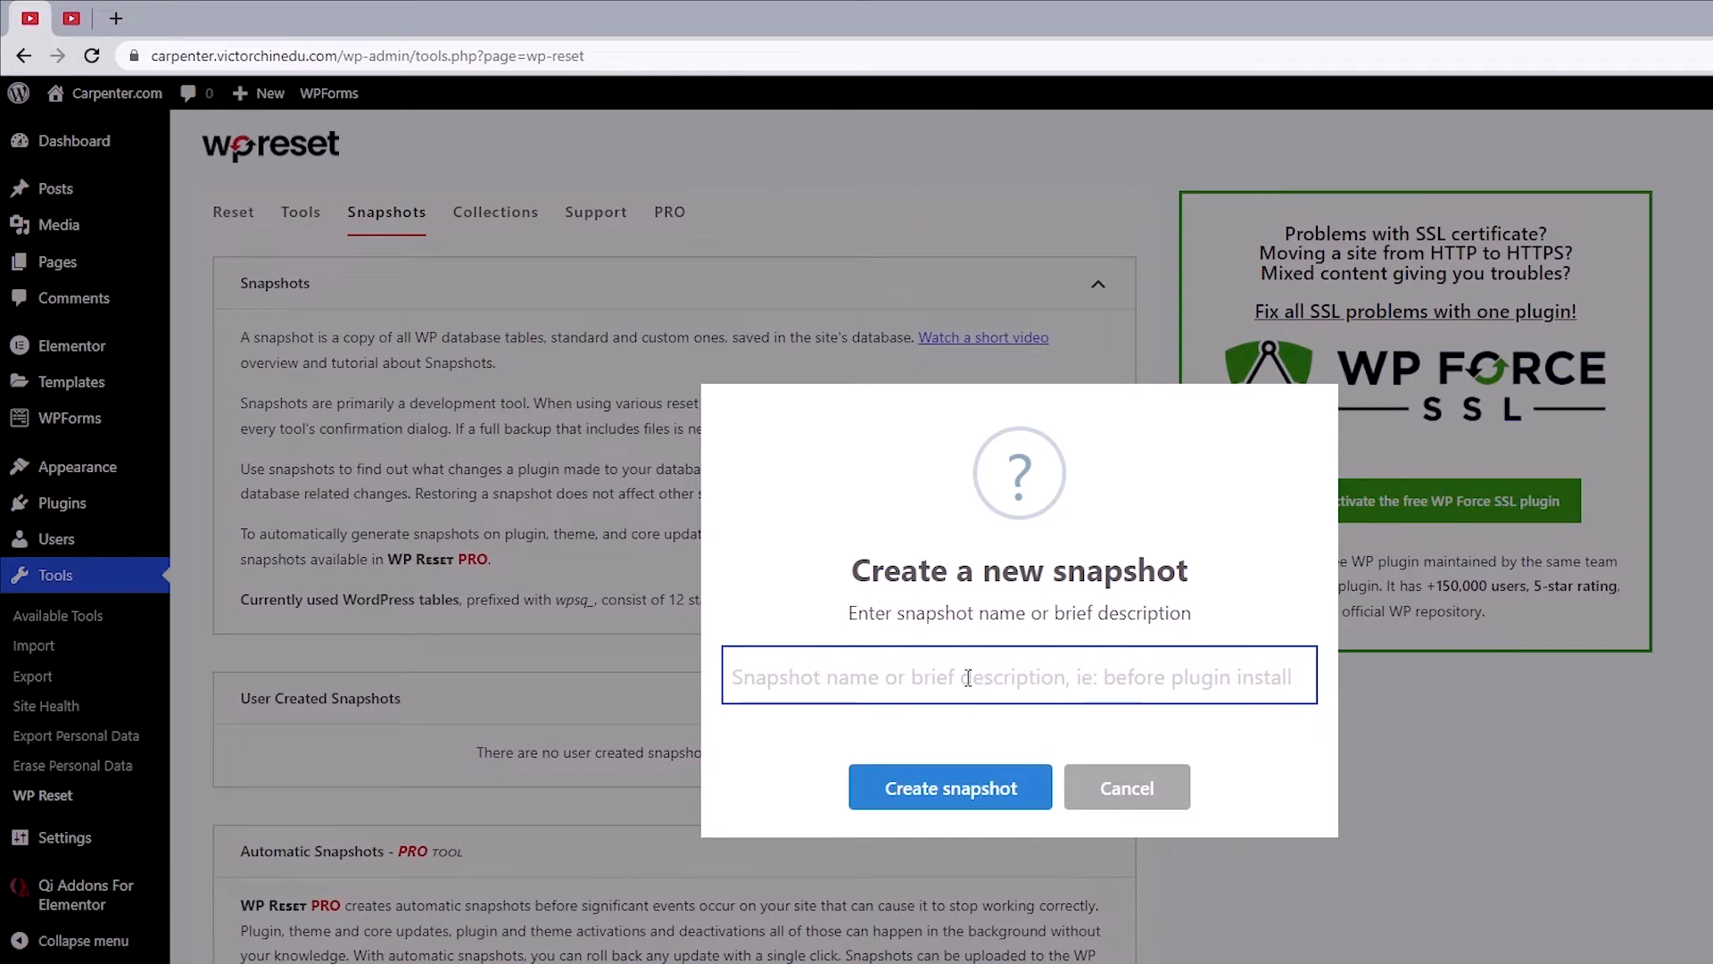
text(Website's)
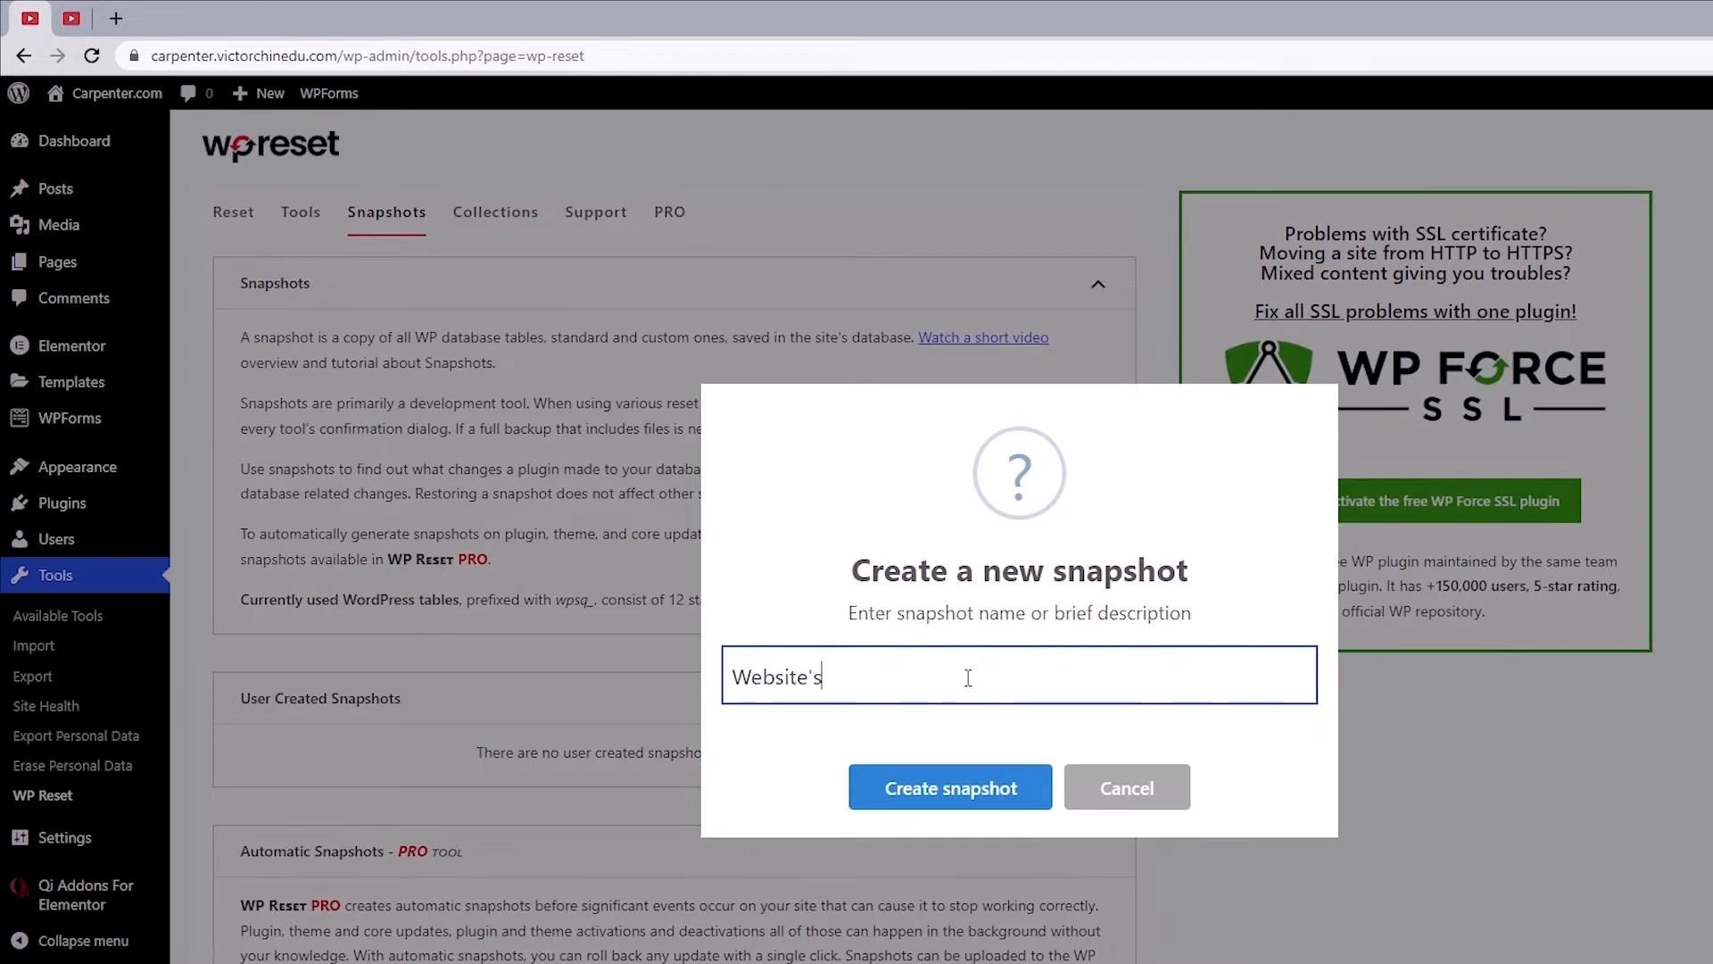
text(Backup)
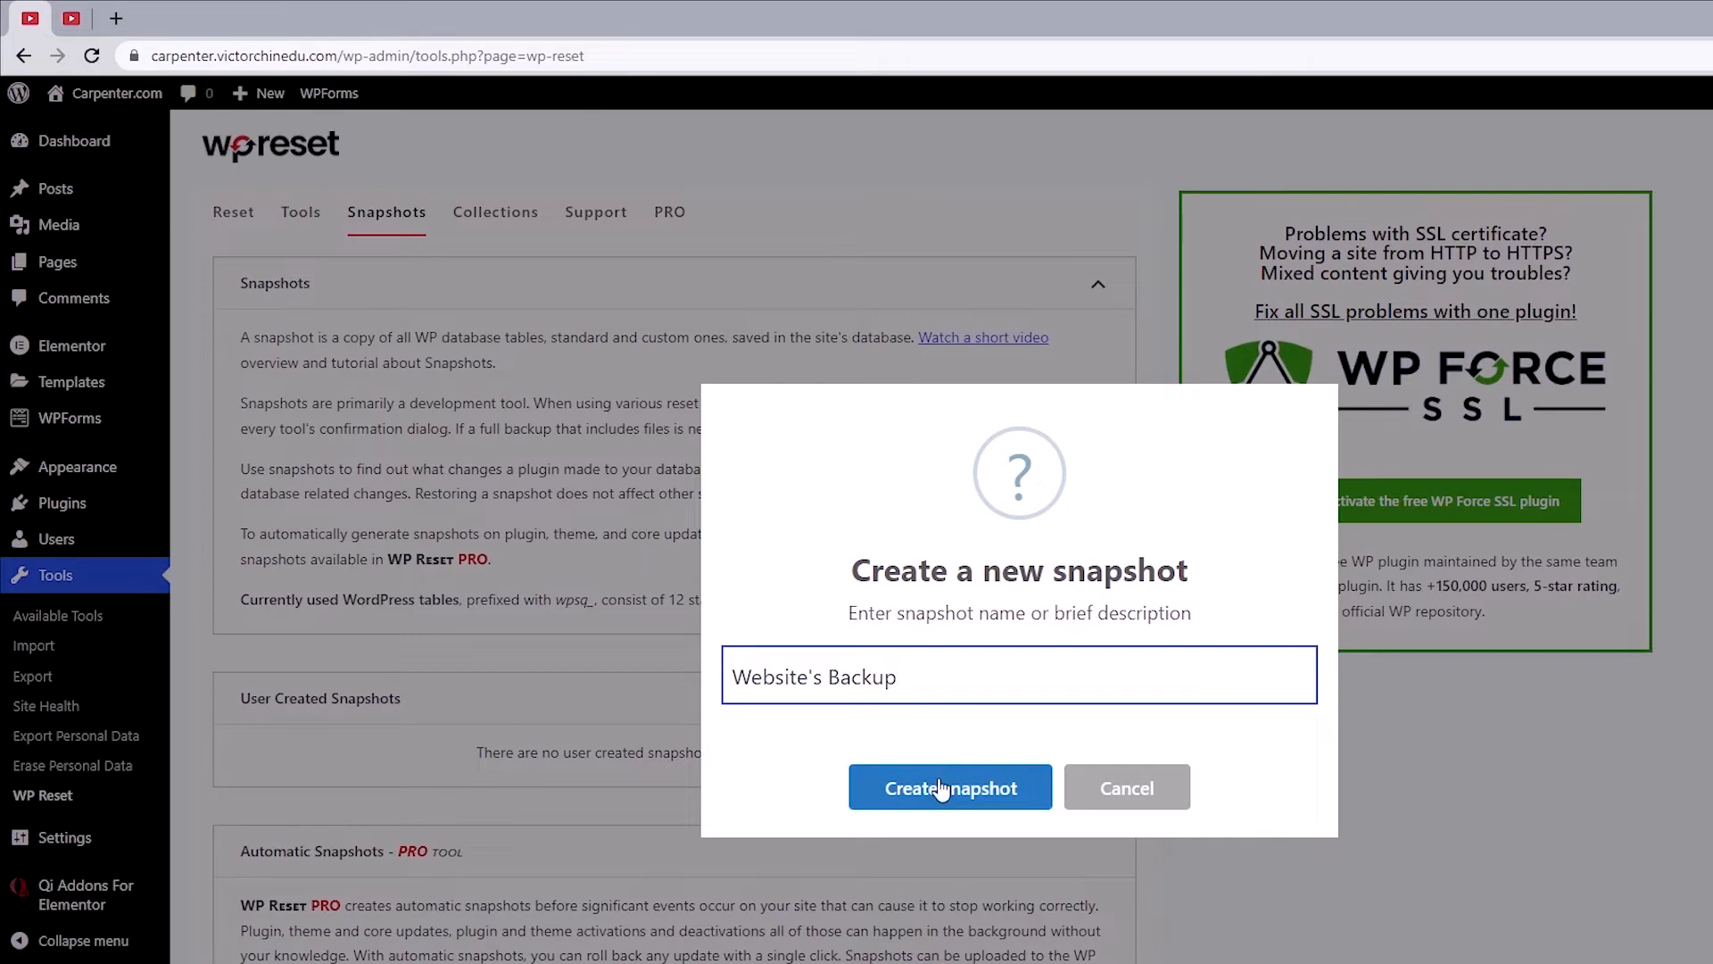
click(949, 787)
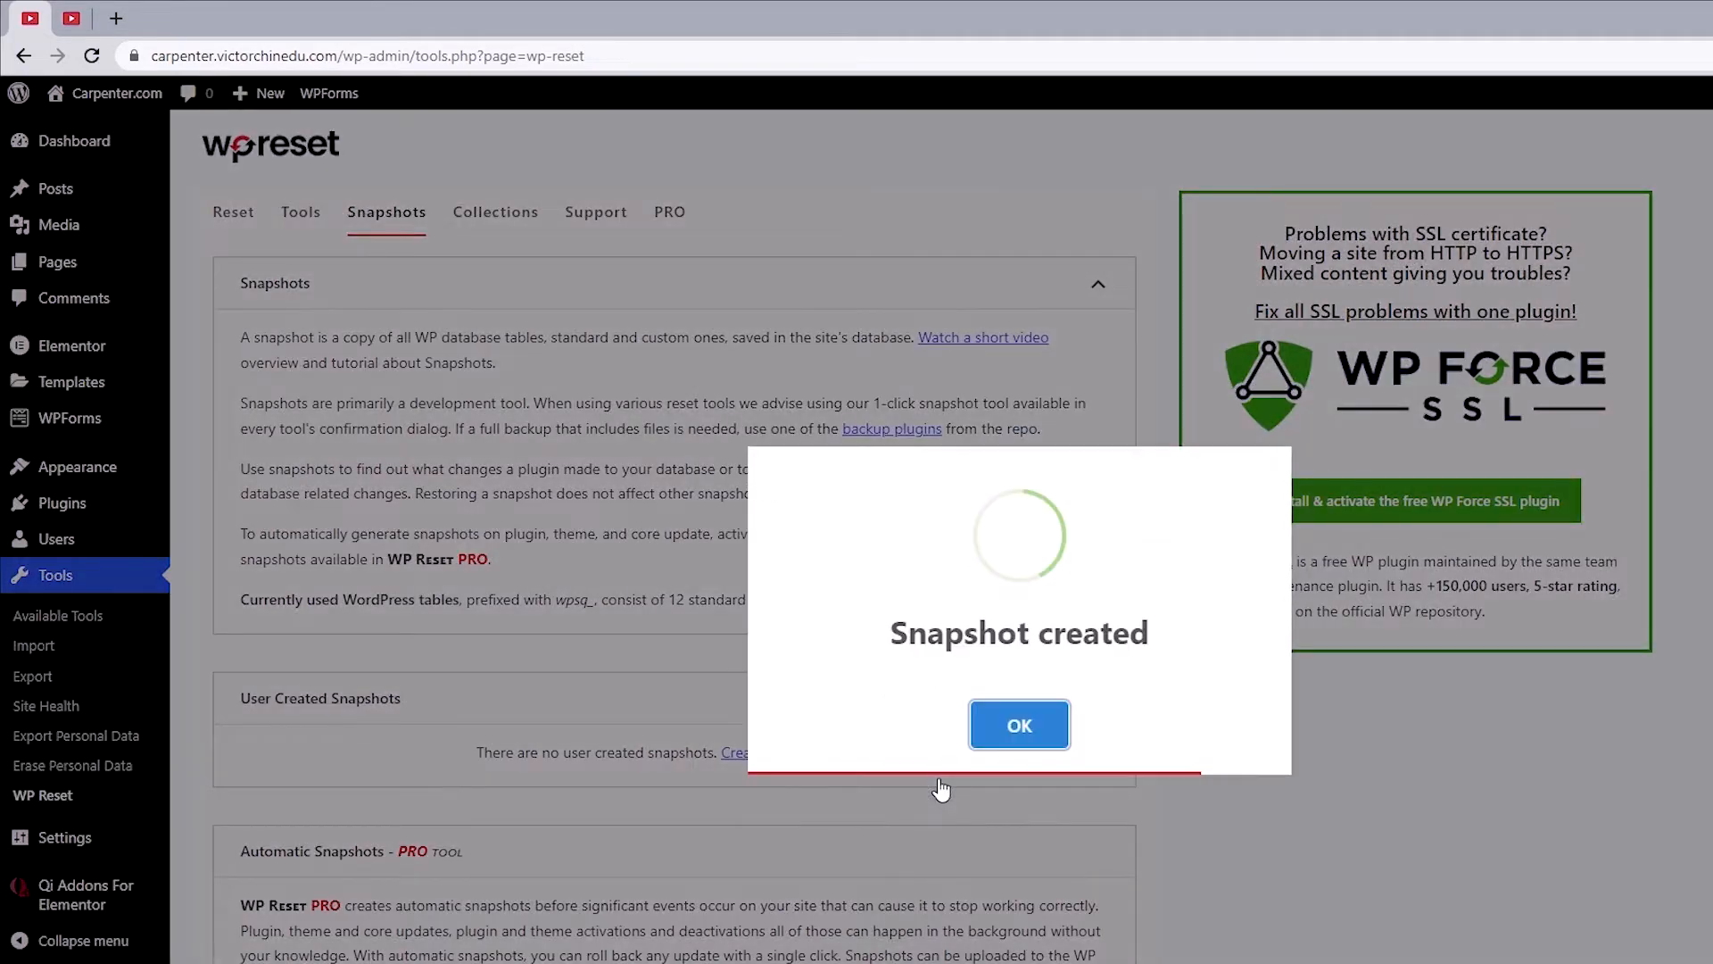
click(1017, 725)
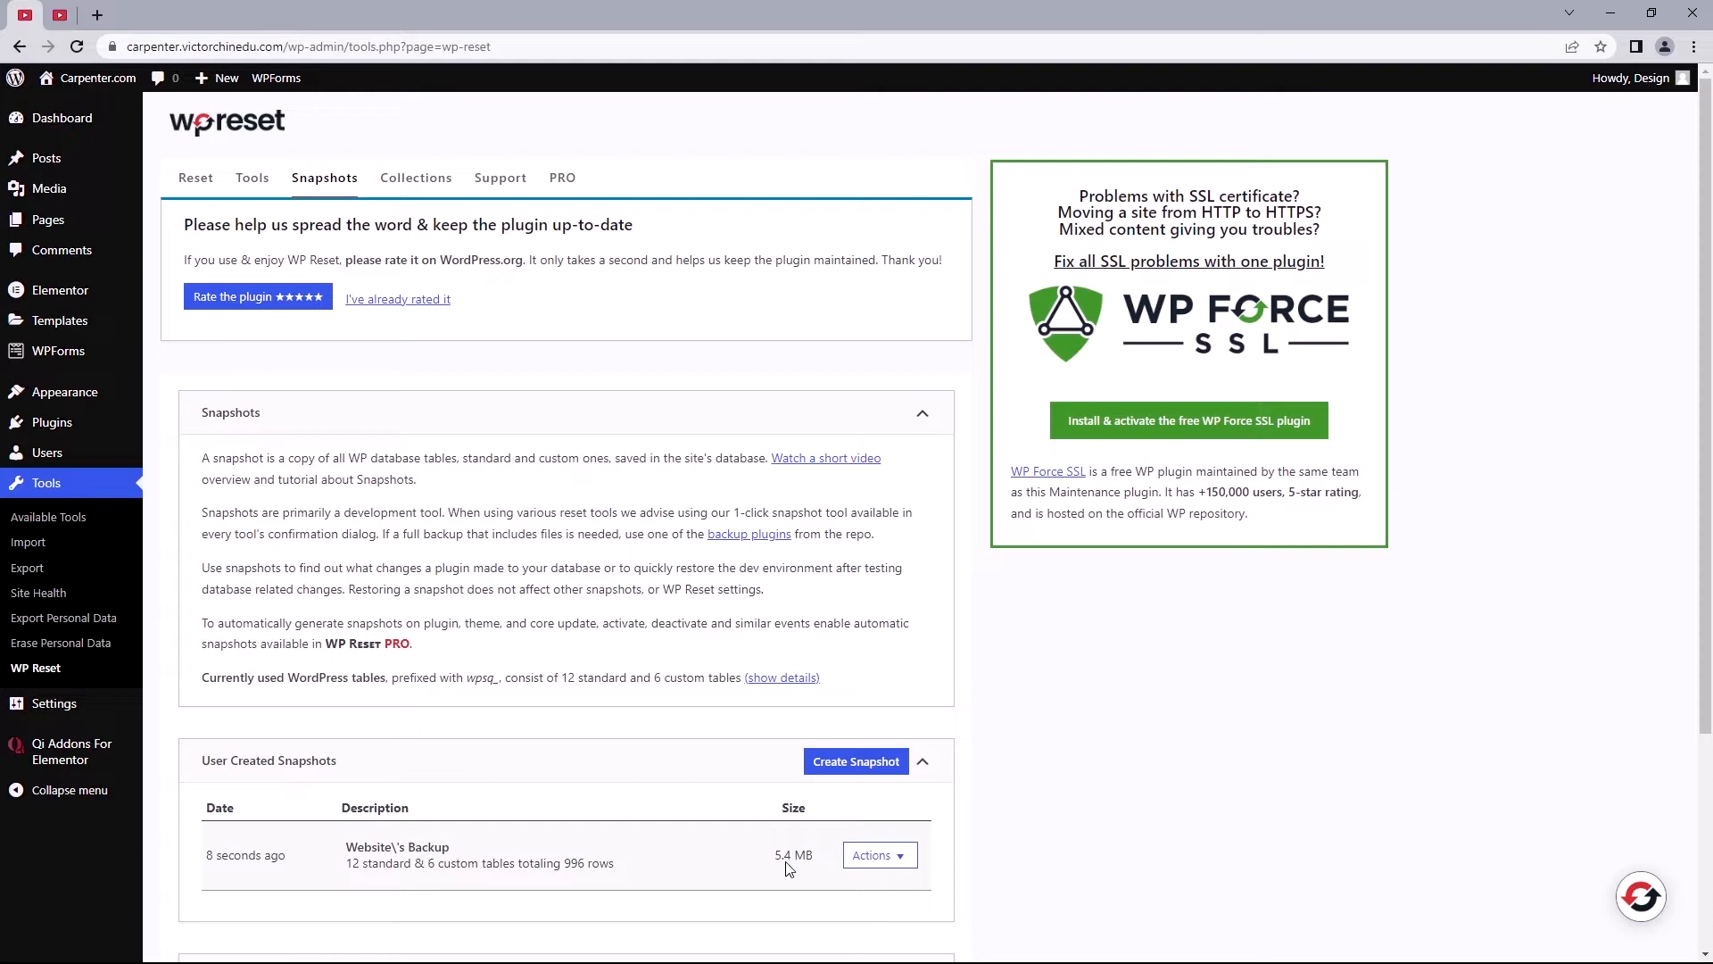
Show the Actions menu for the Website's Backup snapshot (compare, restore, download, delete)
click(878, 855)
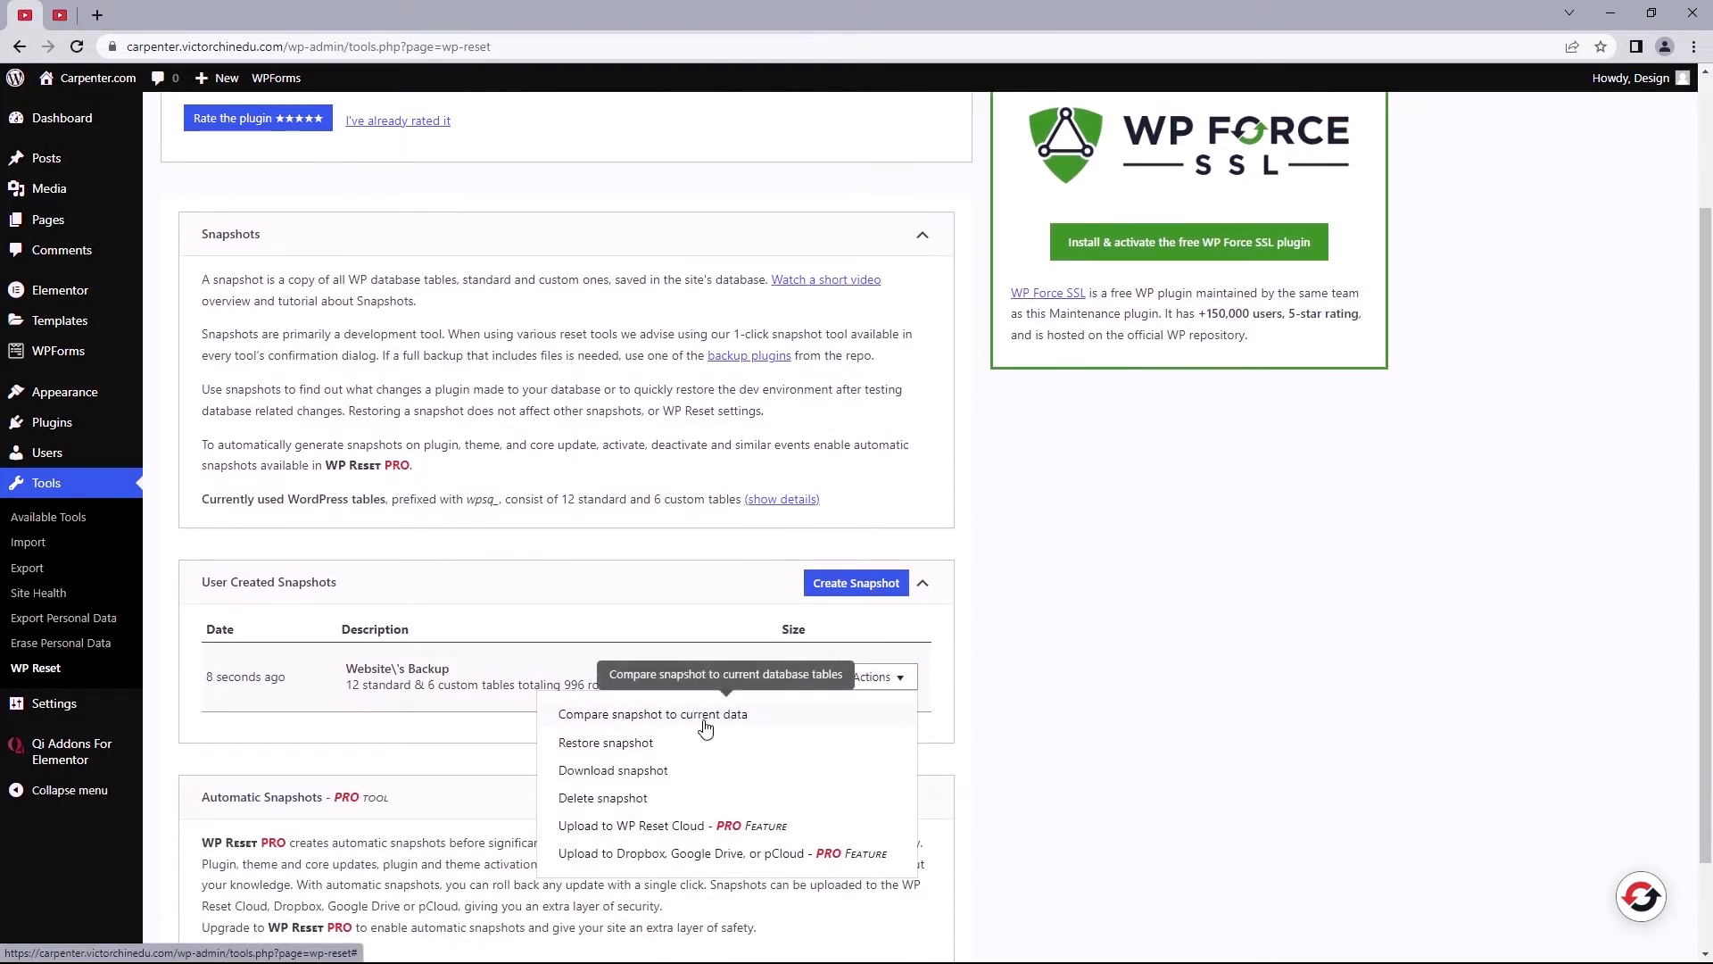
mouse_move(616, 753)
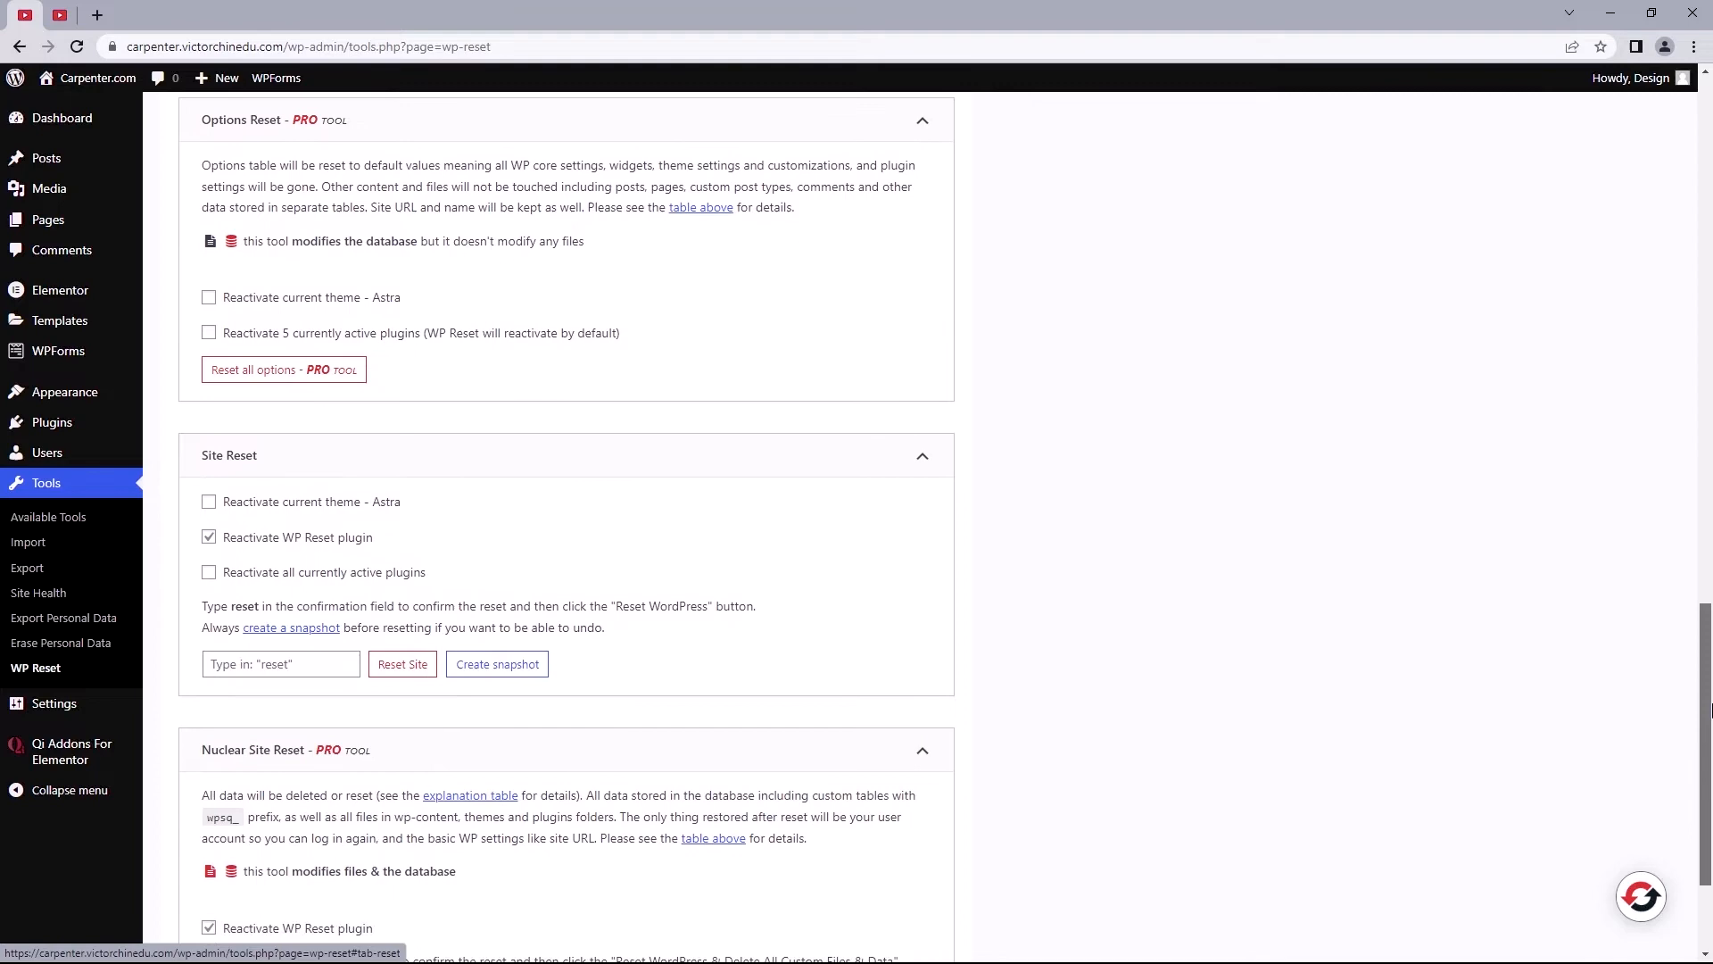
In Site Reset, leave the Astra theme reactivation off so only WP Reset reactivates
scroll(down, 3)
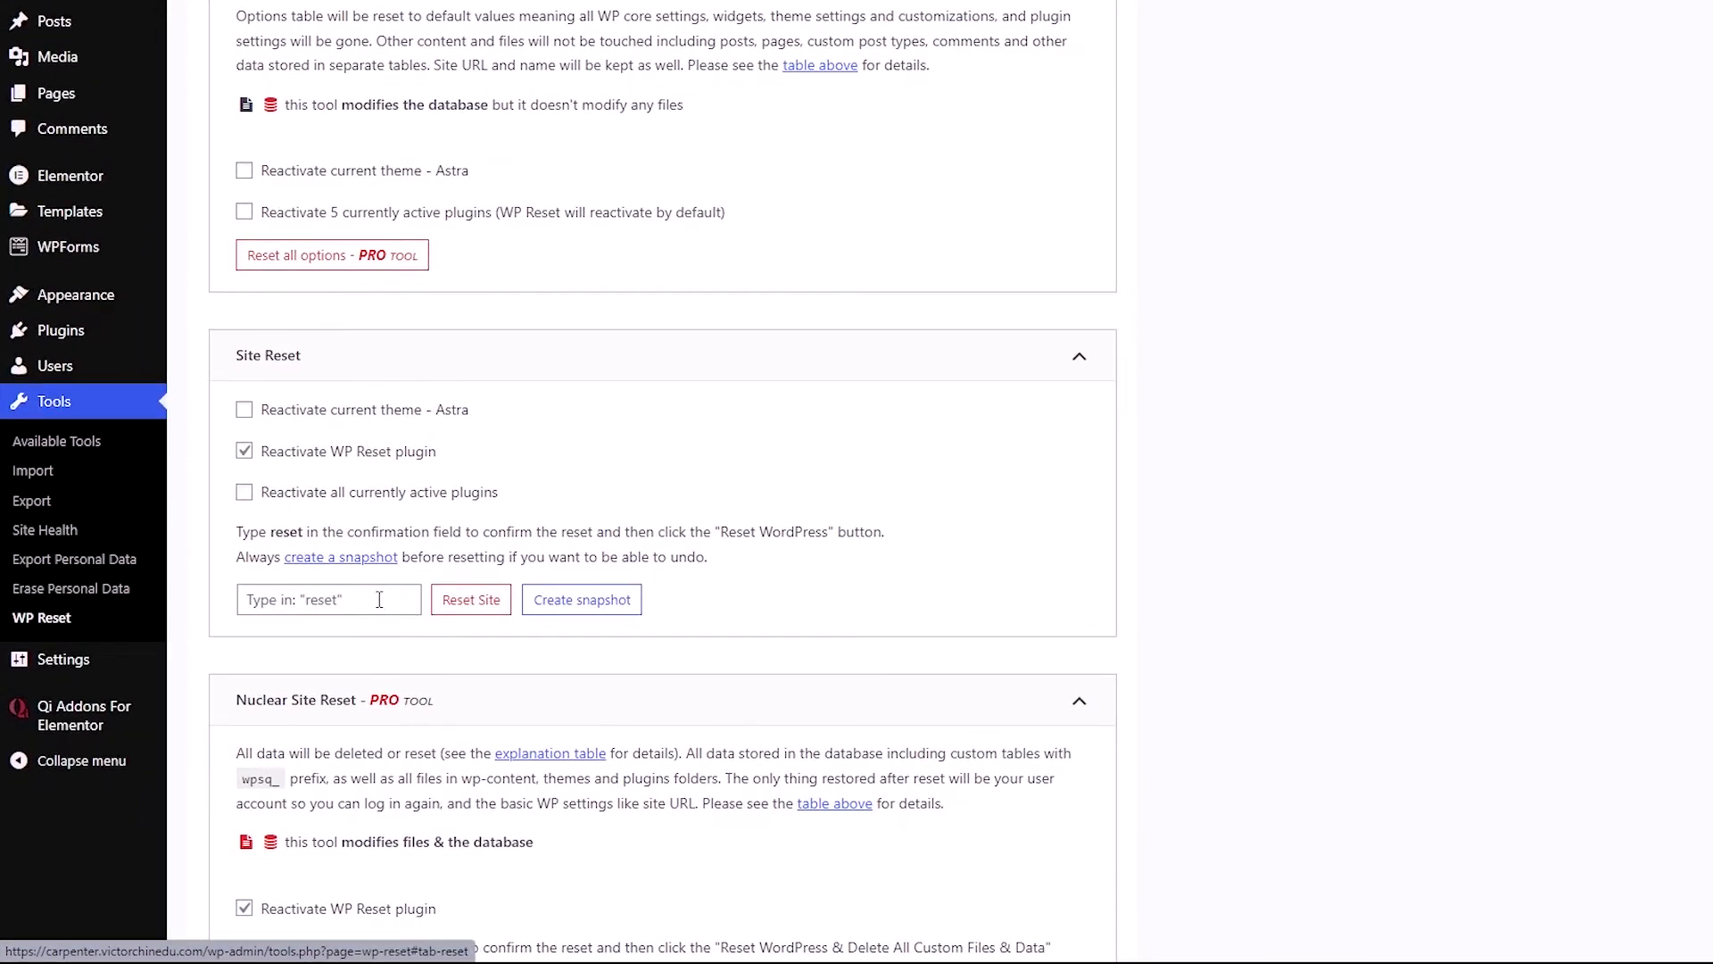
mouse_move(277, 435)
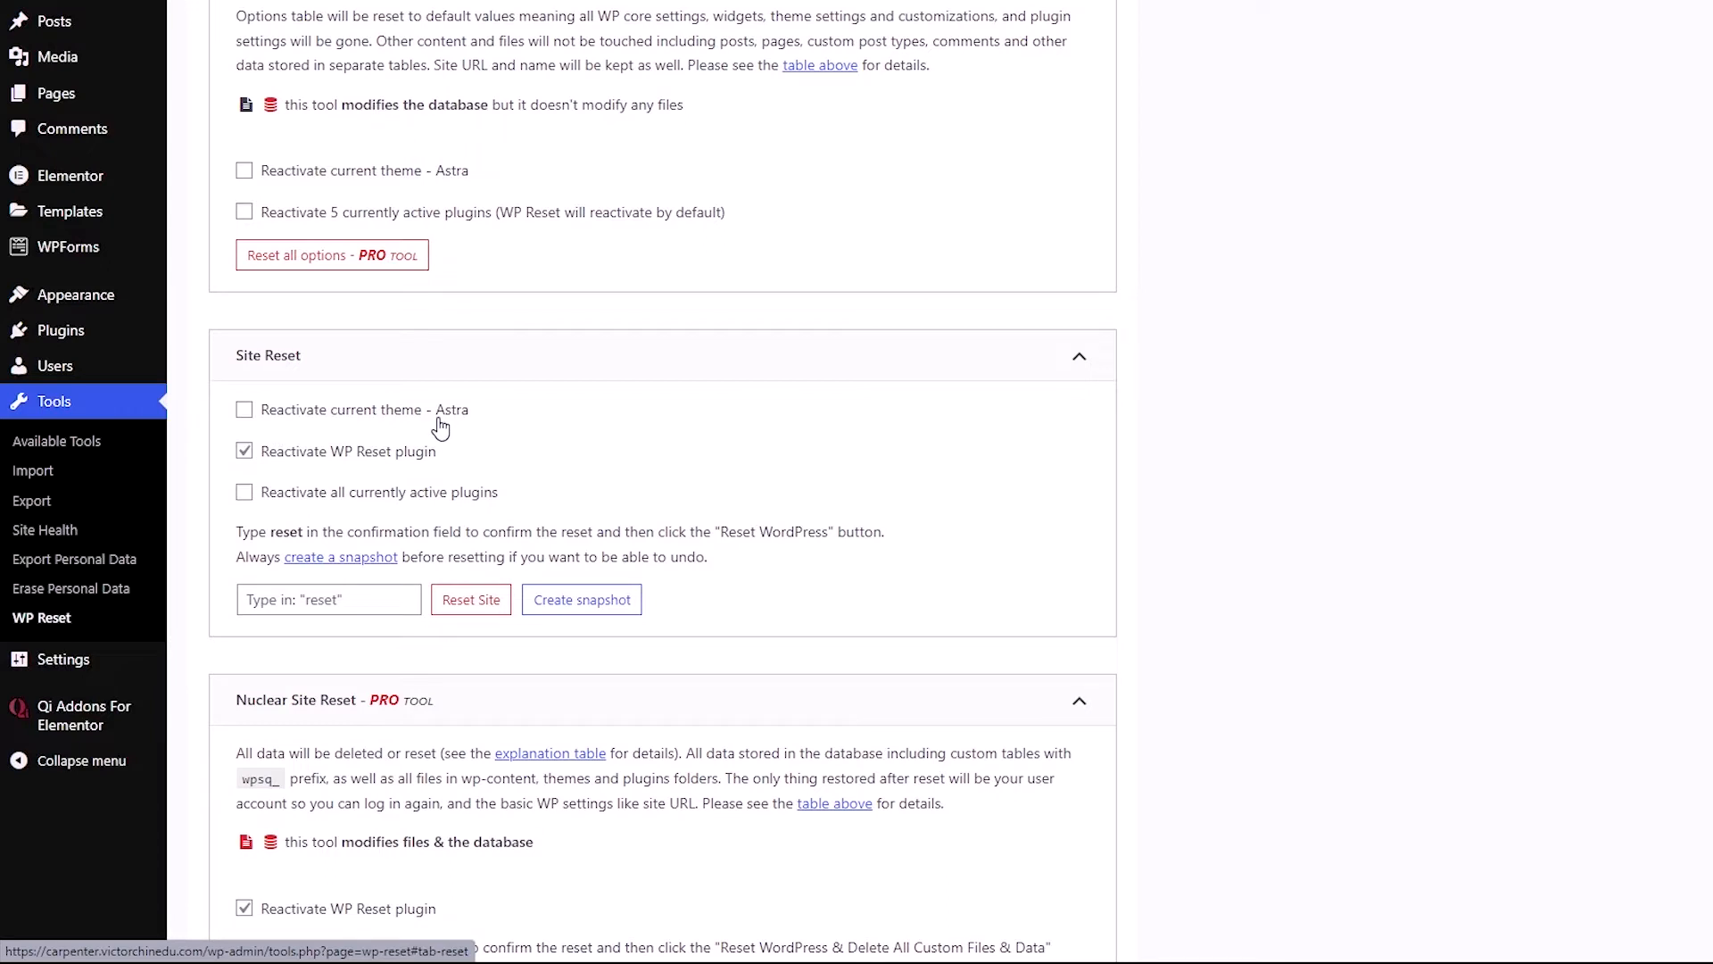
click(245, 410)
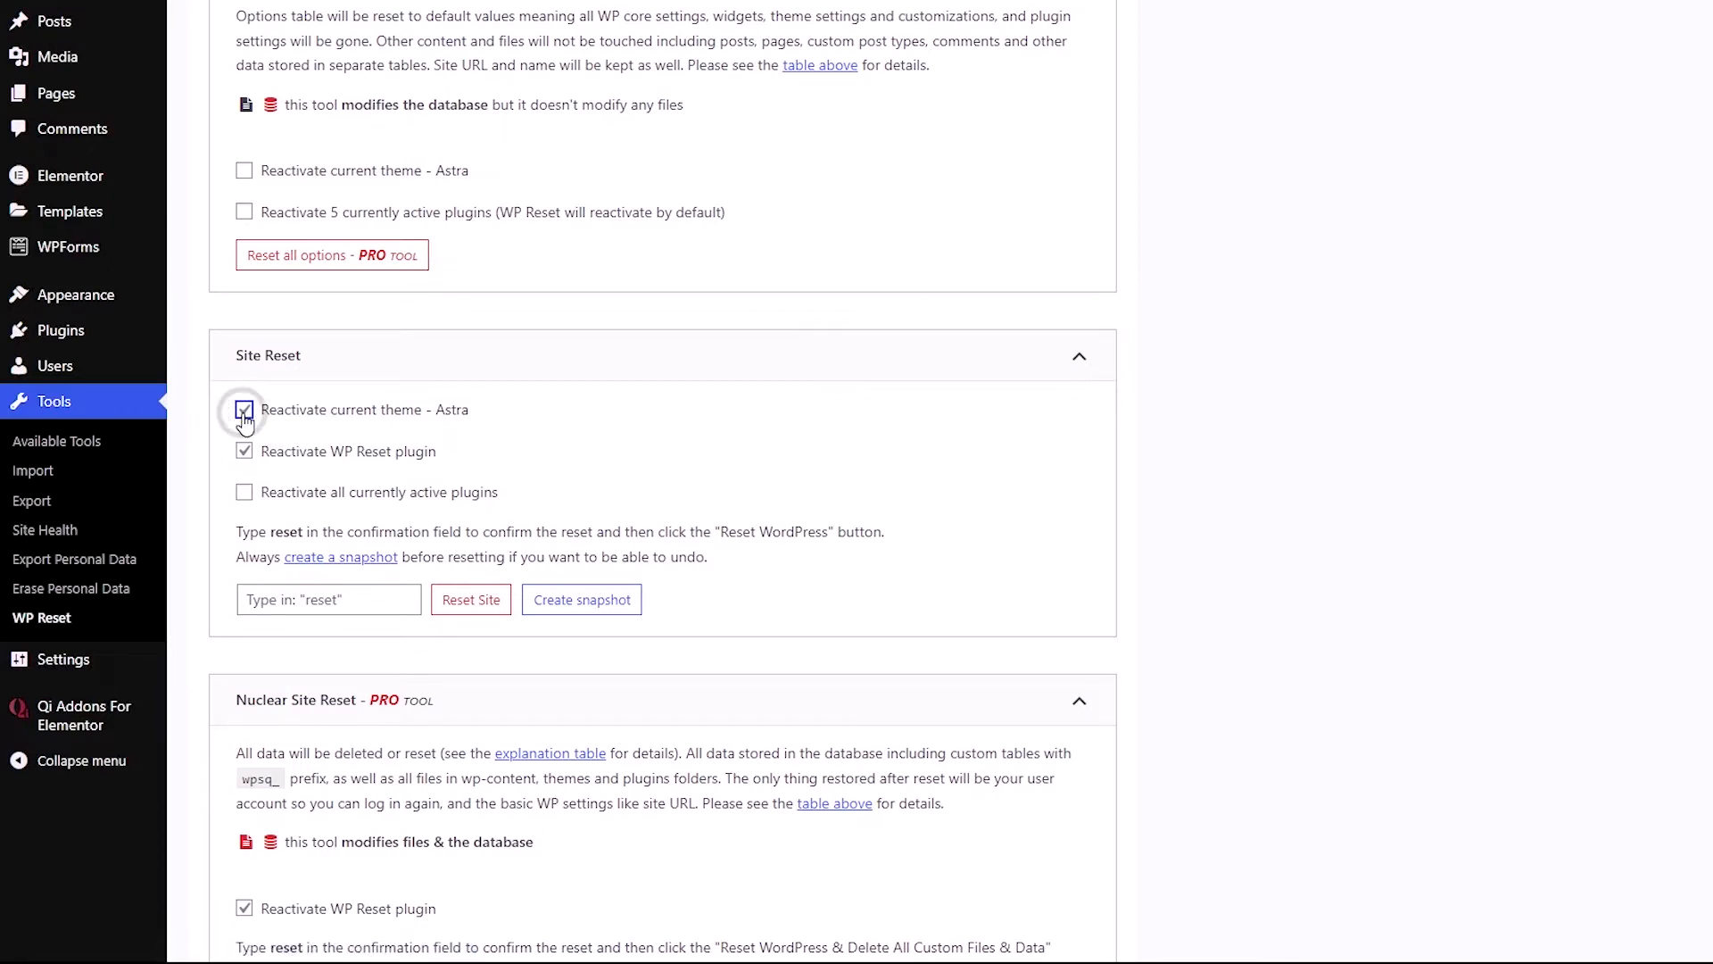
click(245, 409)
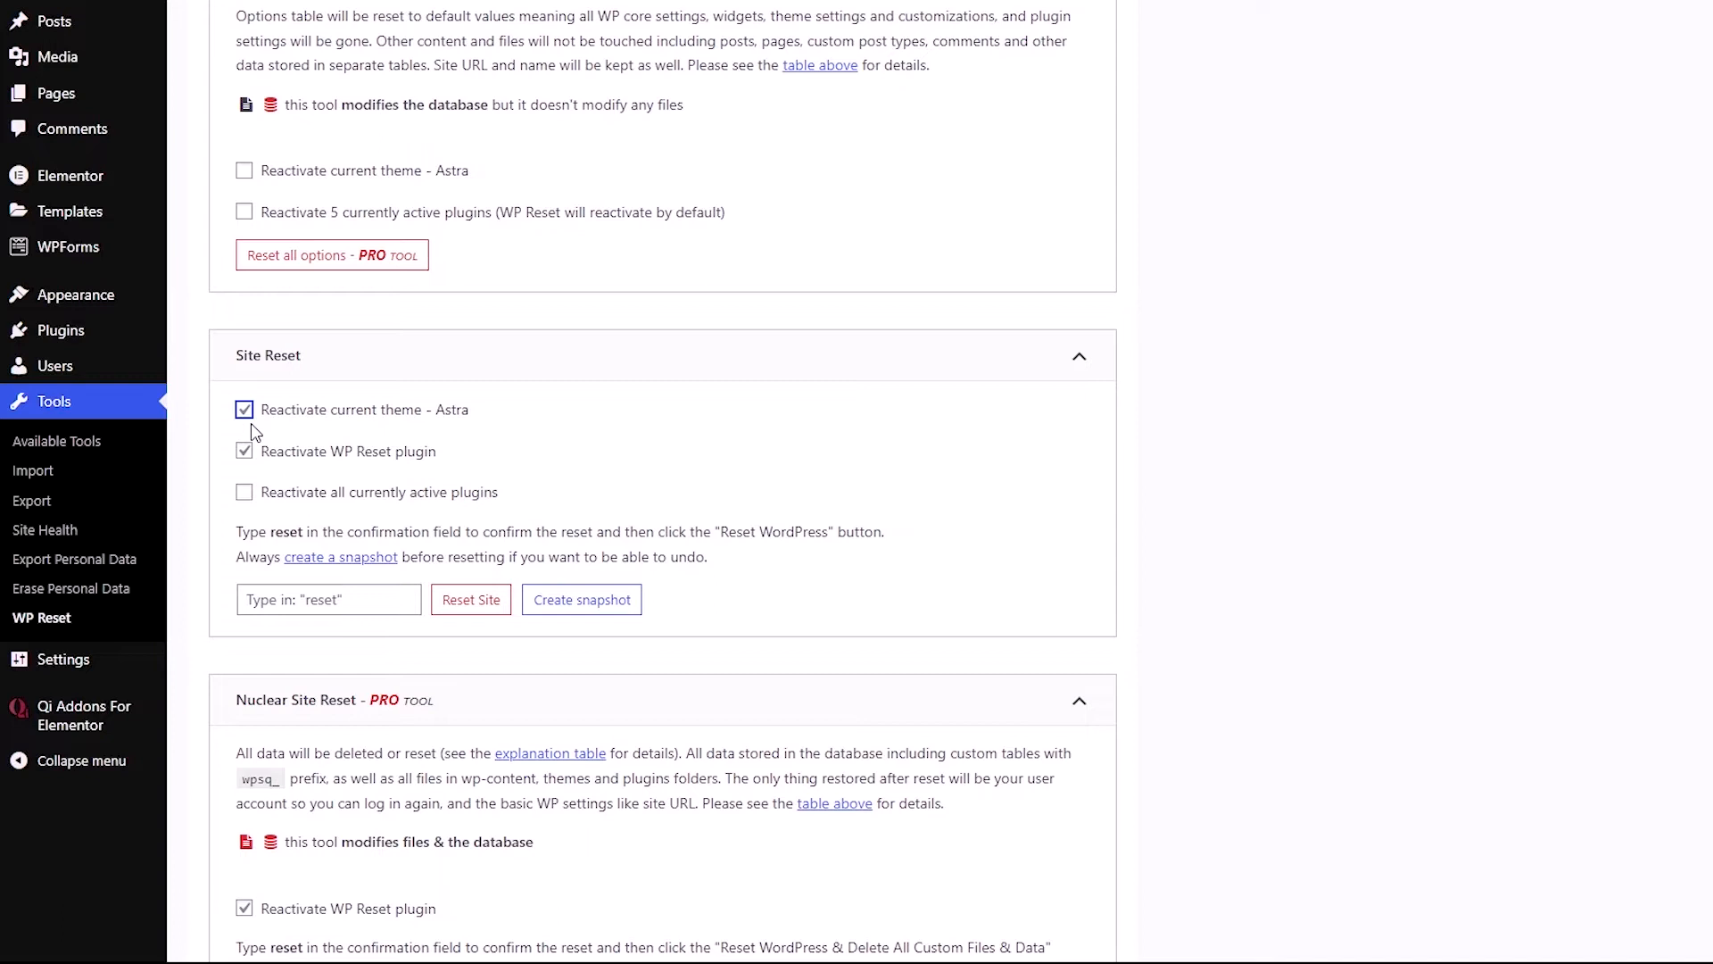
click(245, 409)
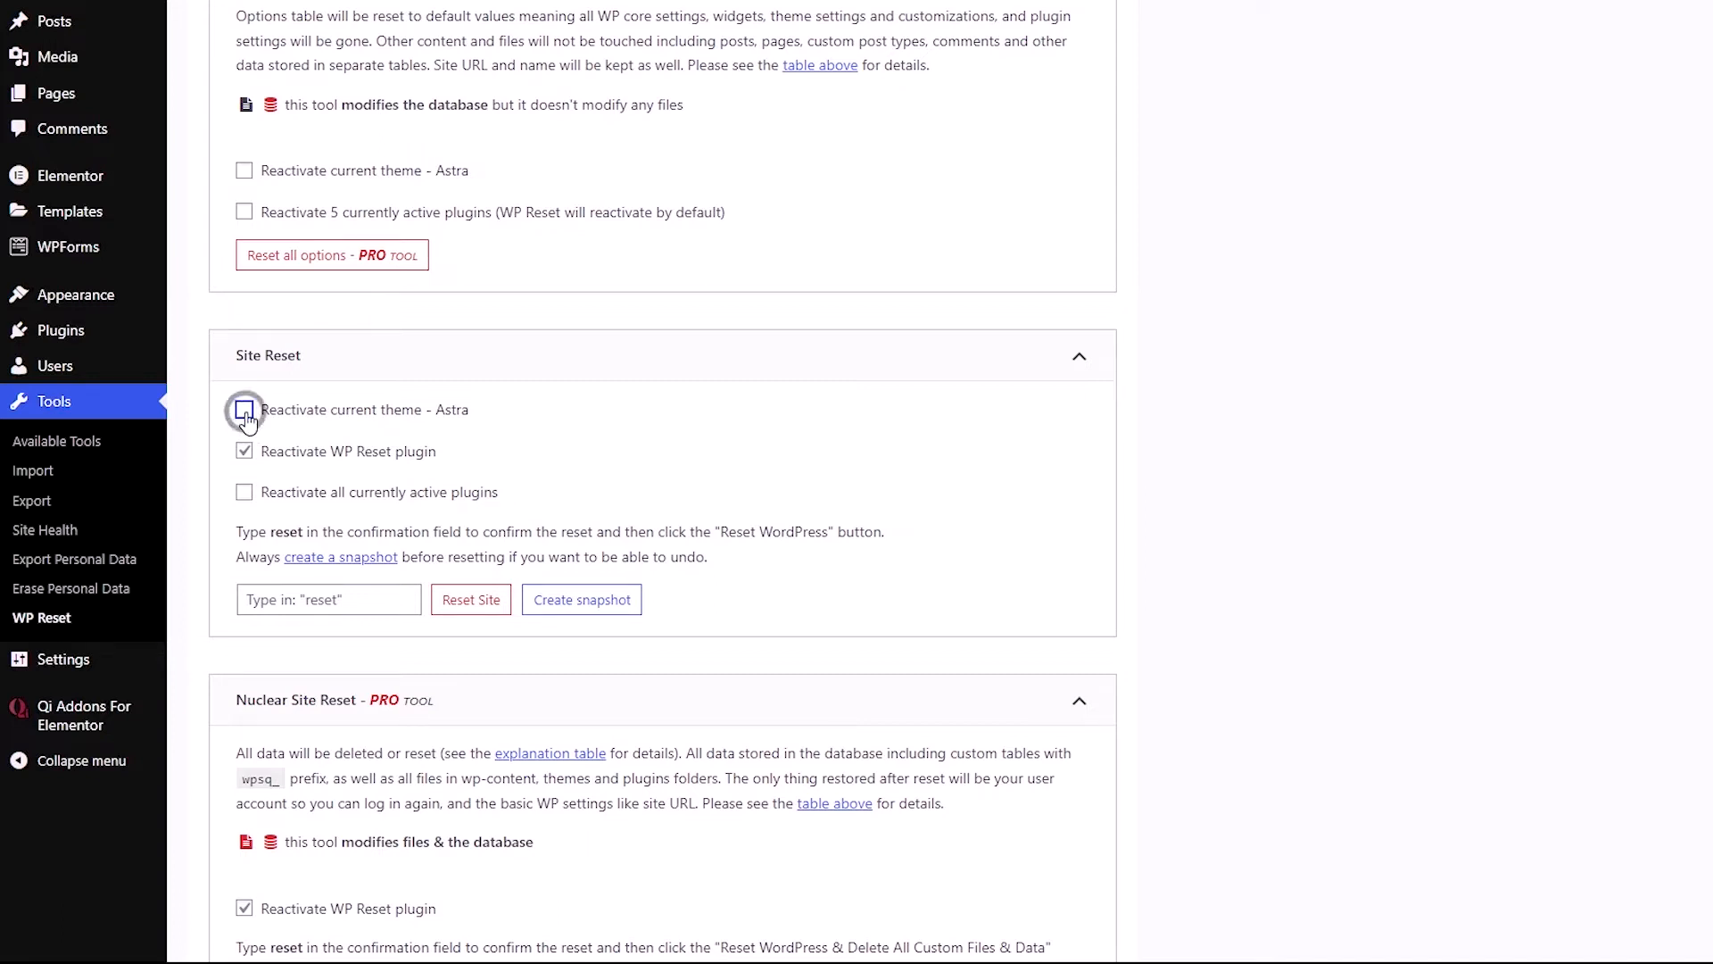
click(244, 408)
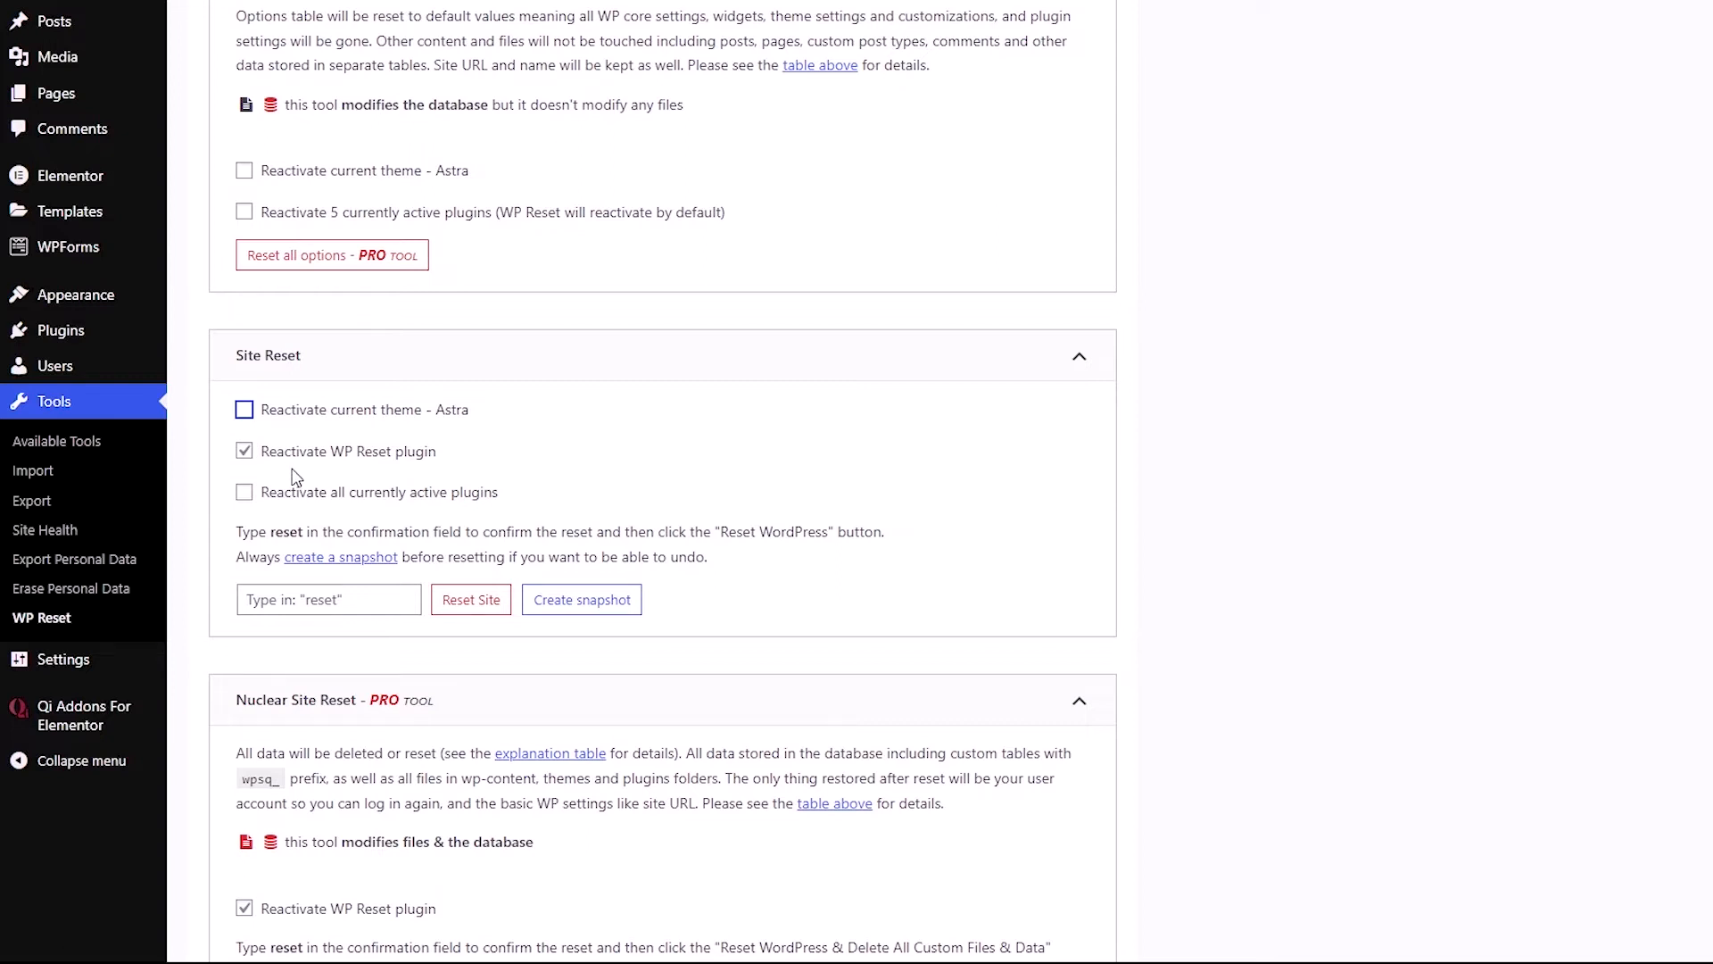
mouse_move(306, 494)
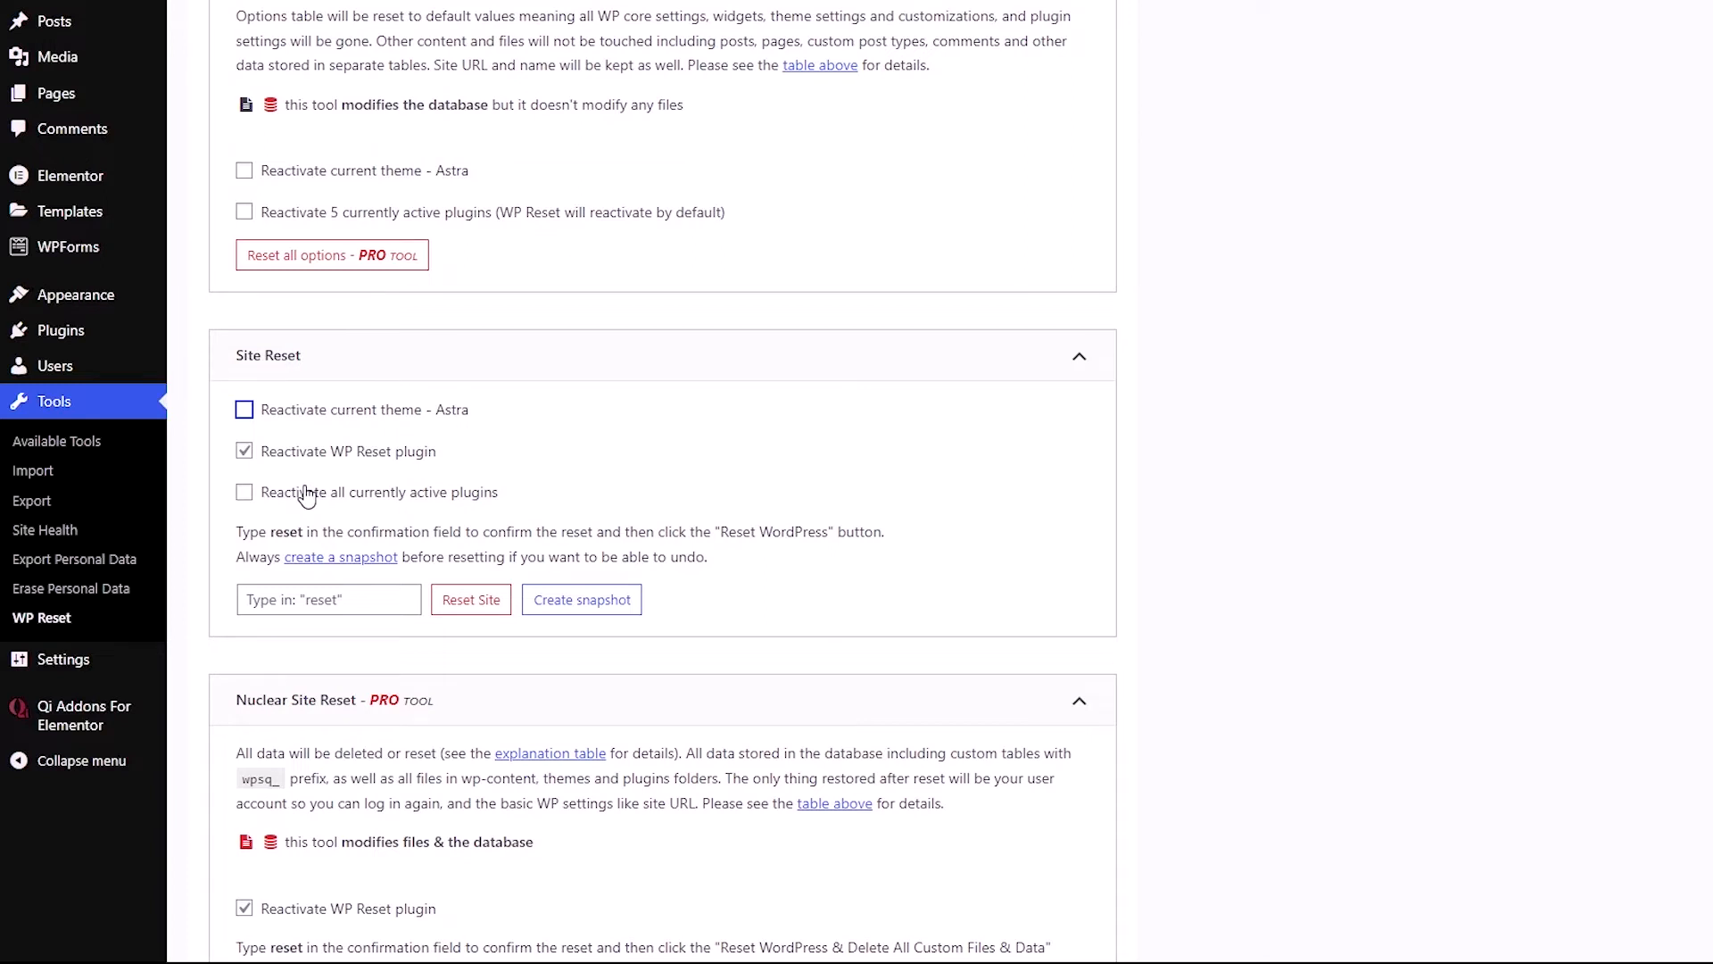
mouse_move(328, 600)
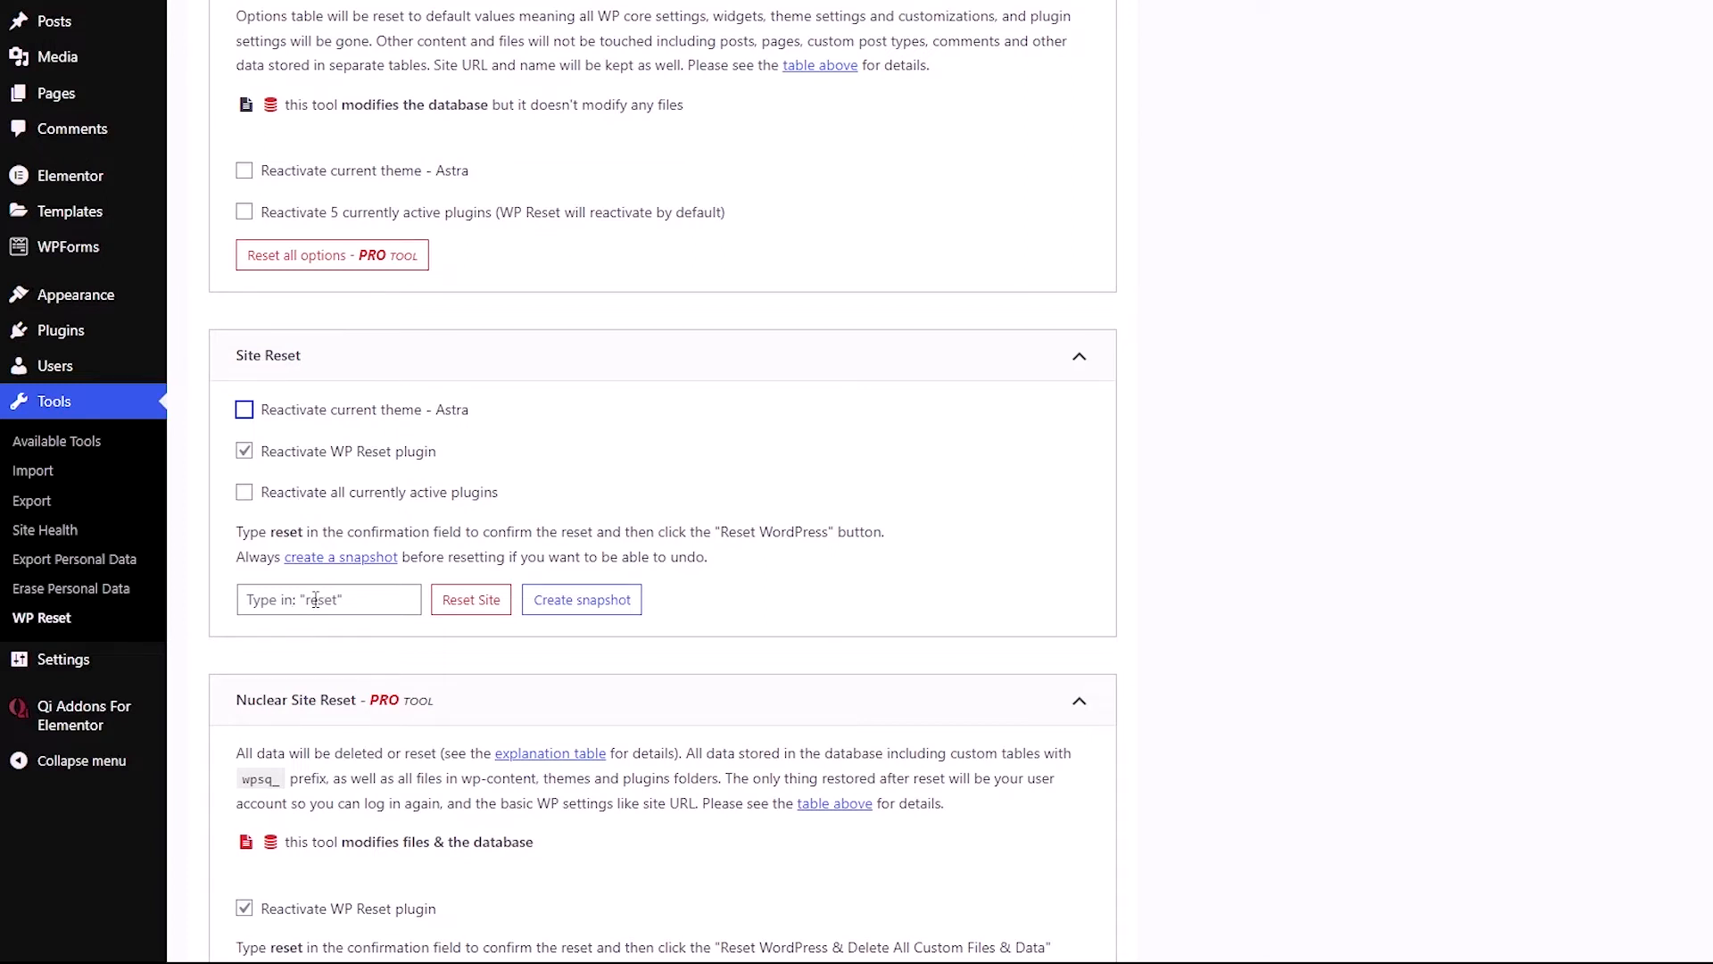
Enter the confirmation word 'reset' and start the Site Reset
click(328, 600)
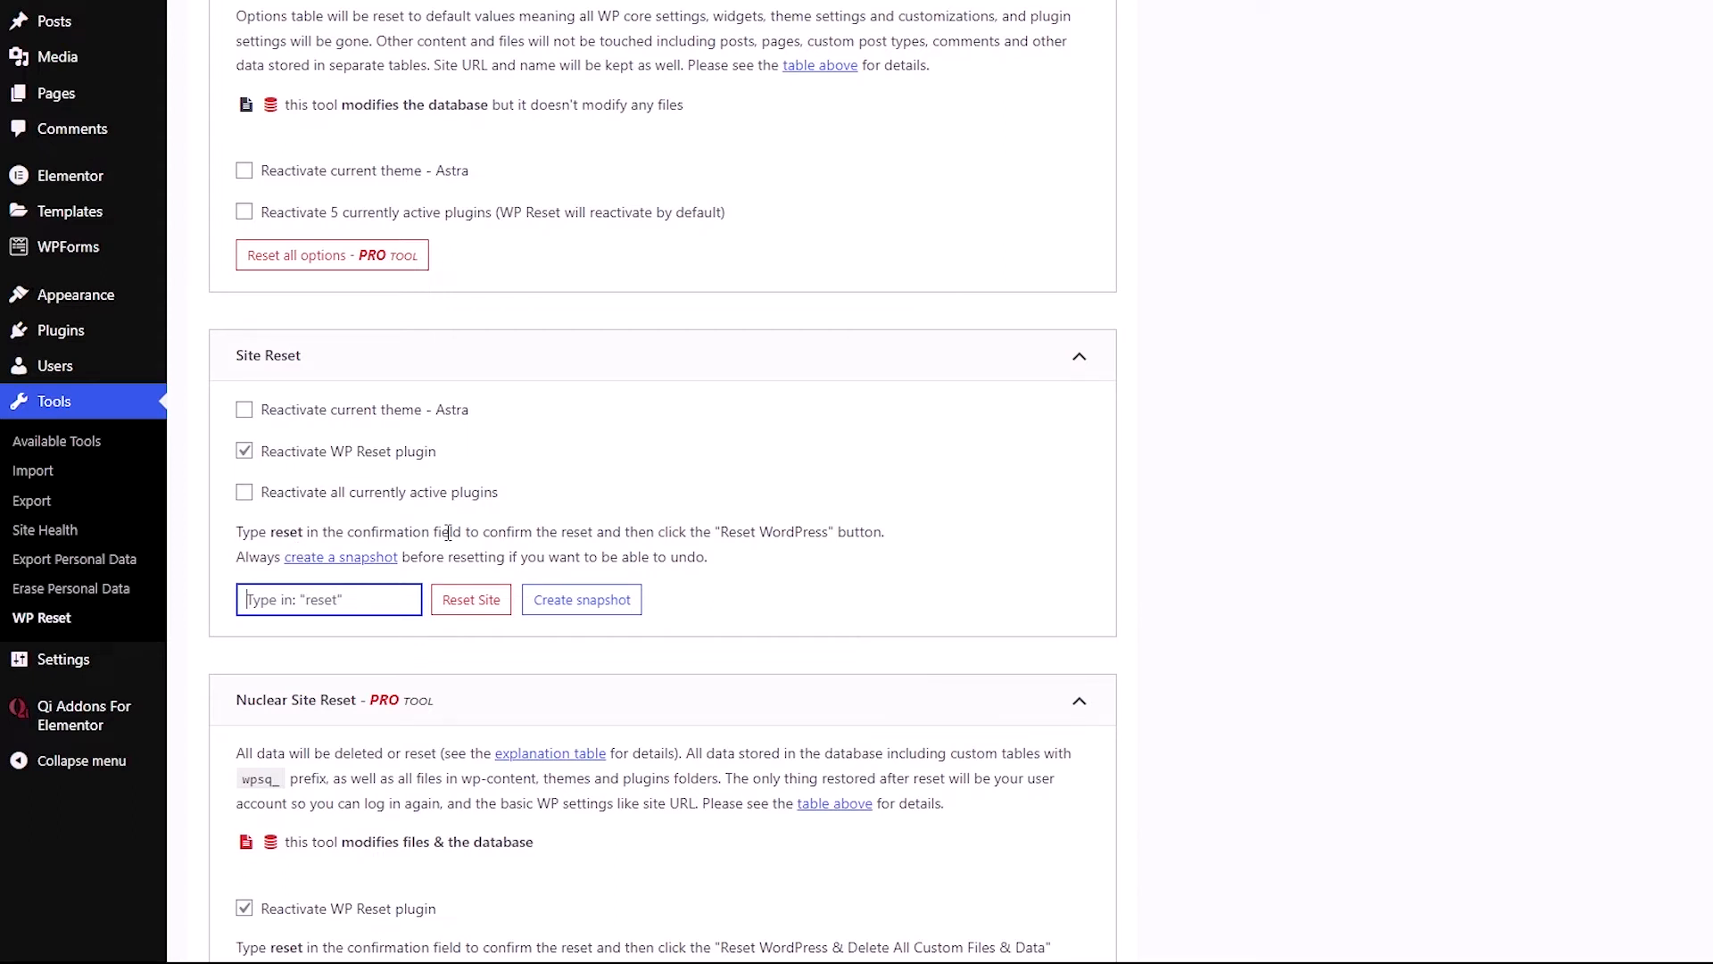
text(reset)
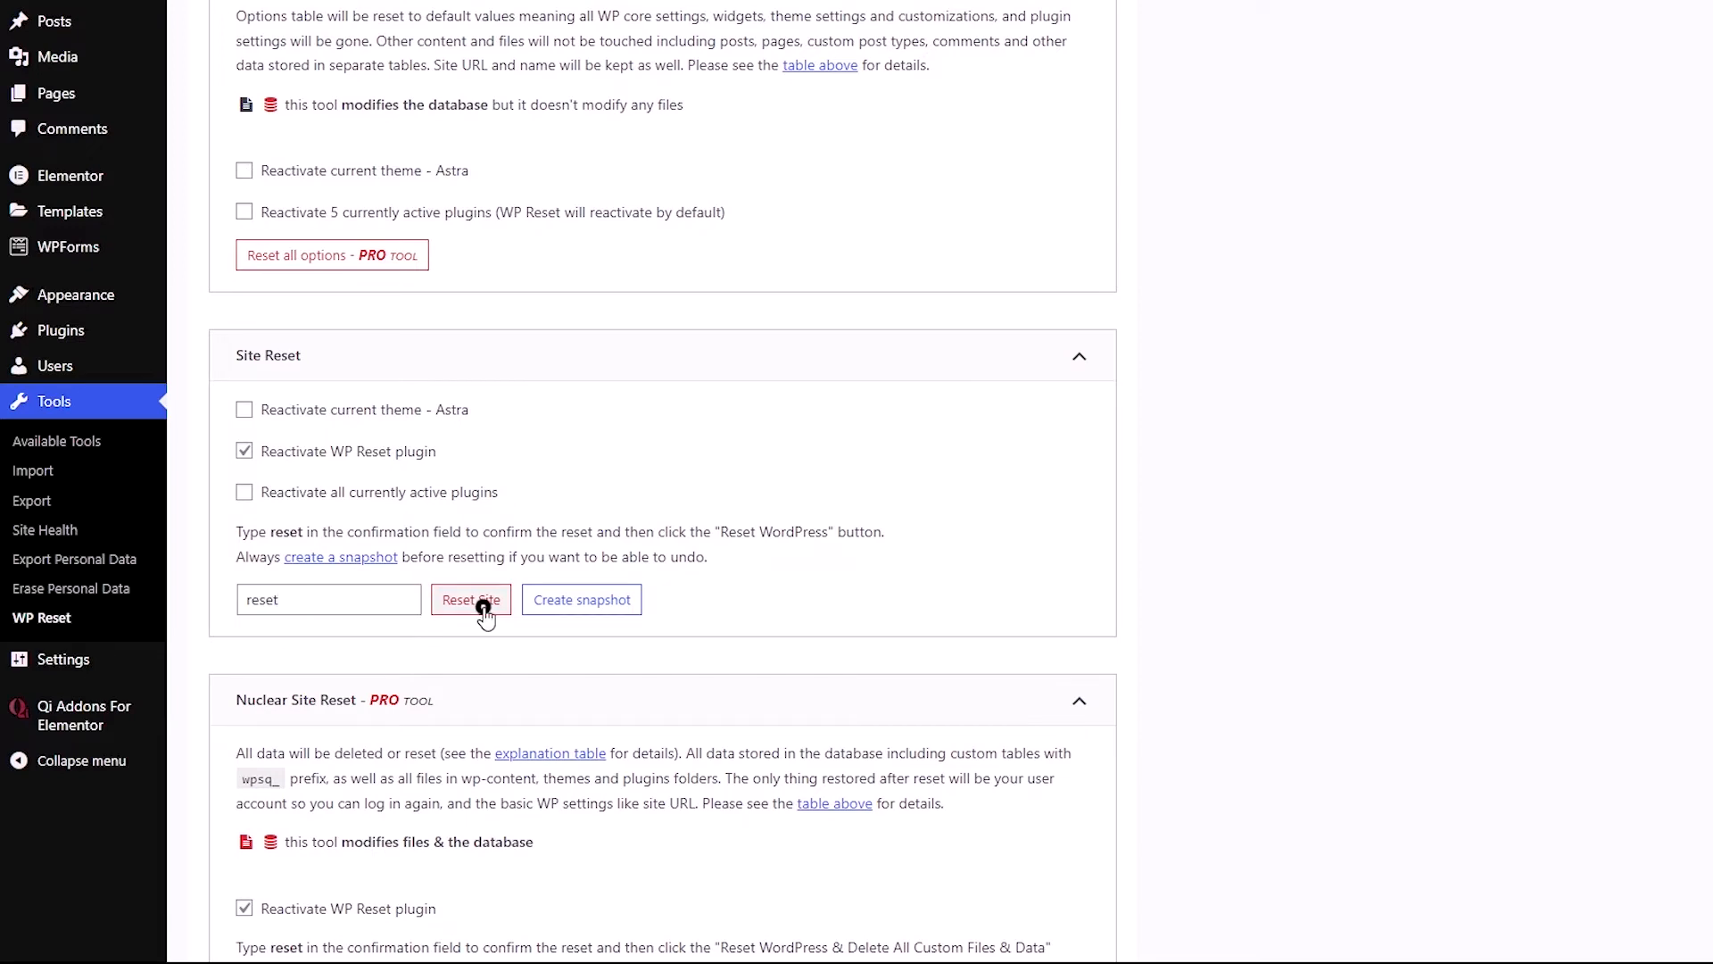
click(470, 600)
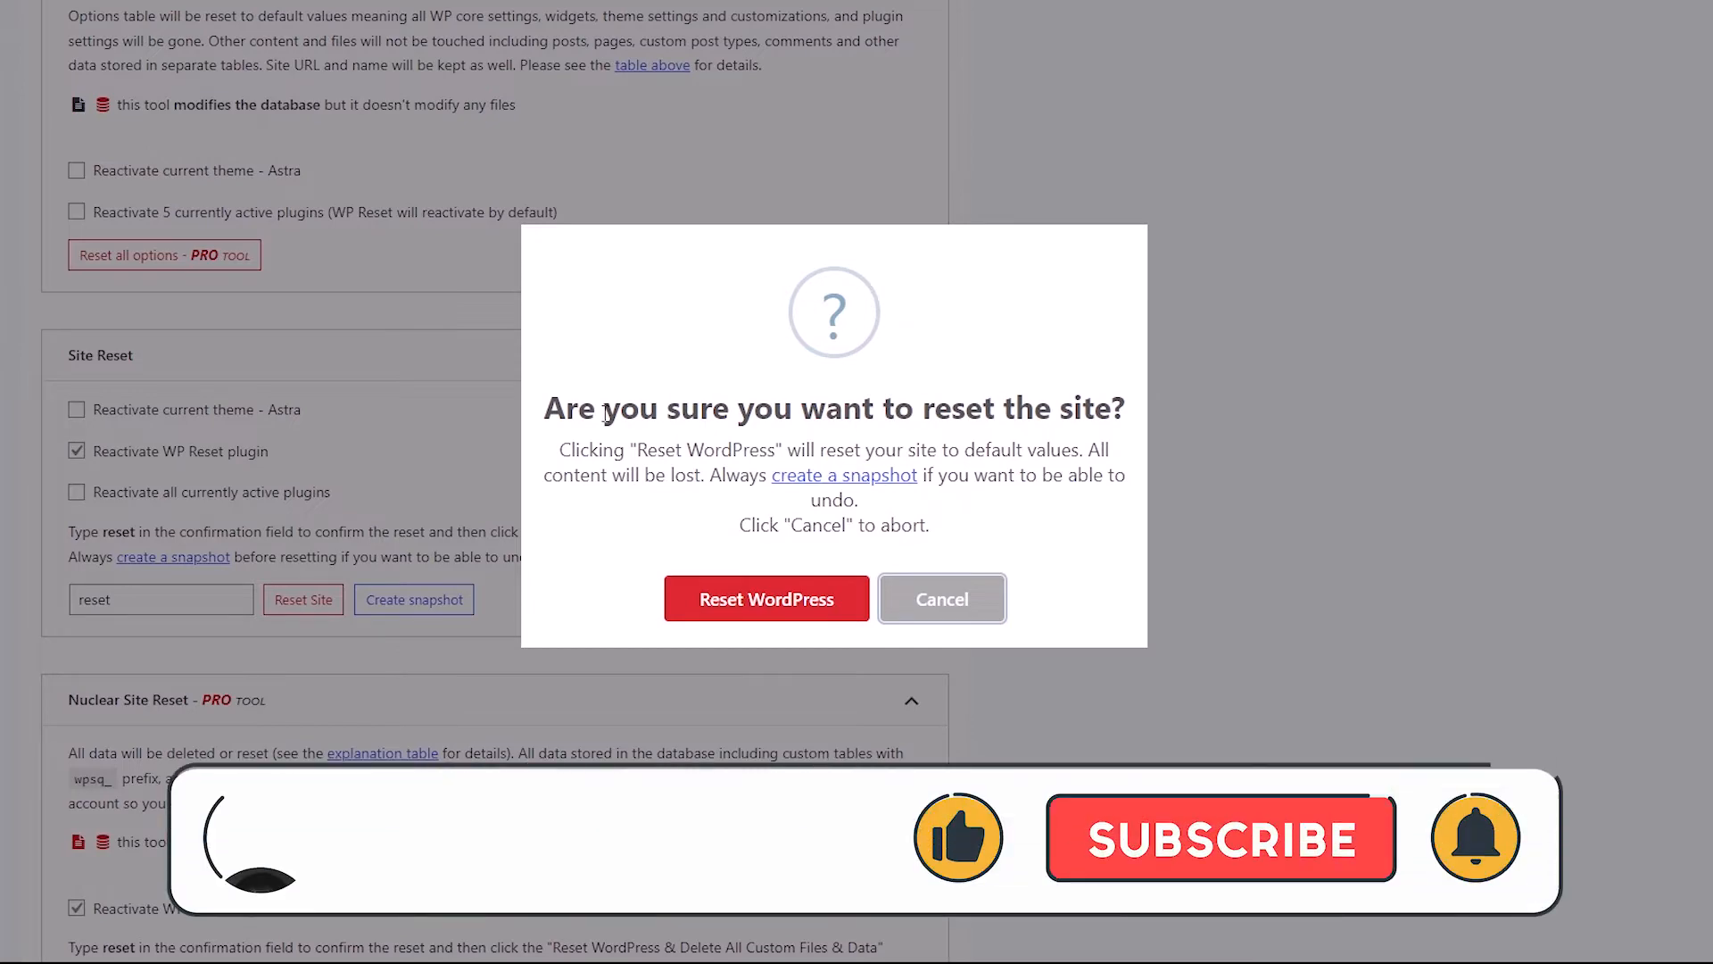
Confirm Reset WordPress so the whole site resets to default settings
click(765, 599)
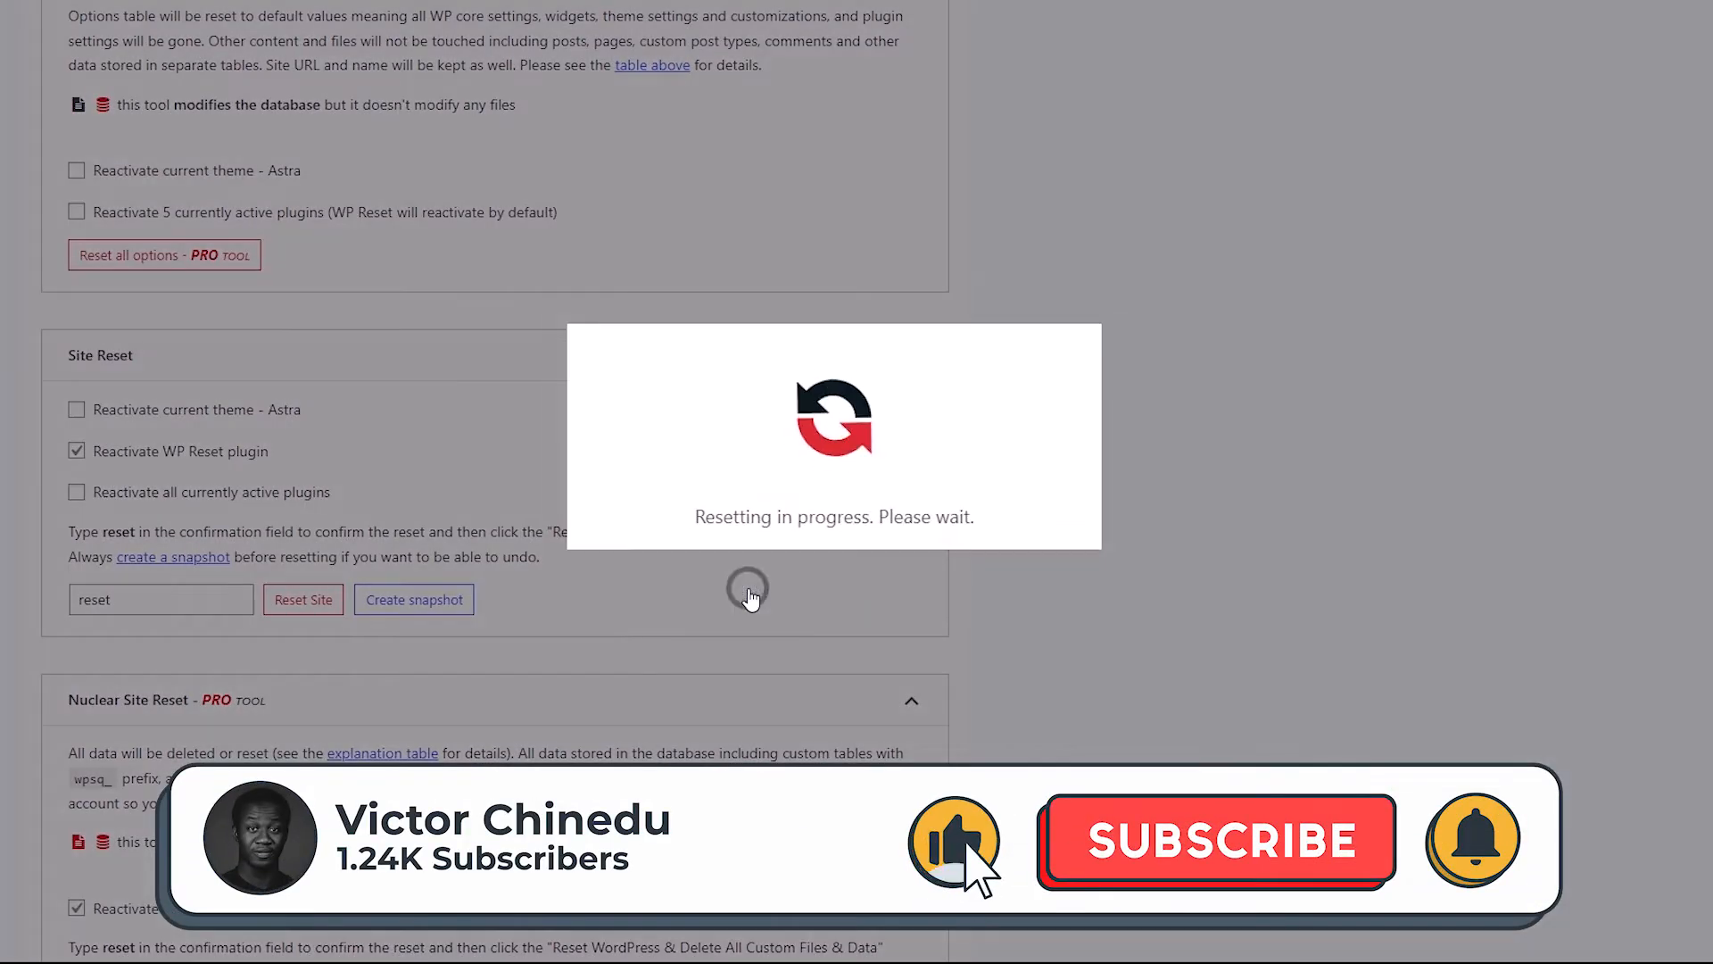
click(1215, 839)
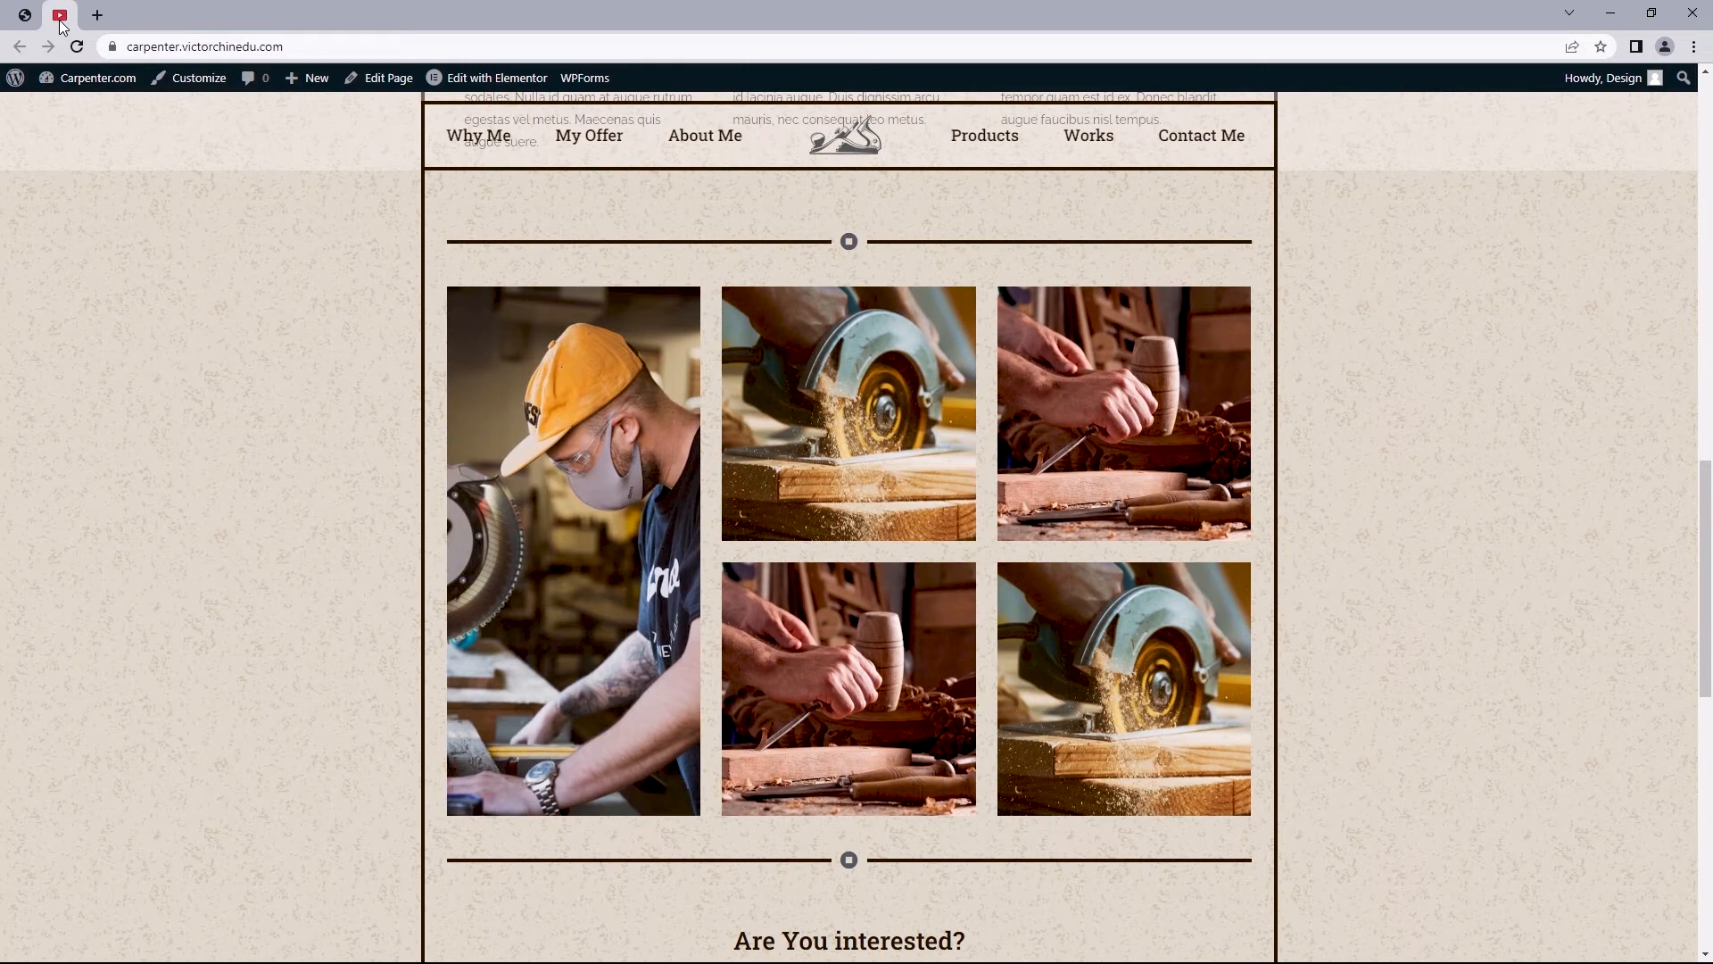
Return to the reset site's dashboard and reopen Tools > WP Reset
click(77, 47)
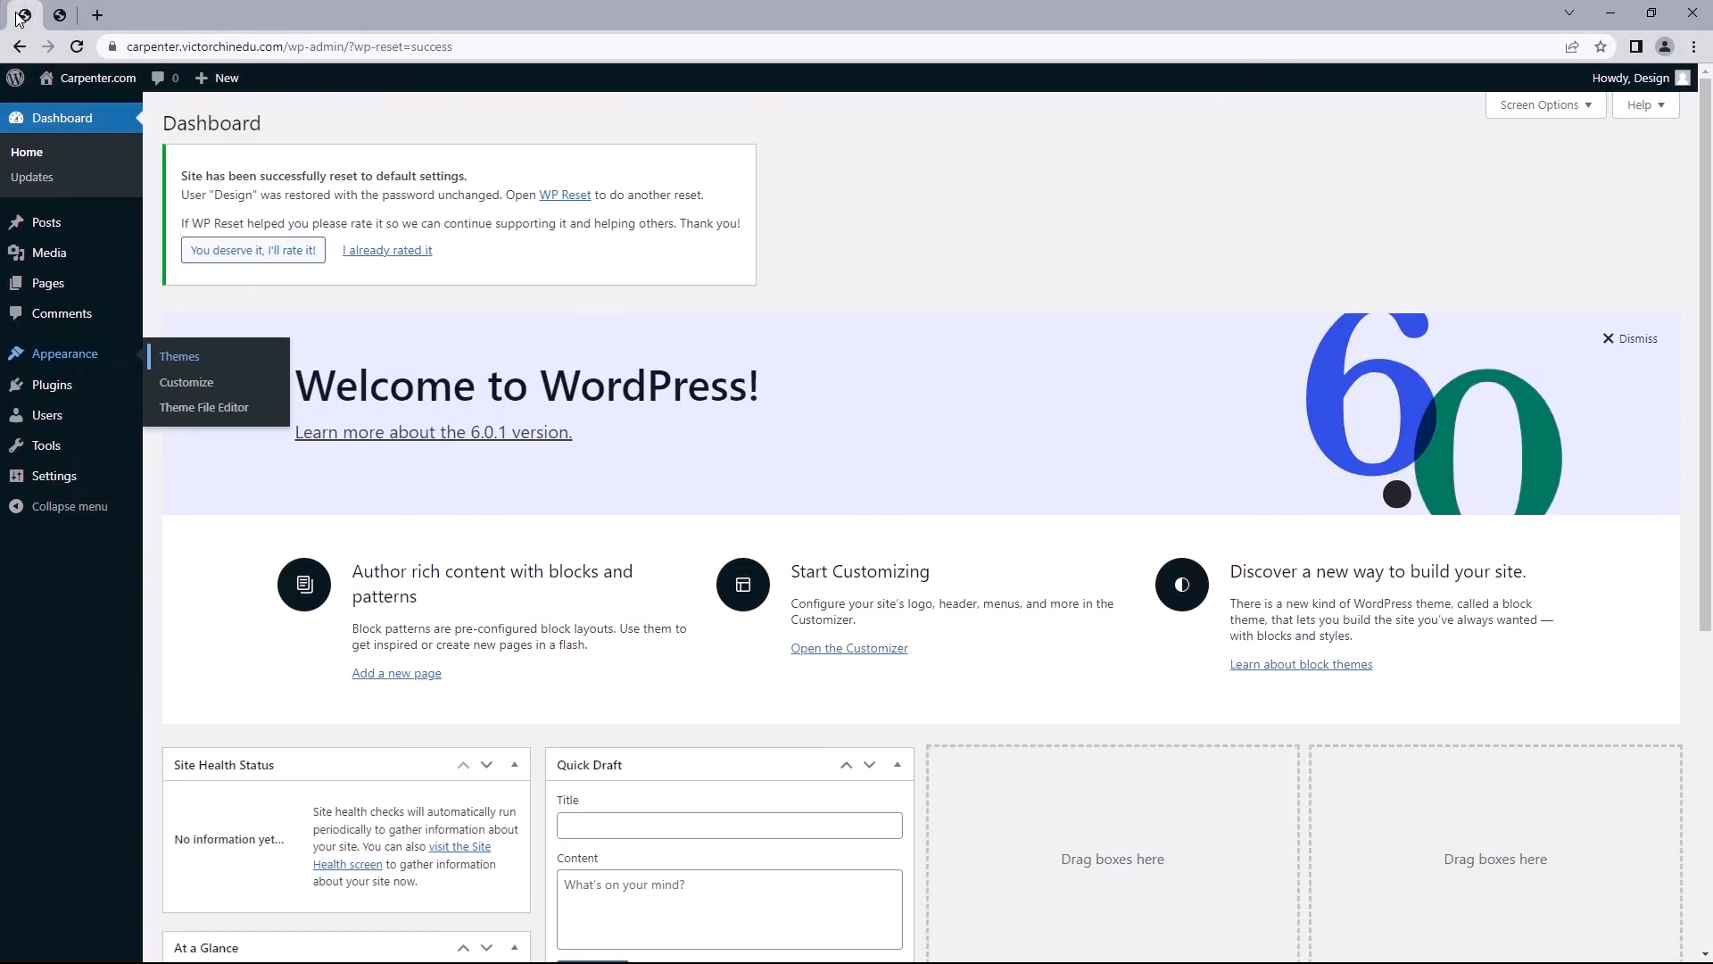
mouse_move(47, 444)
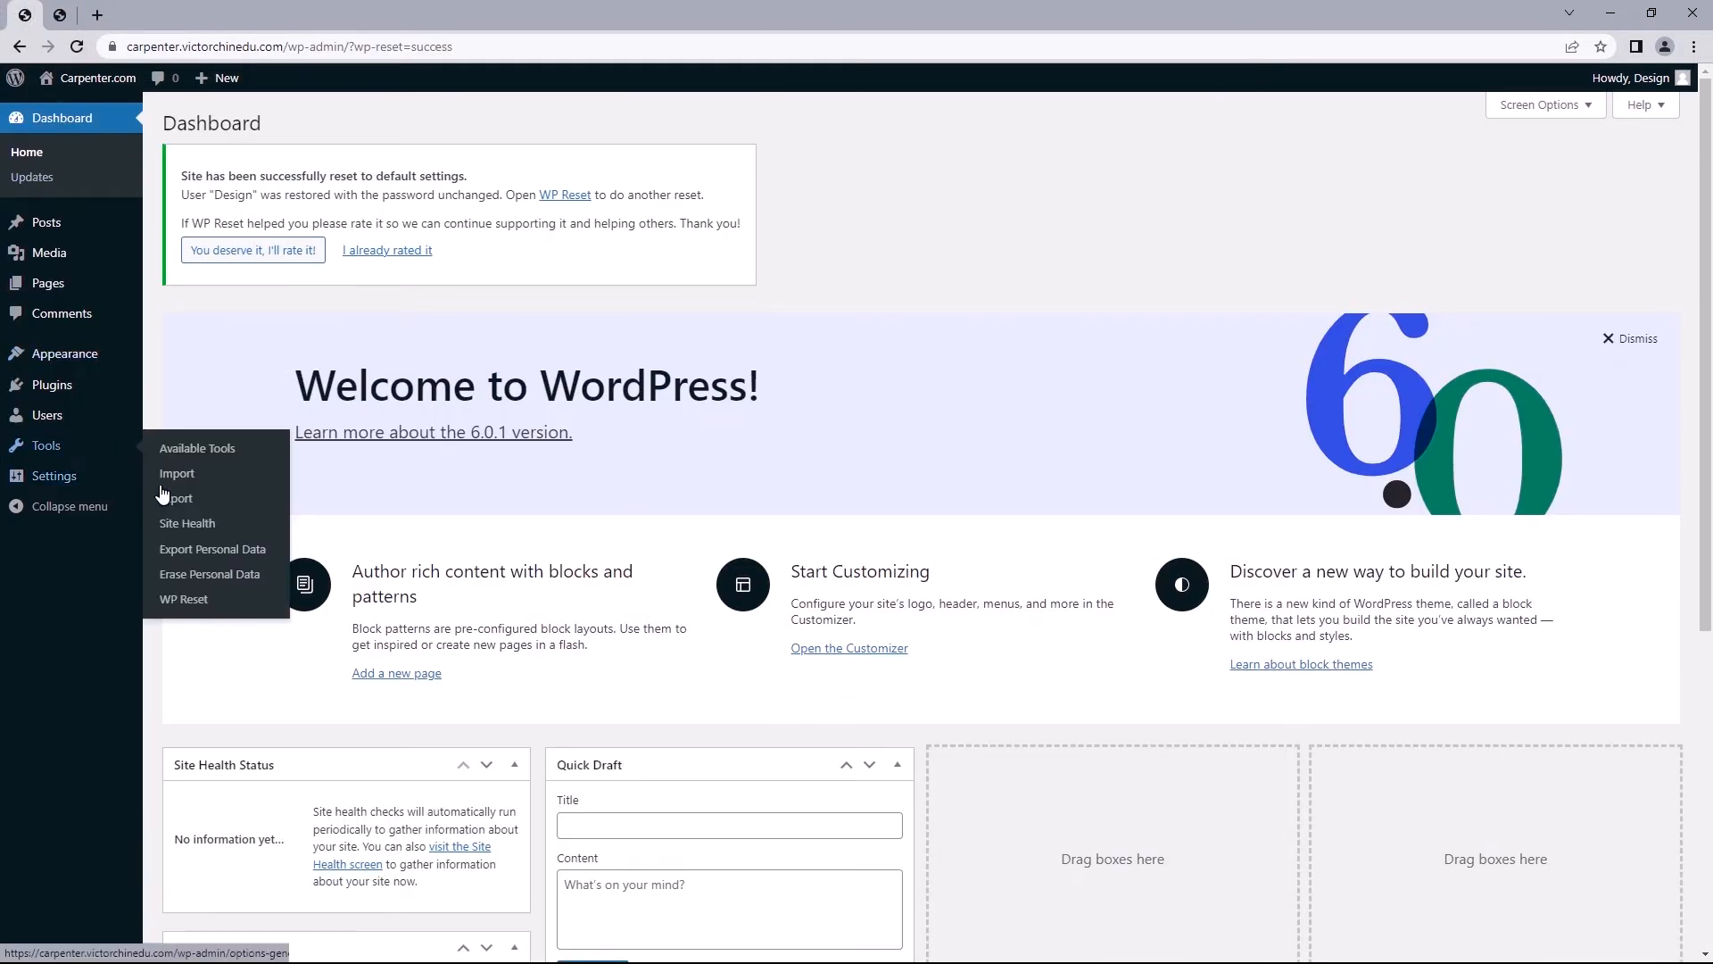
click(182, 598)
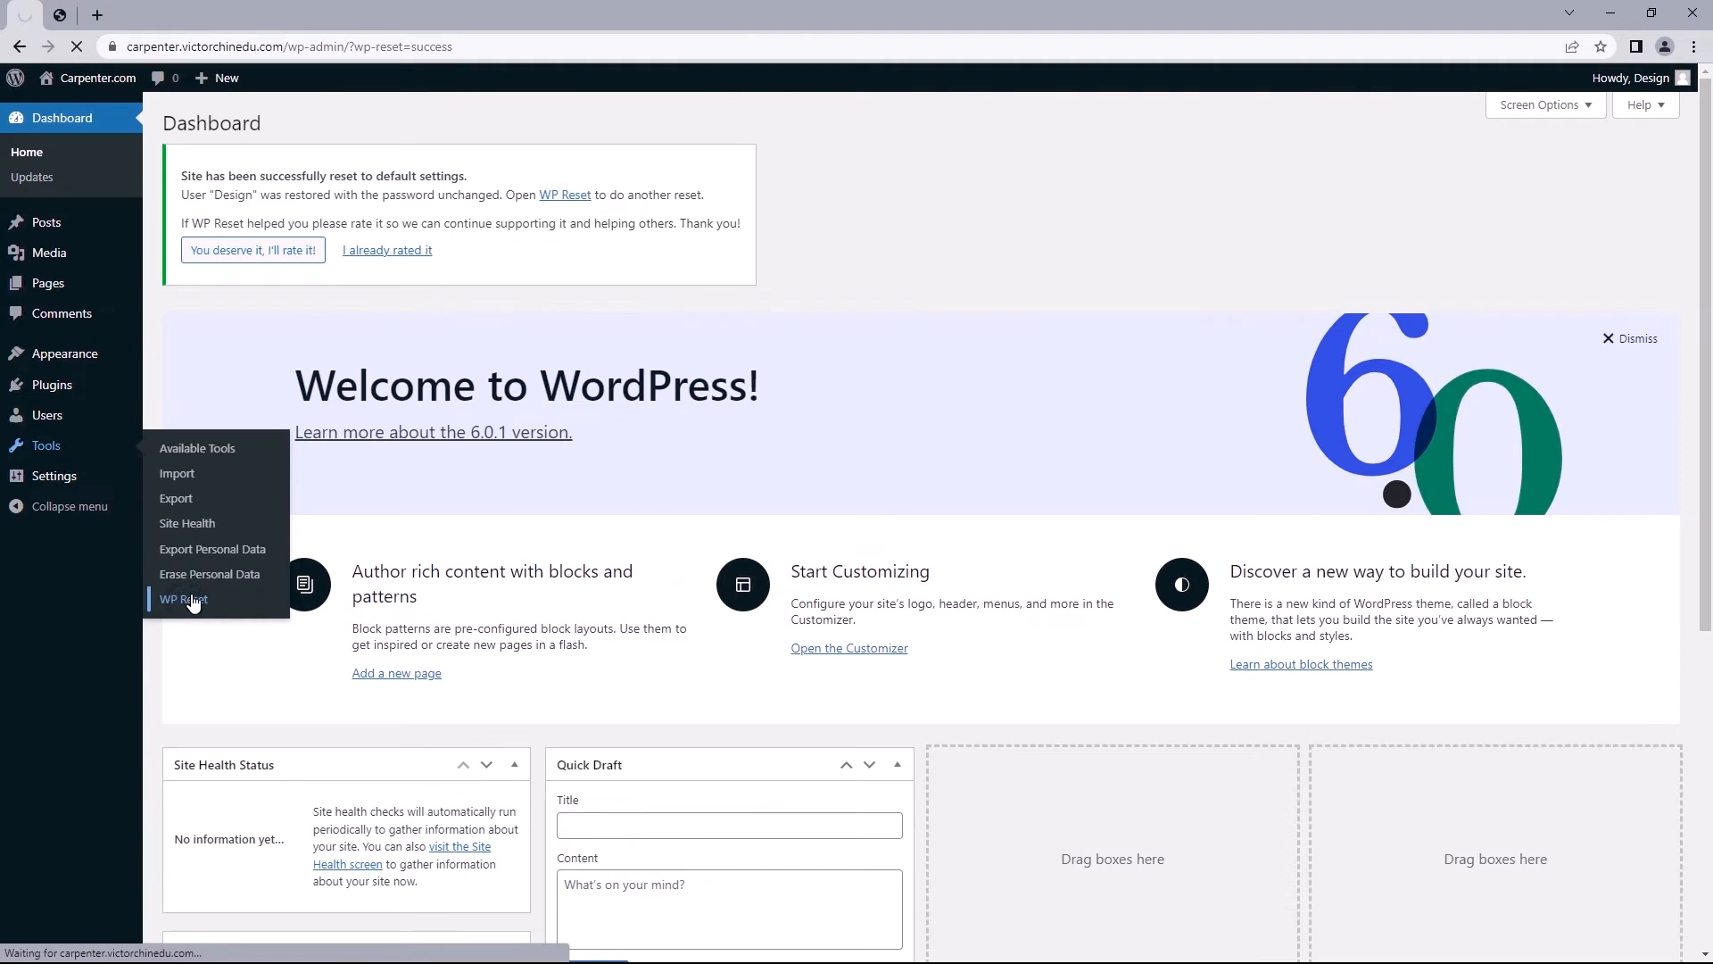
click(182, 600)
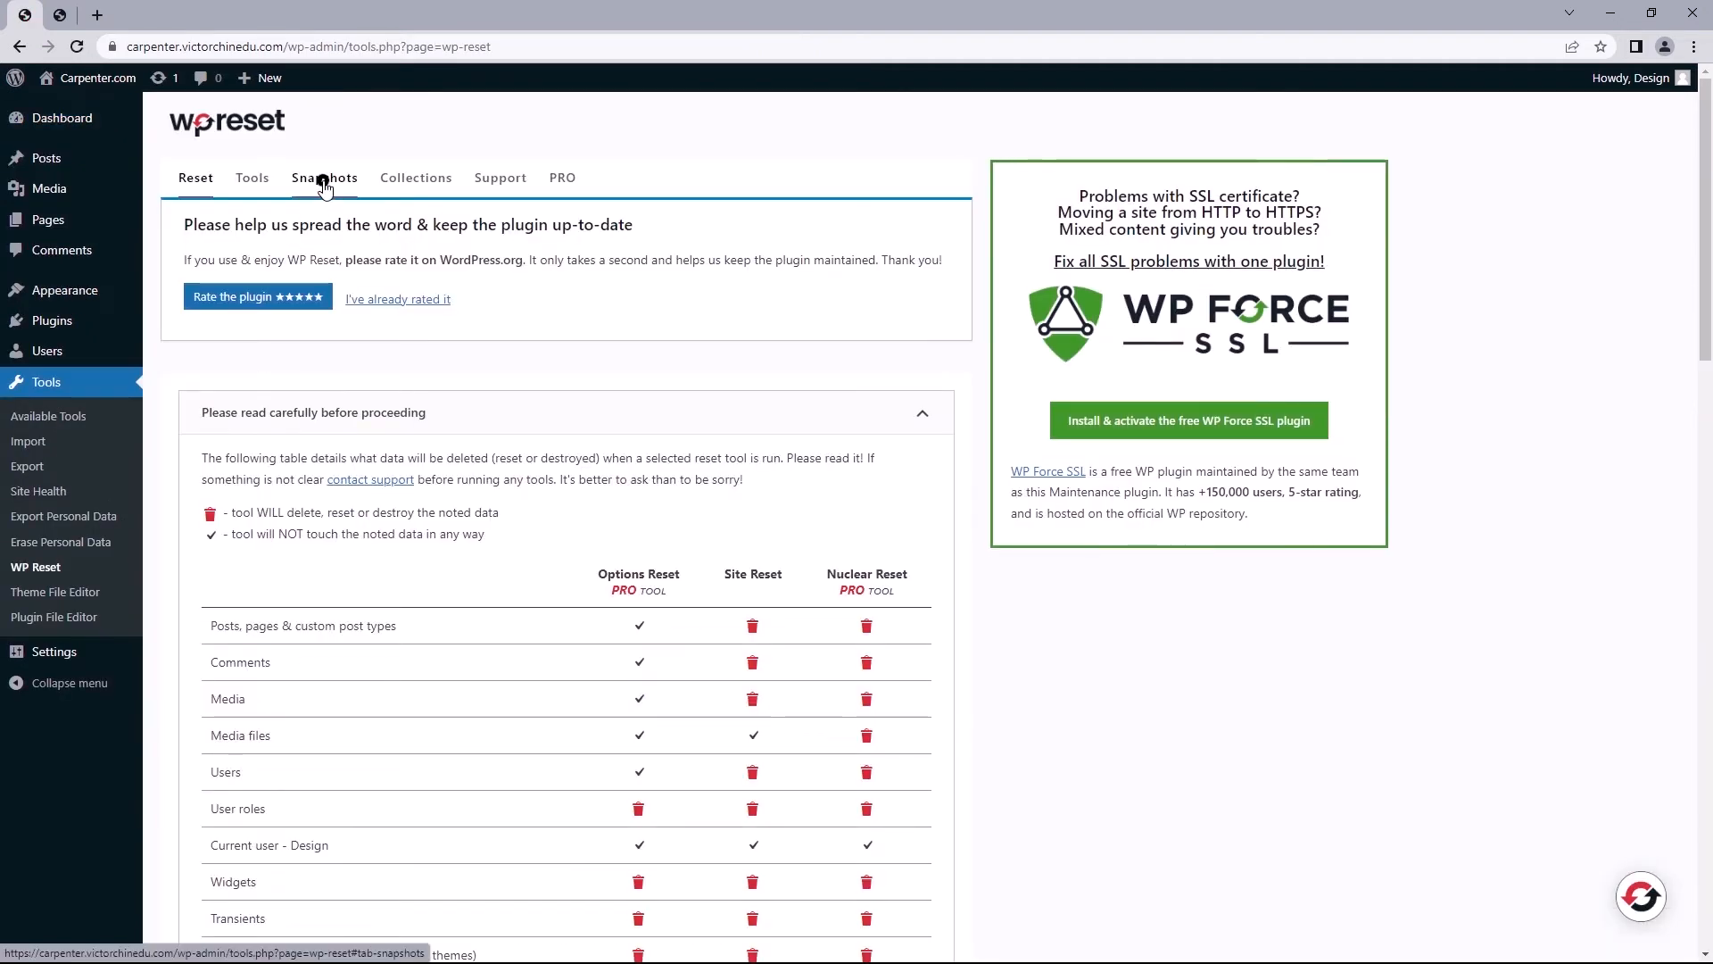
Restore the 'Website's Backup' snapshot and reload the site with the restored data
click(323, 177)
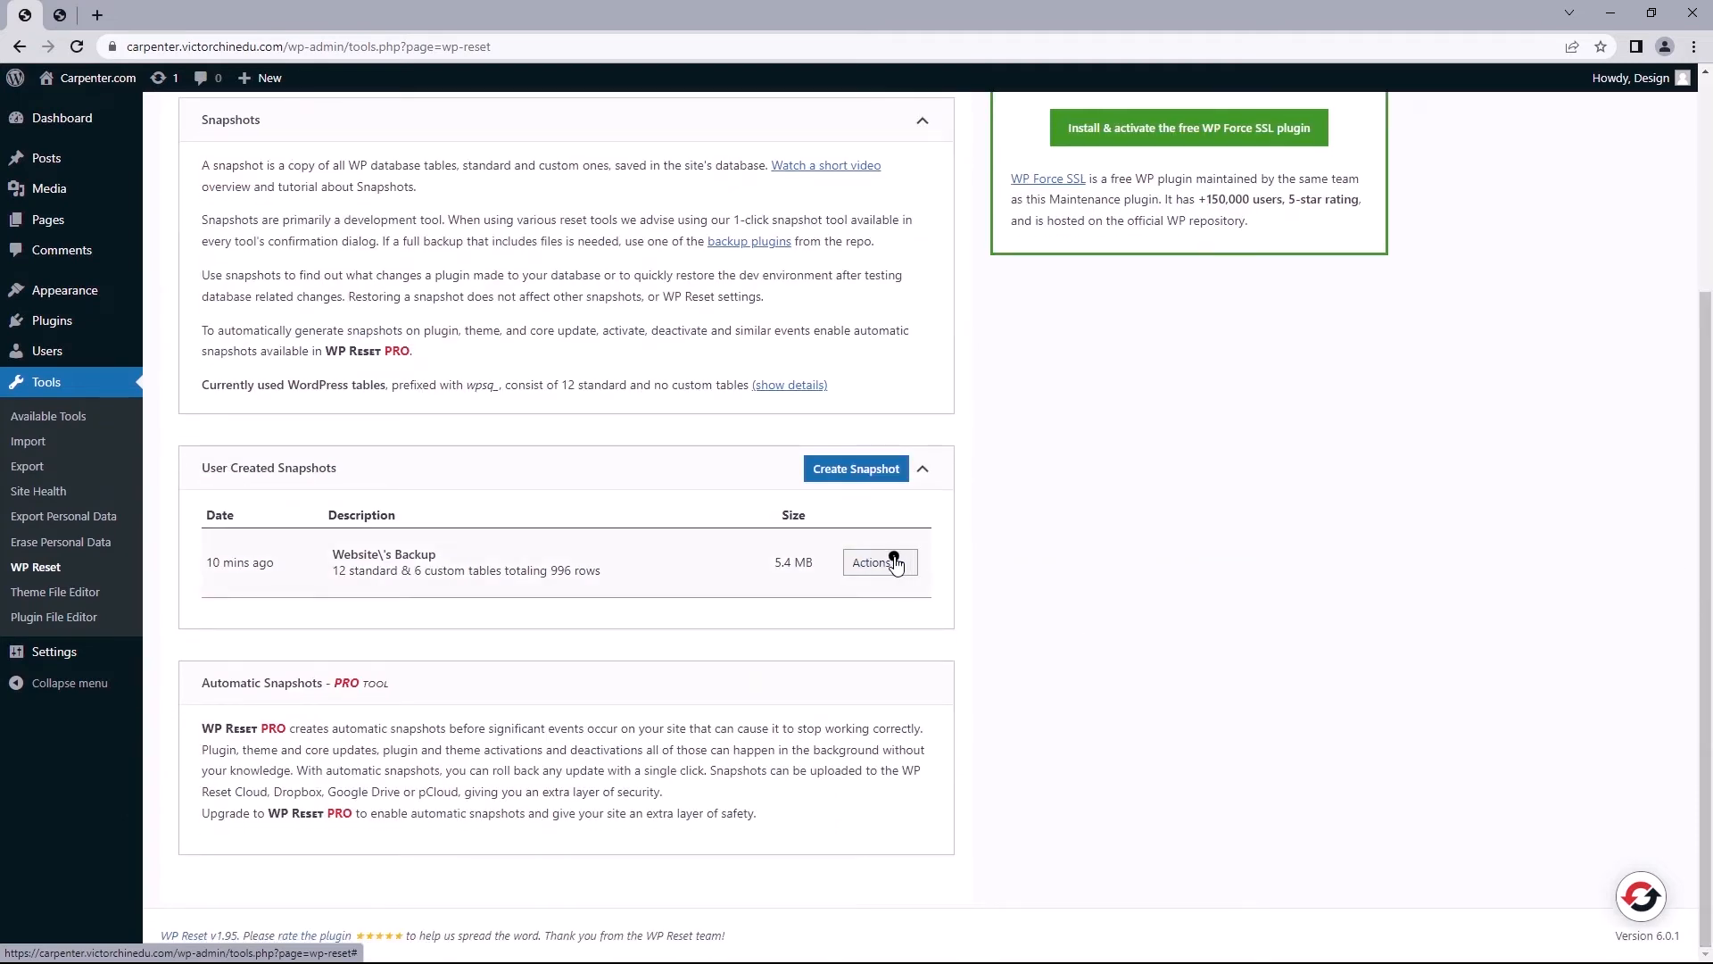
click(873, 562)
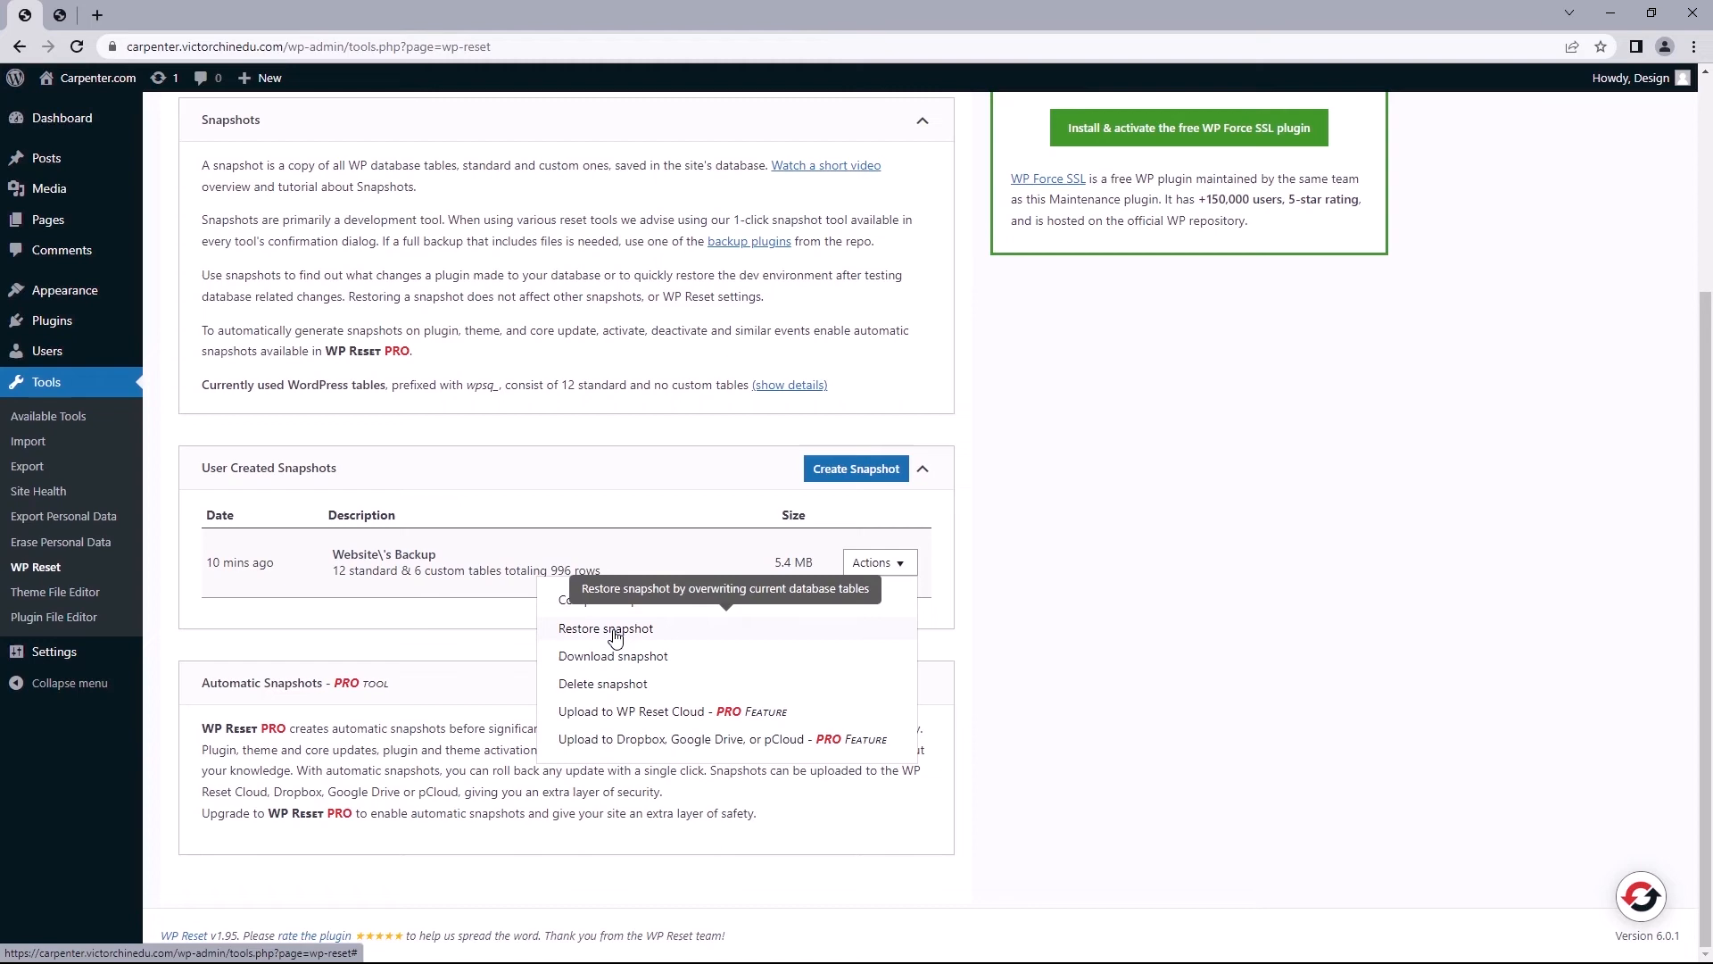
click(605, 629)
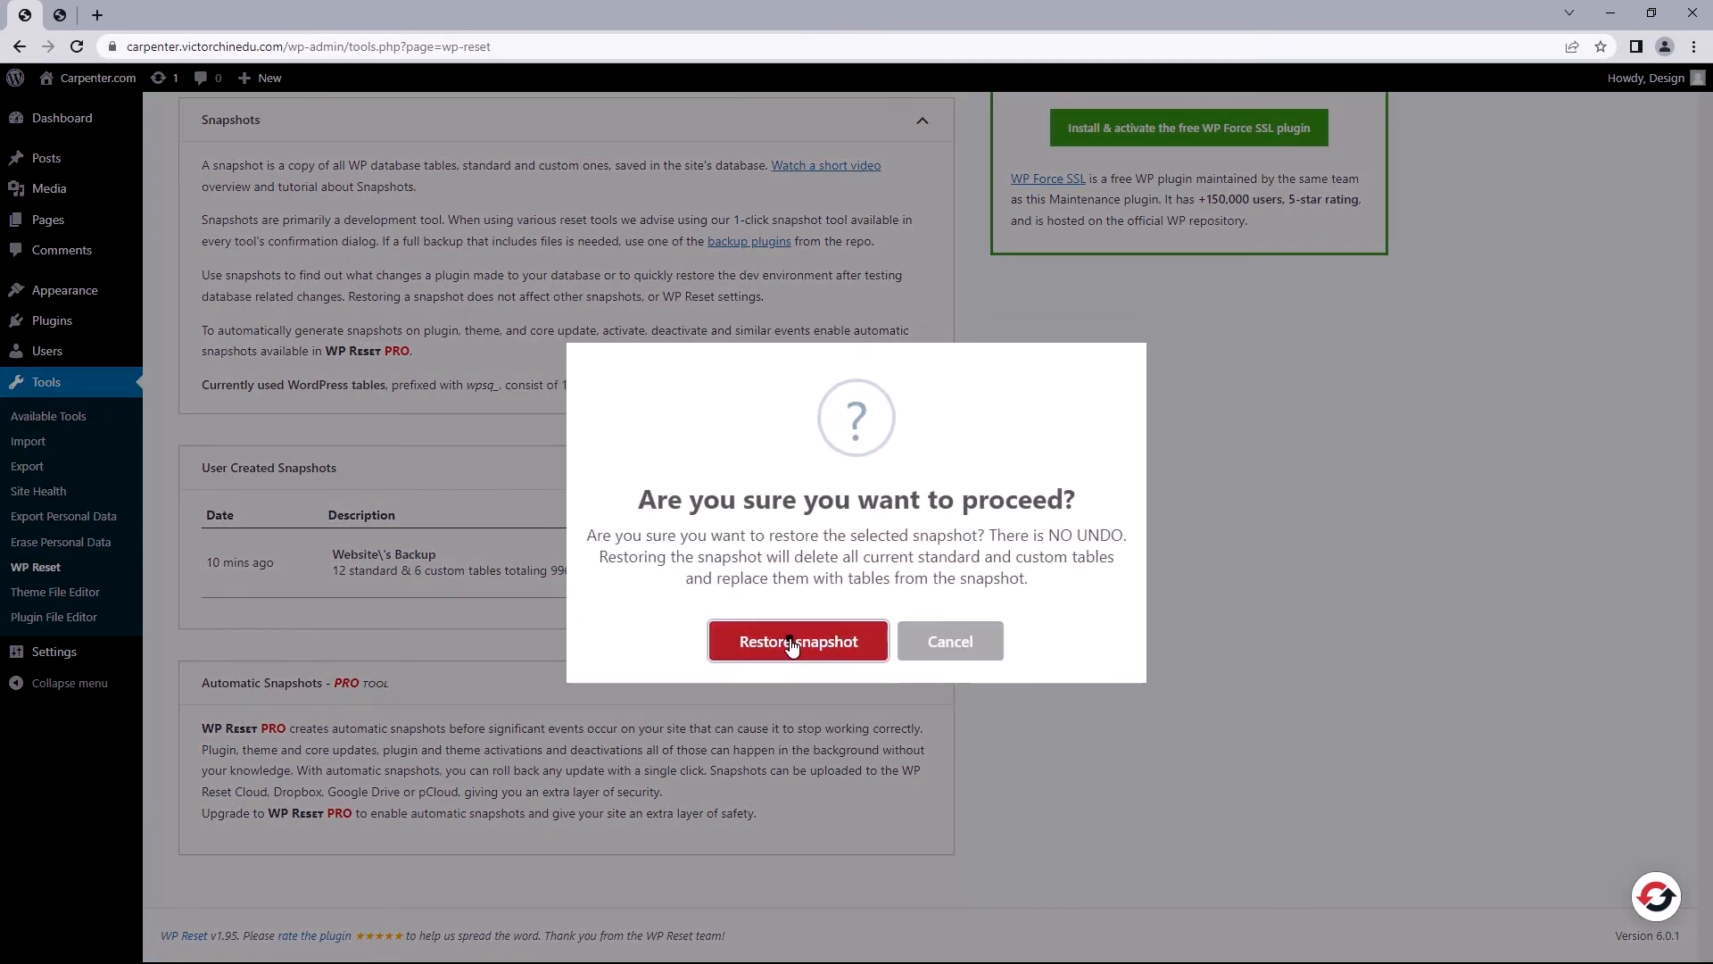
click(798, 641)
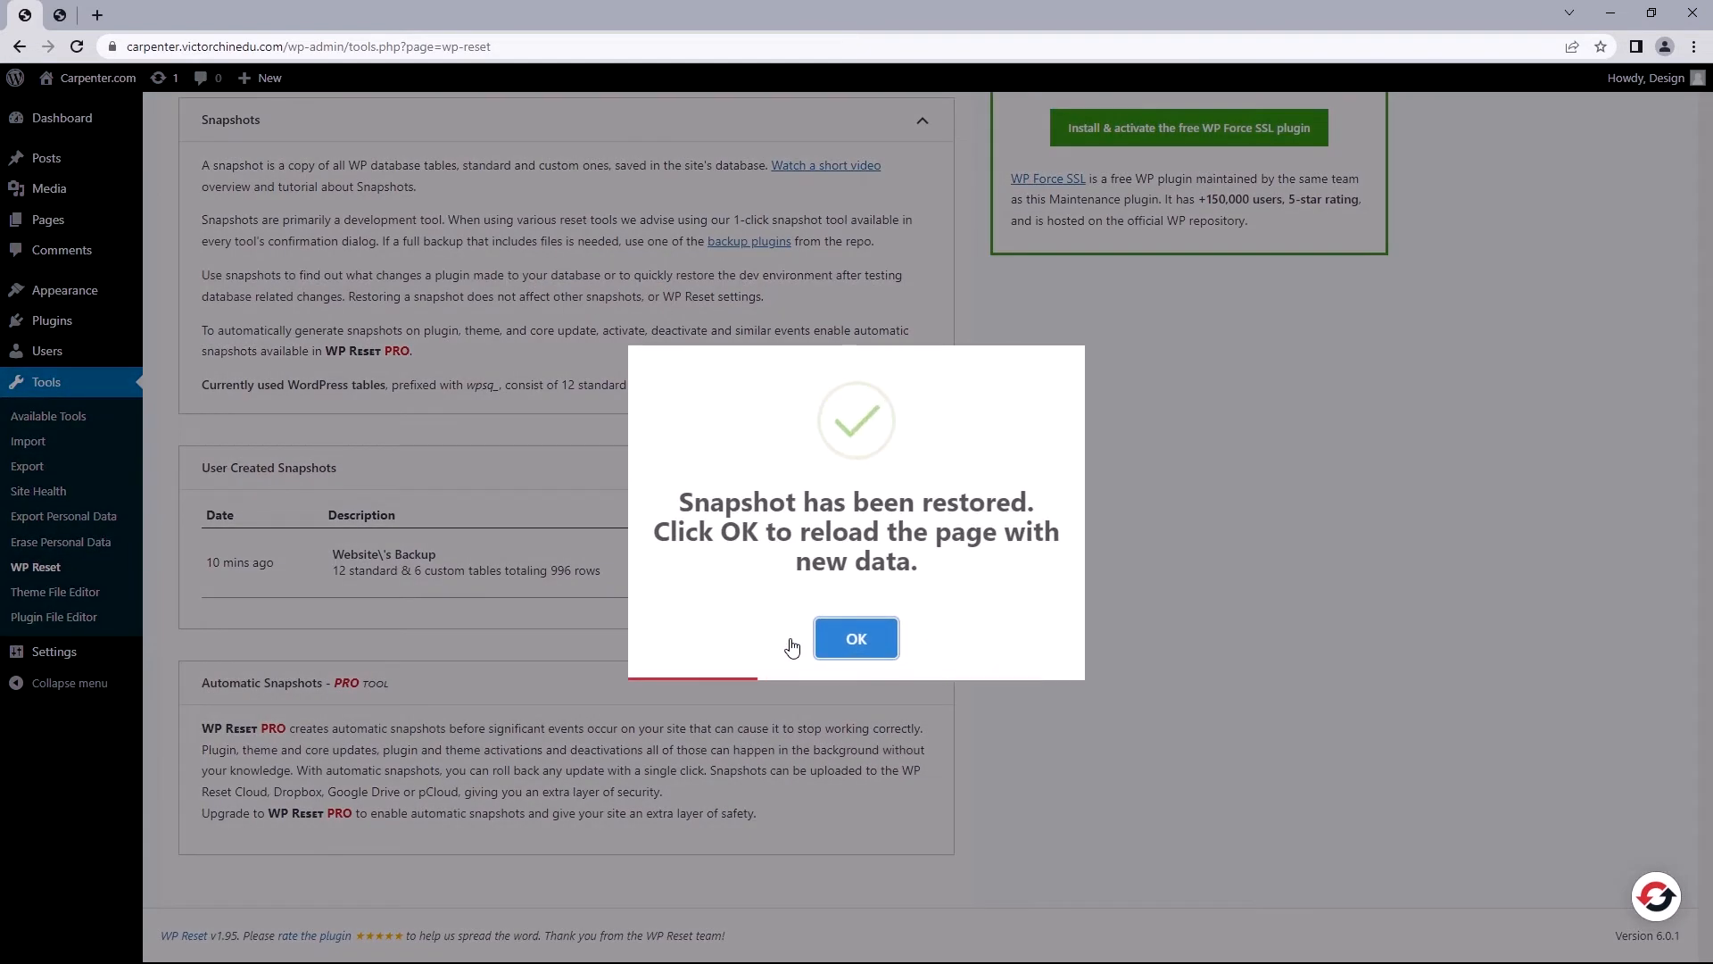
click(855, 639)
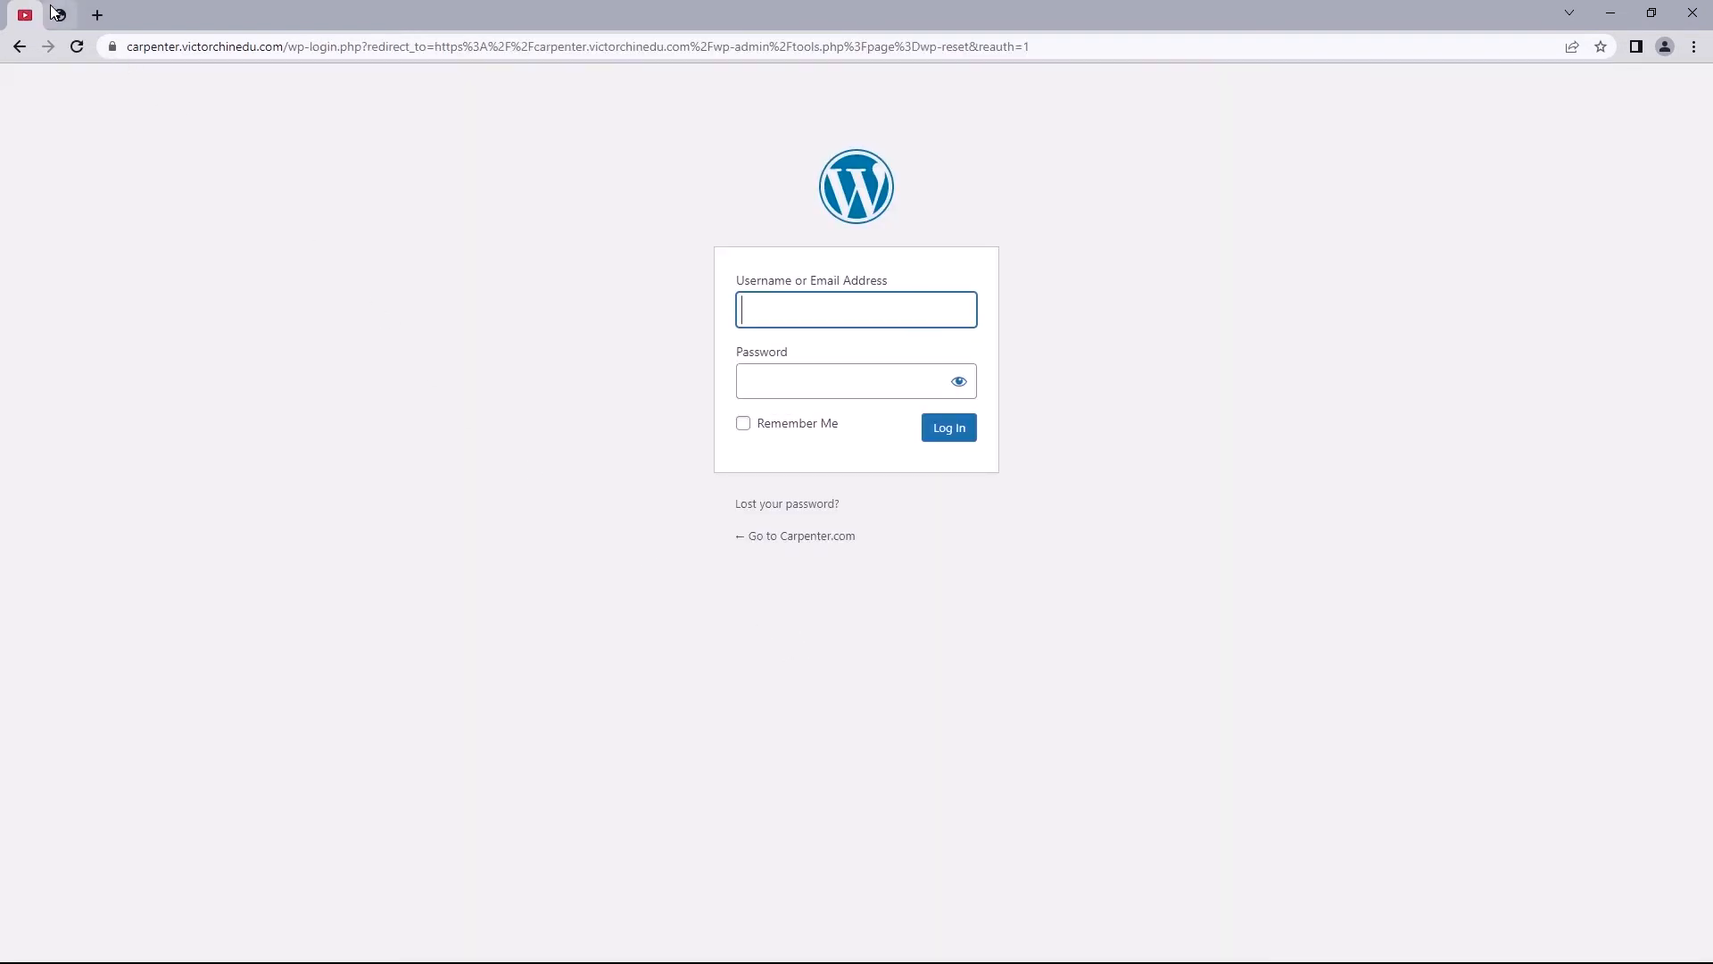
Reload the live front page to show the restored carpenter design instead of Hello world
click(945, 426)
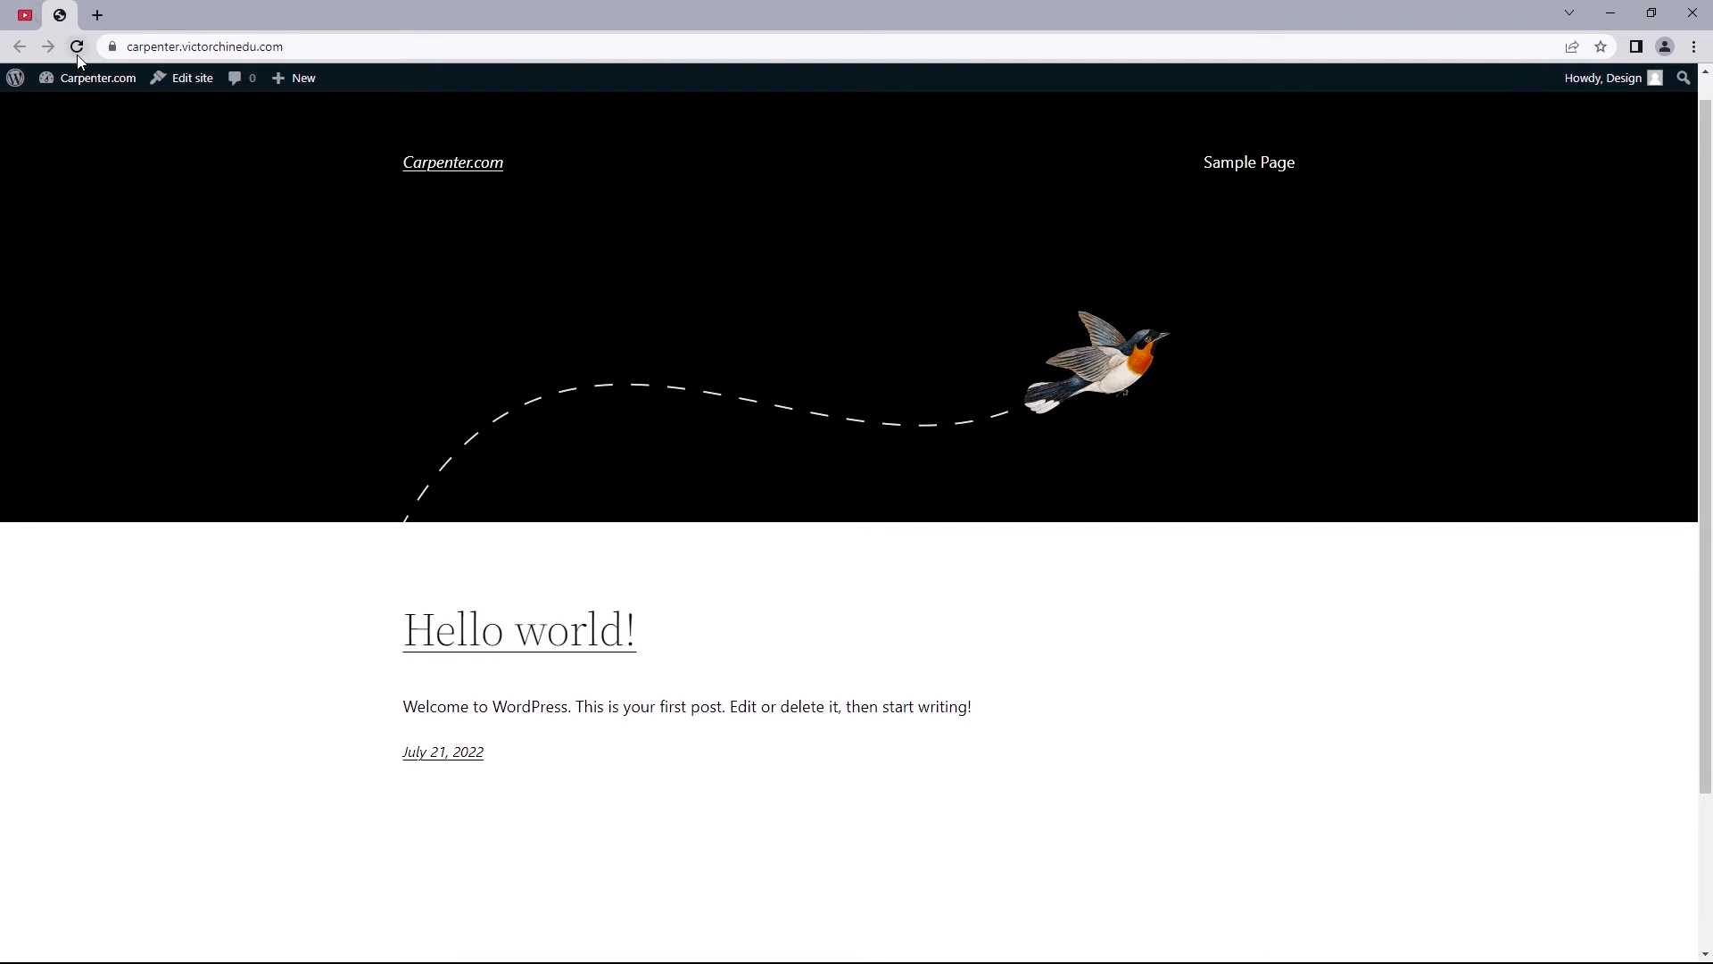
click(77, 46)
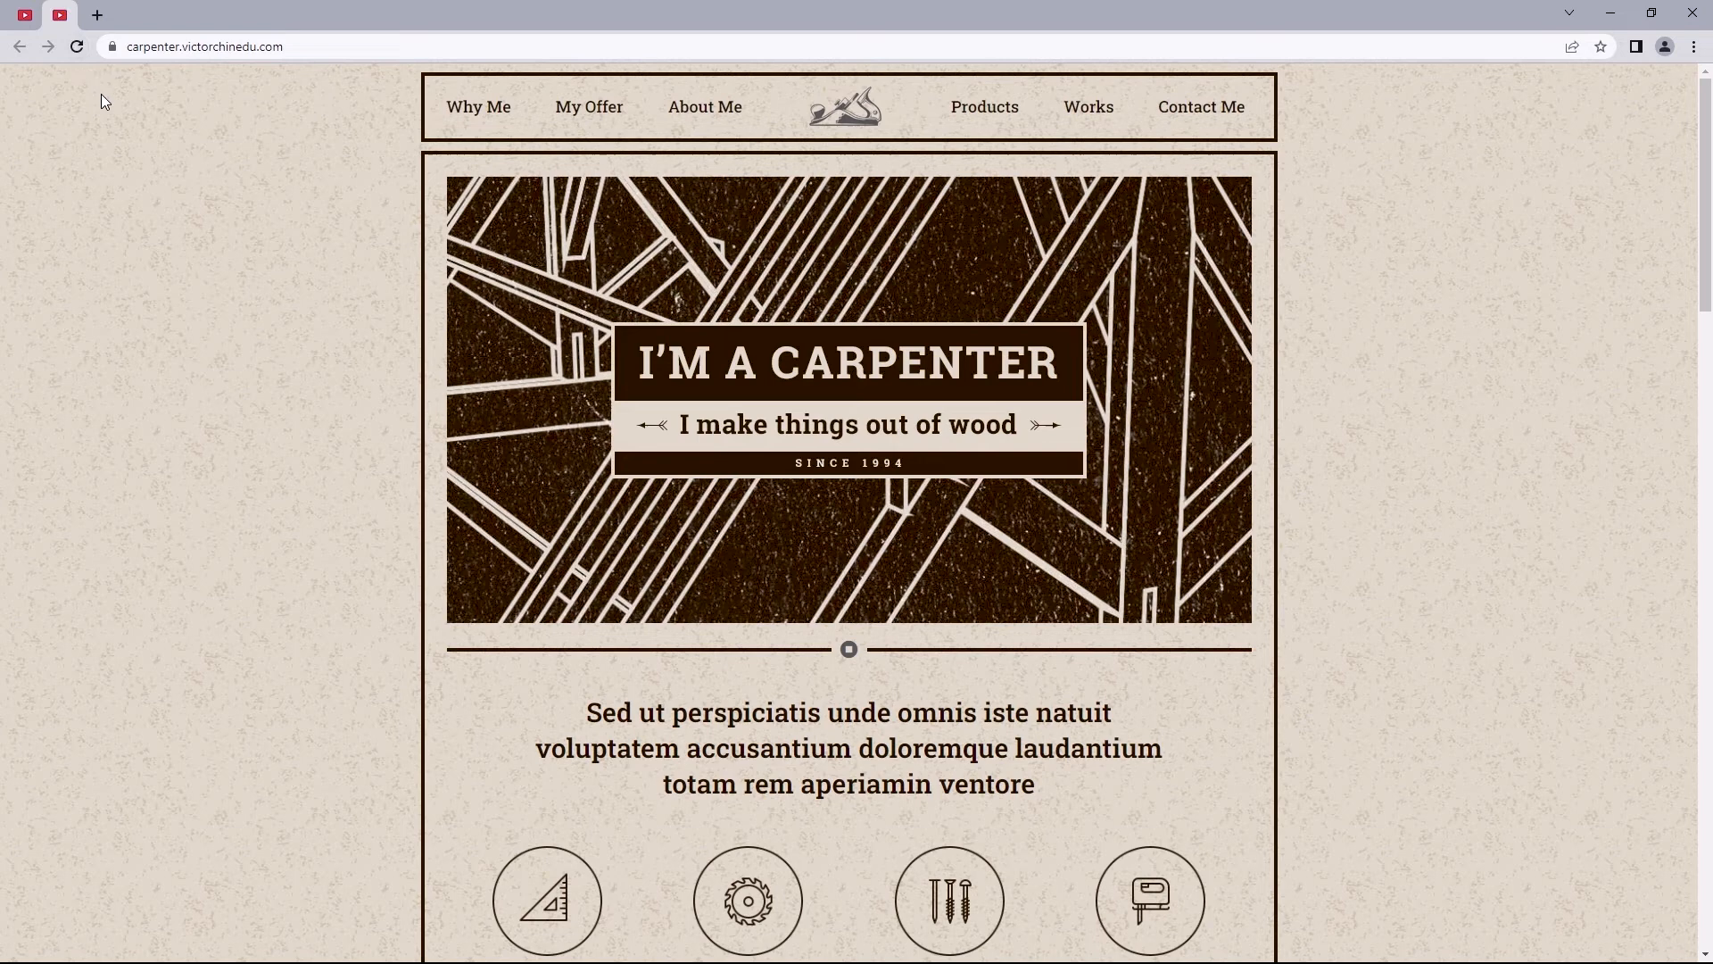
mouse_move(225, 157)
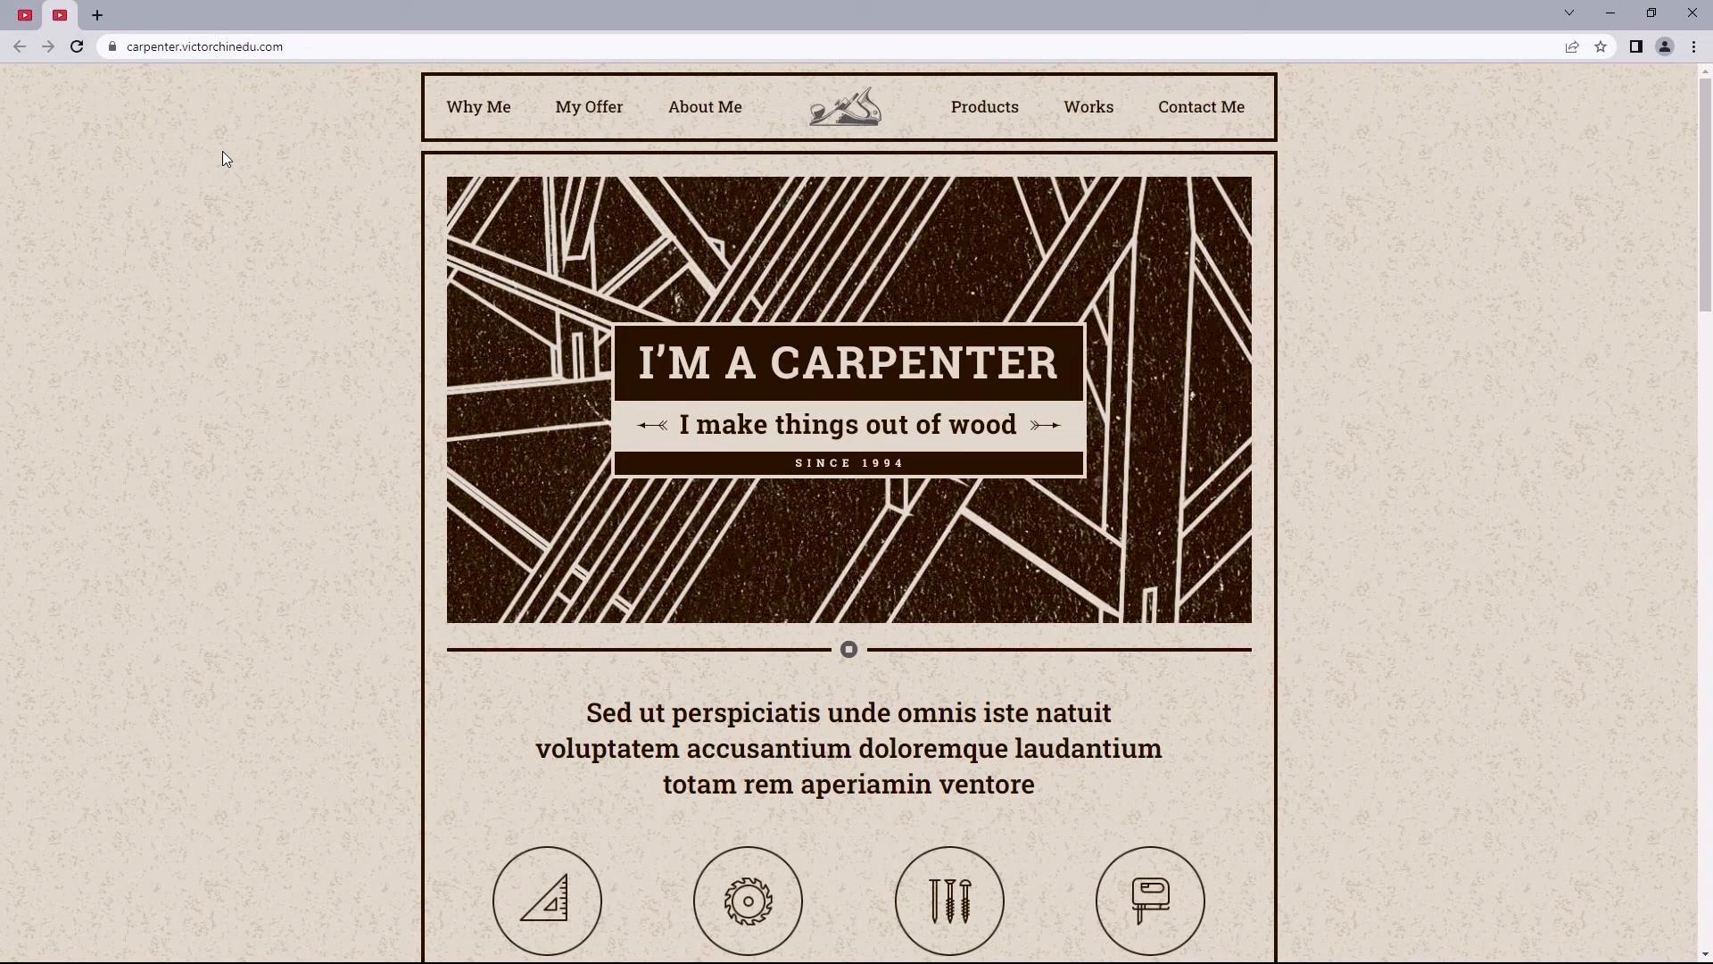
mouse_move(737, 142)
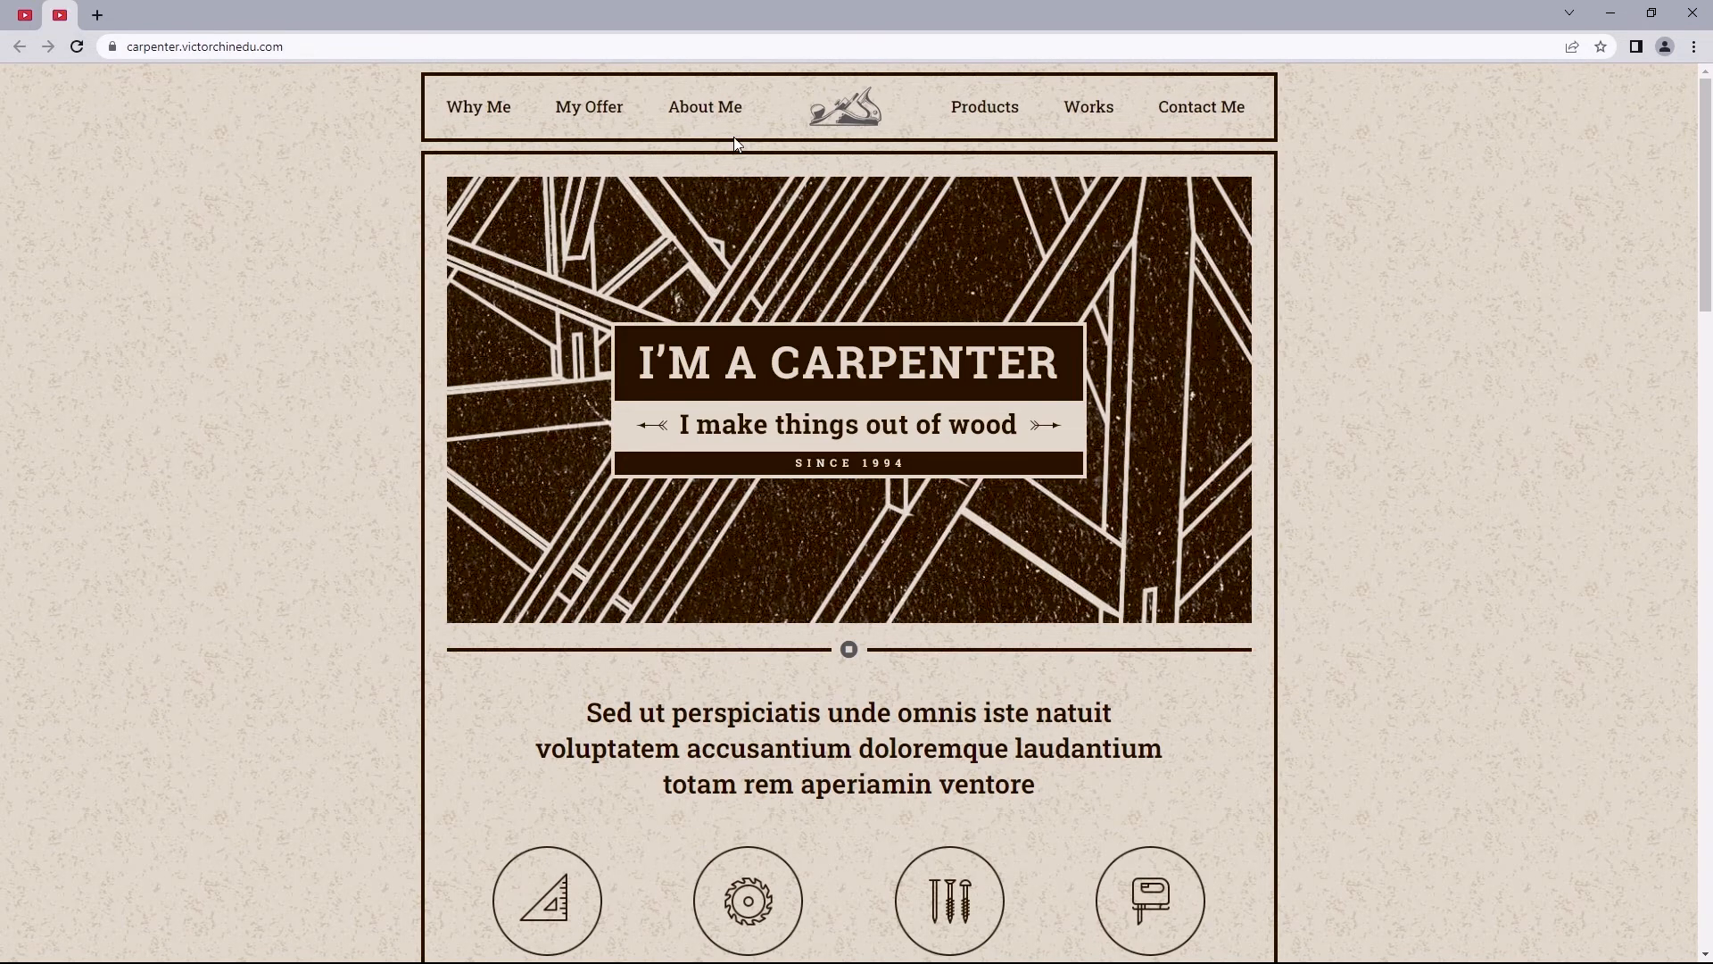
scroll(down, 3)
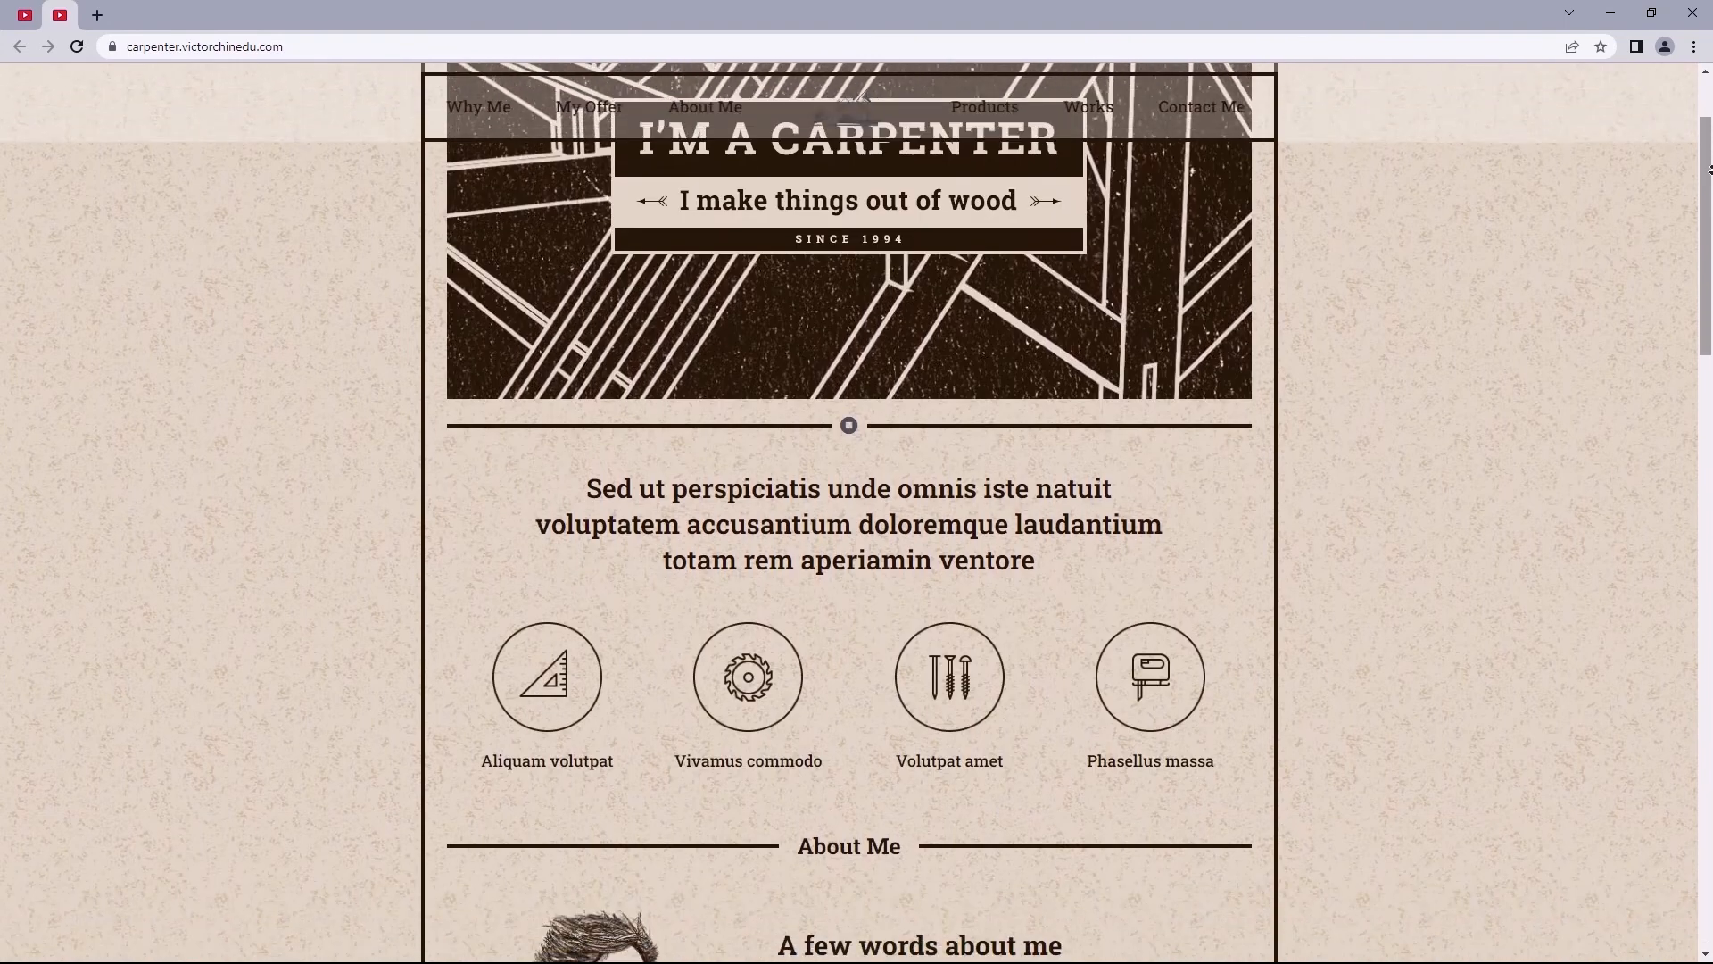
scroll(down, 3)
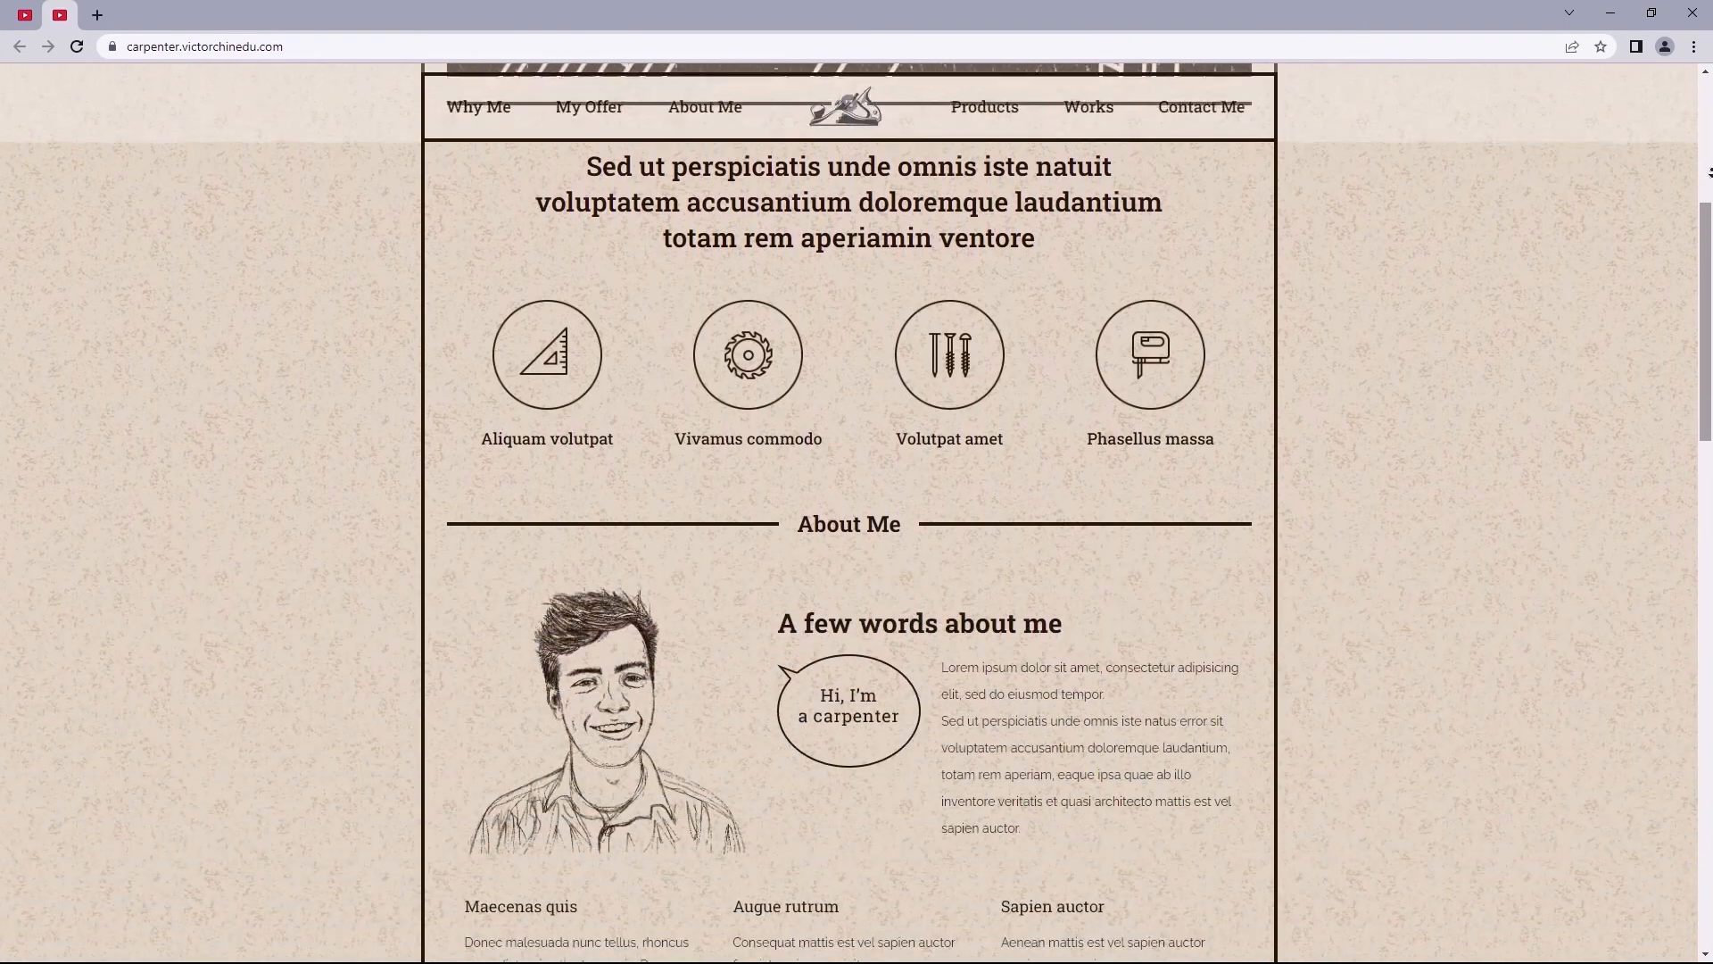
scroll(down, 3)
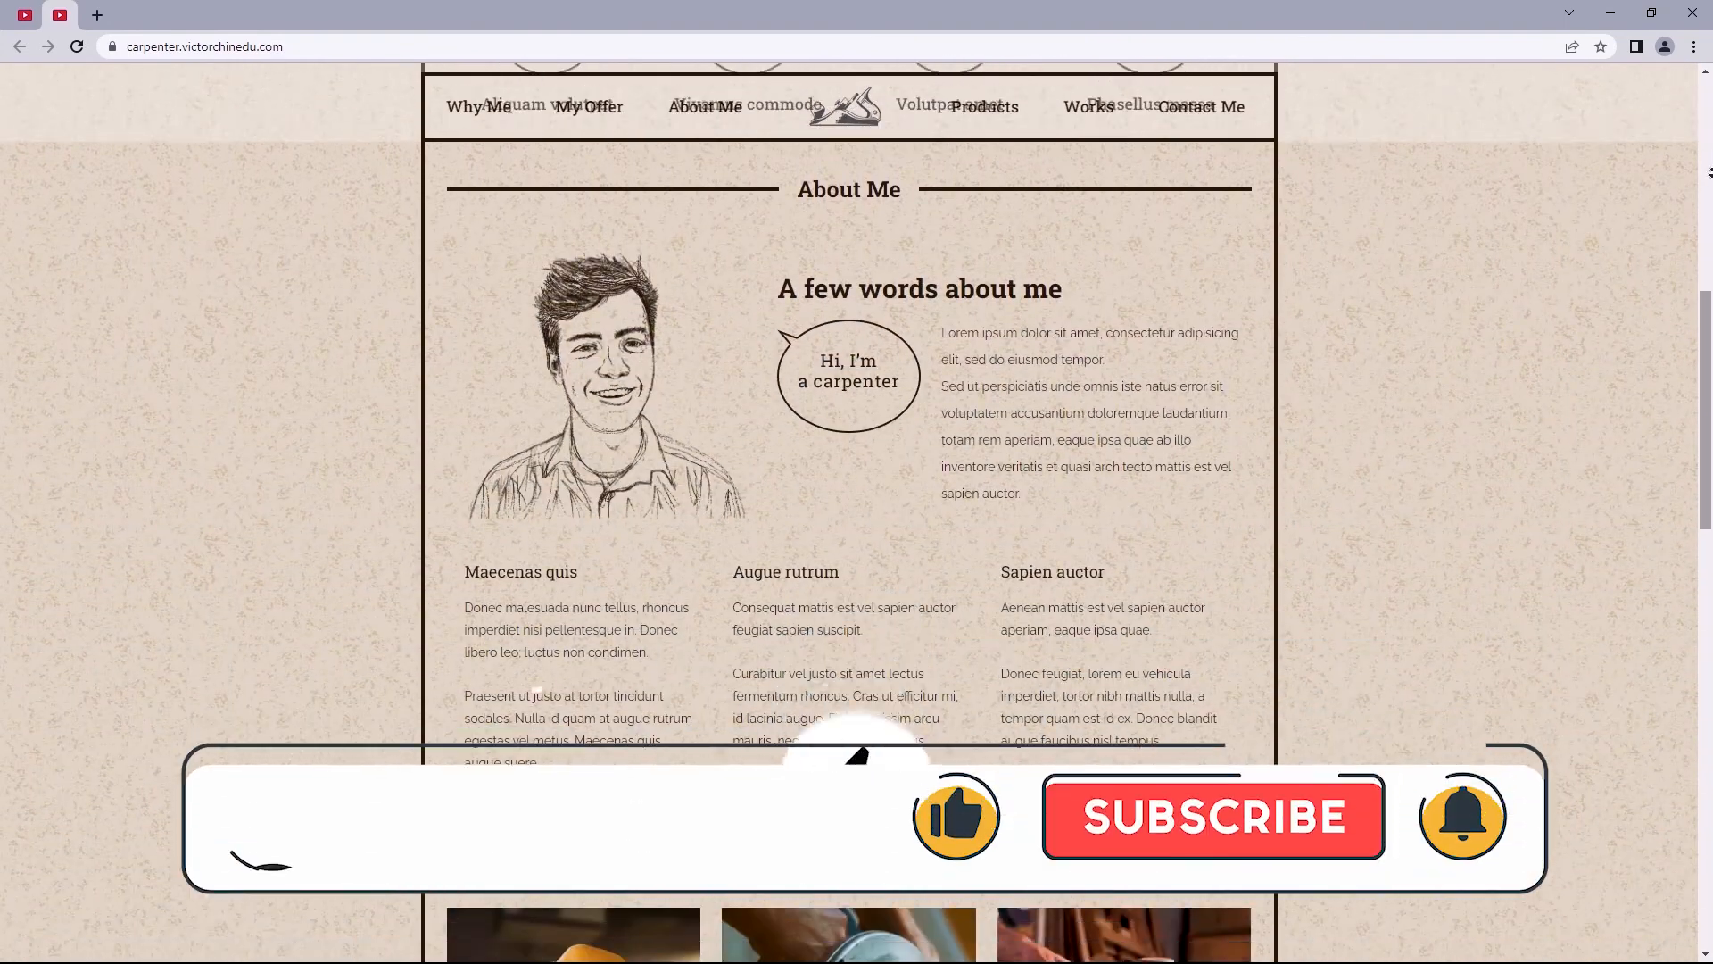
scroll(down, 3)
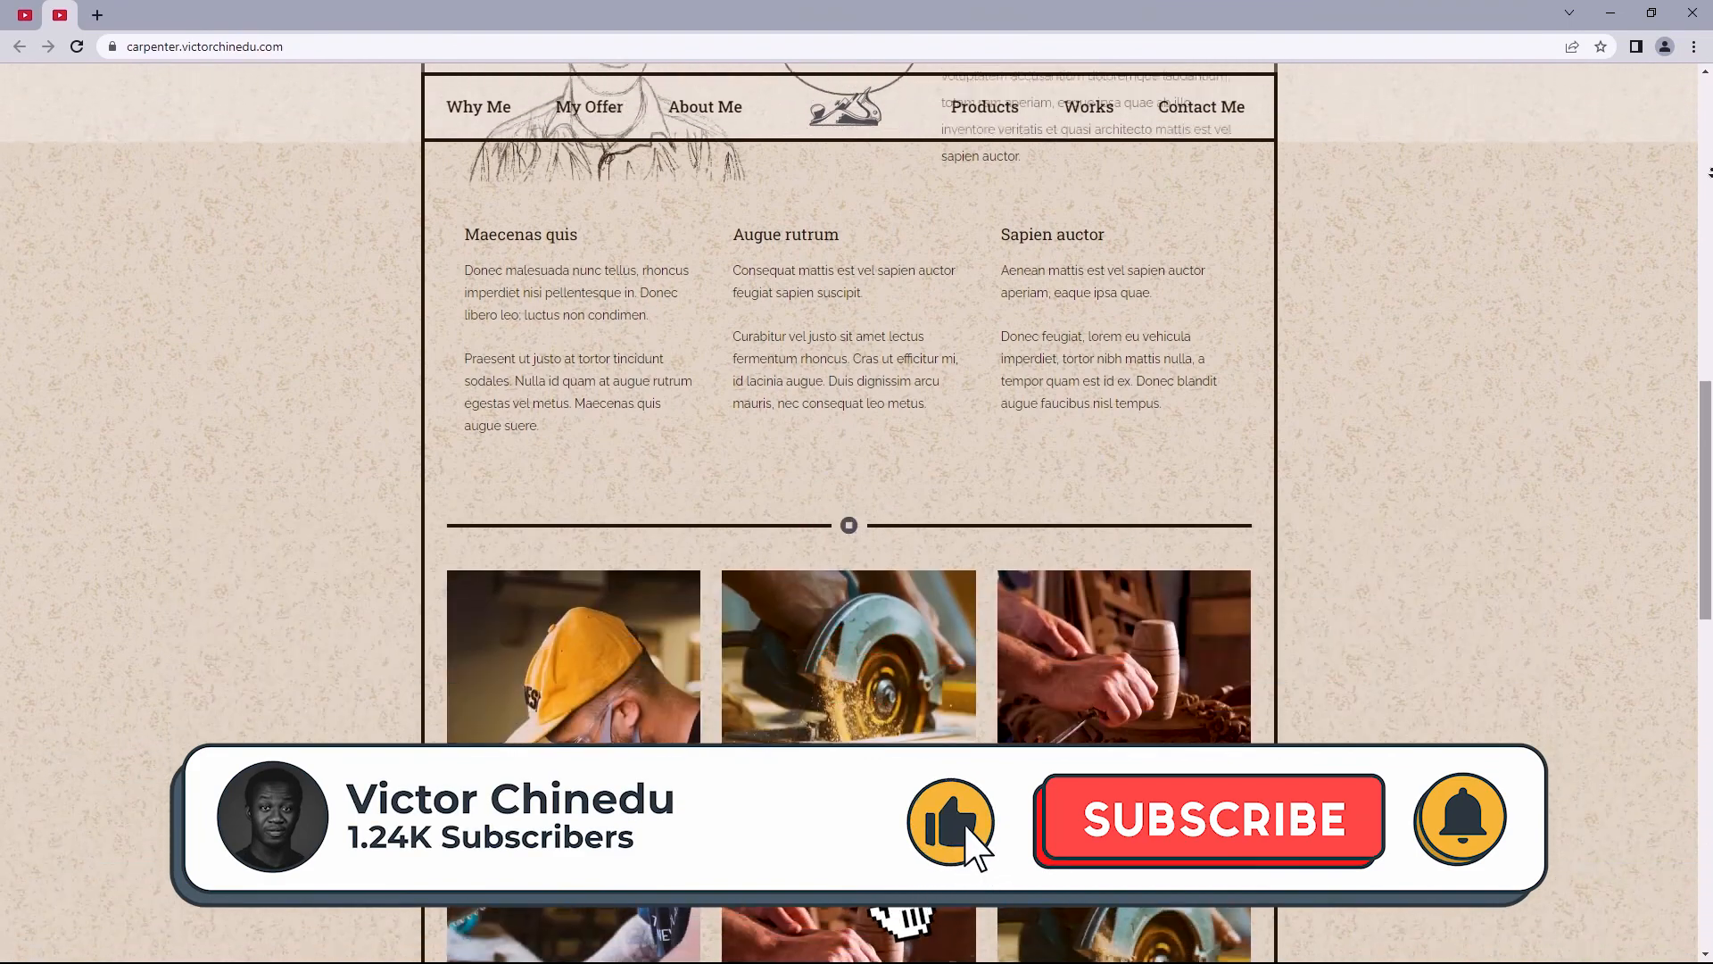
scroll(down, 3)
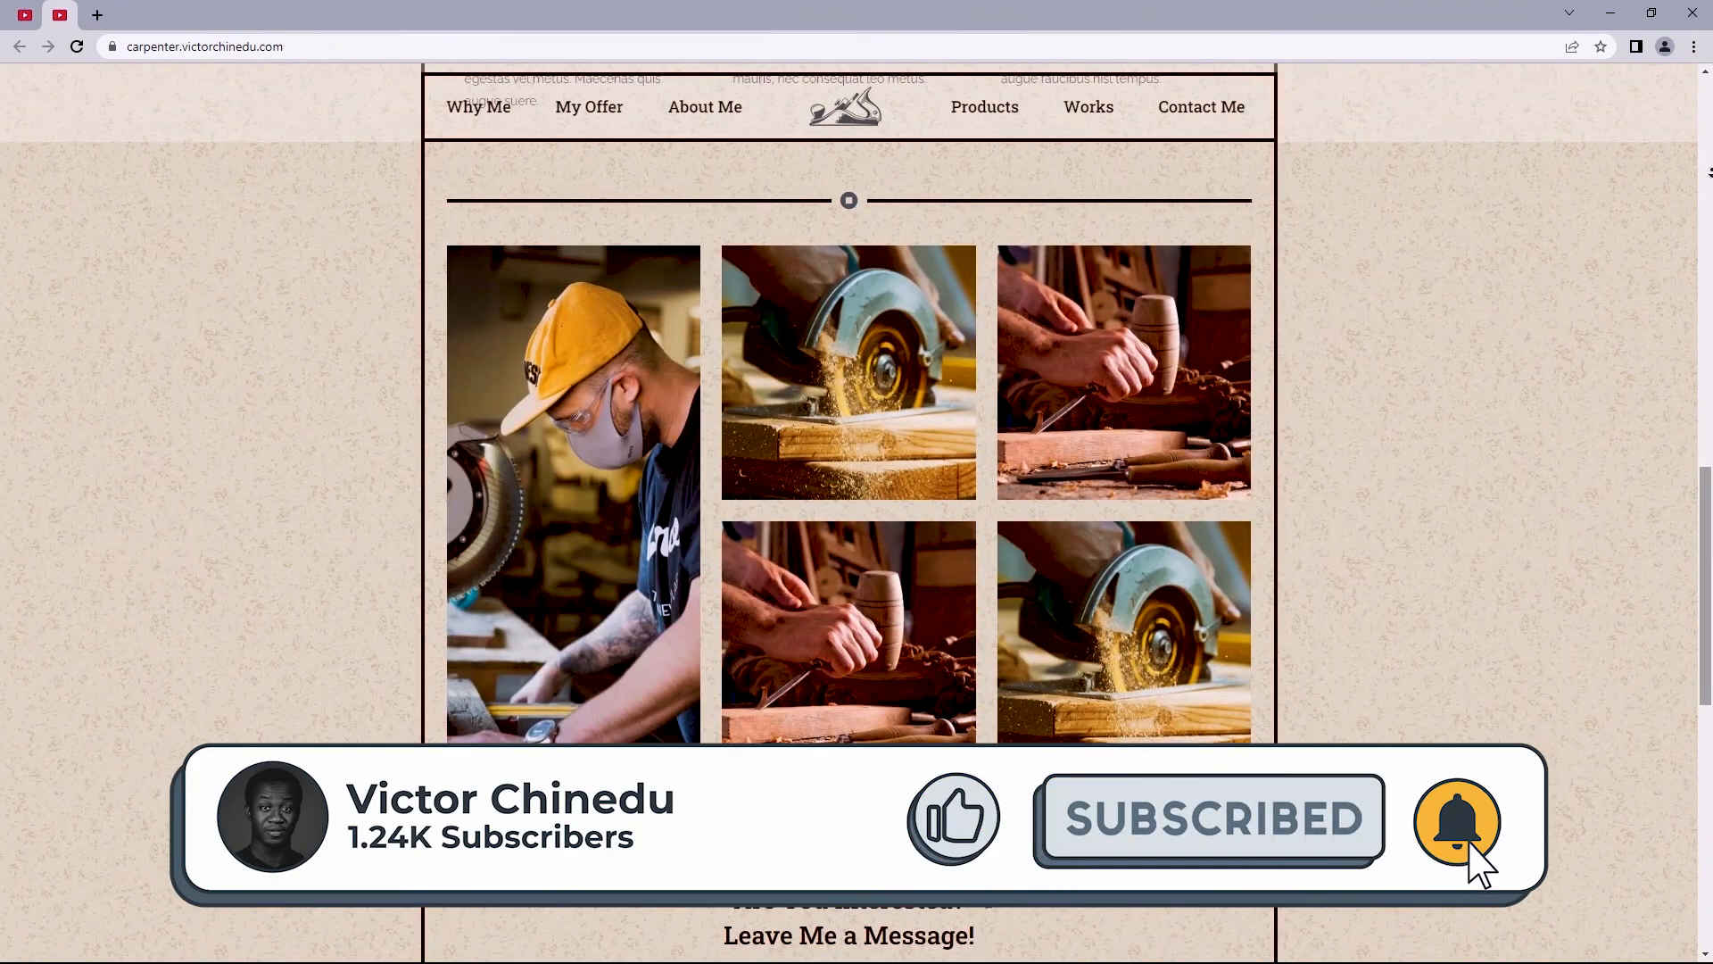
click(1457, 819)
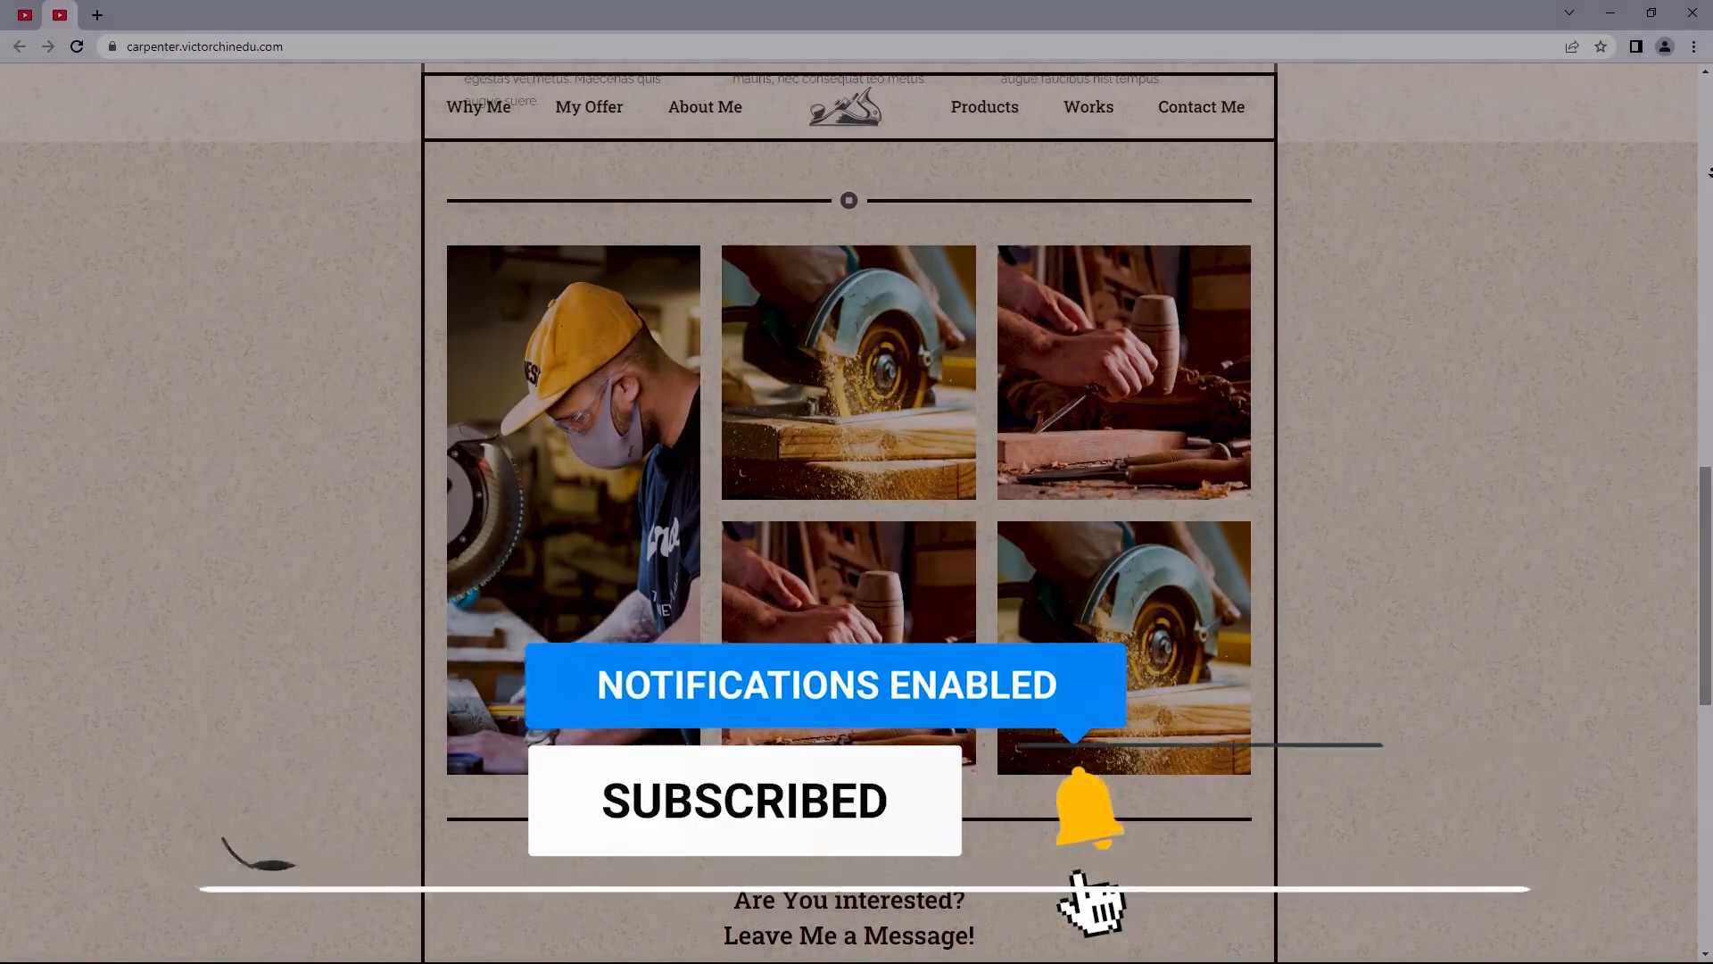